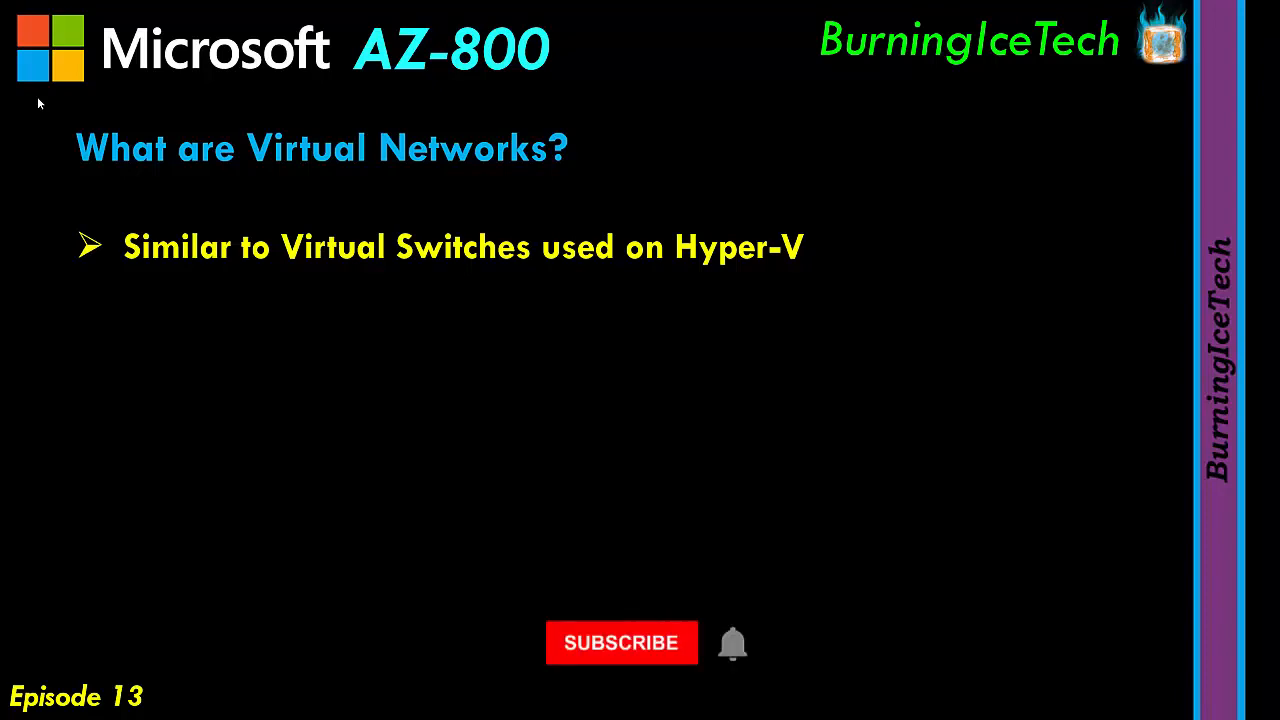
- Leave the virtual-networks slideshow and bring up the Azure portal home page
{"action": "left_click", "coordinate": [620, 642]}
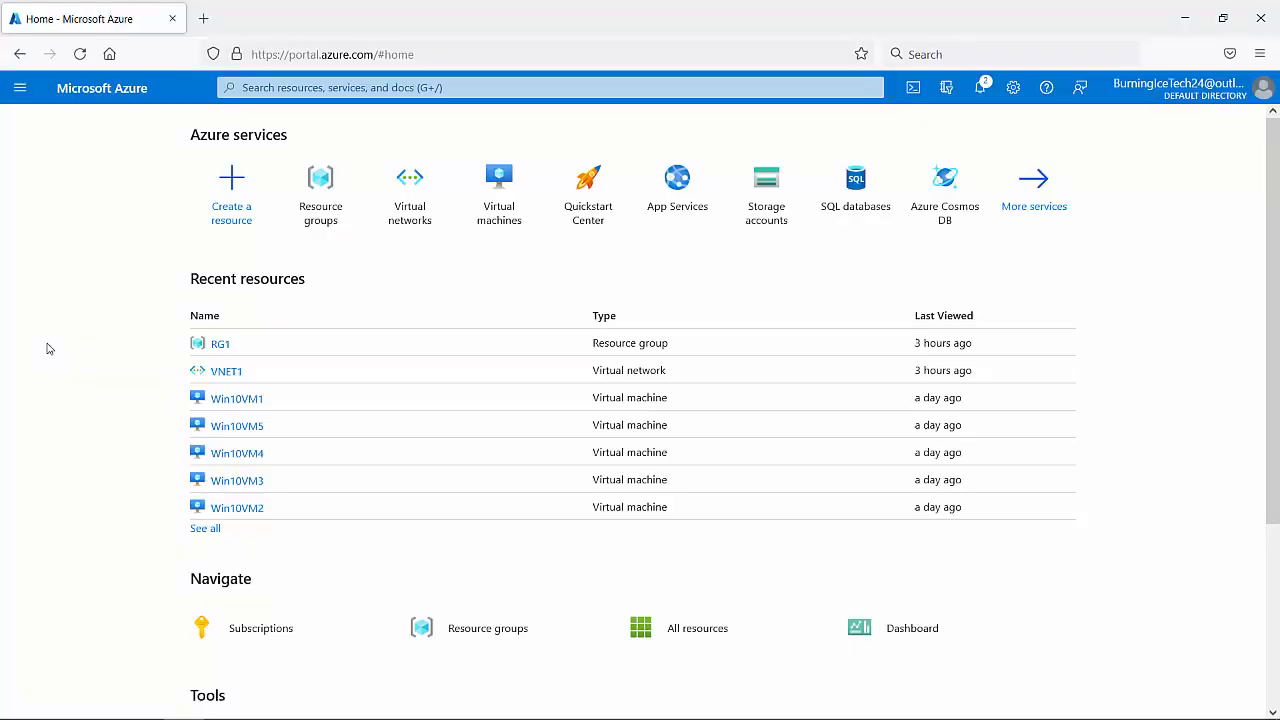
{"action": "mouse_move", "coordinate": [62, 268]}
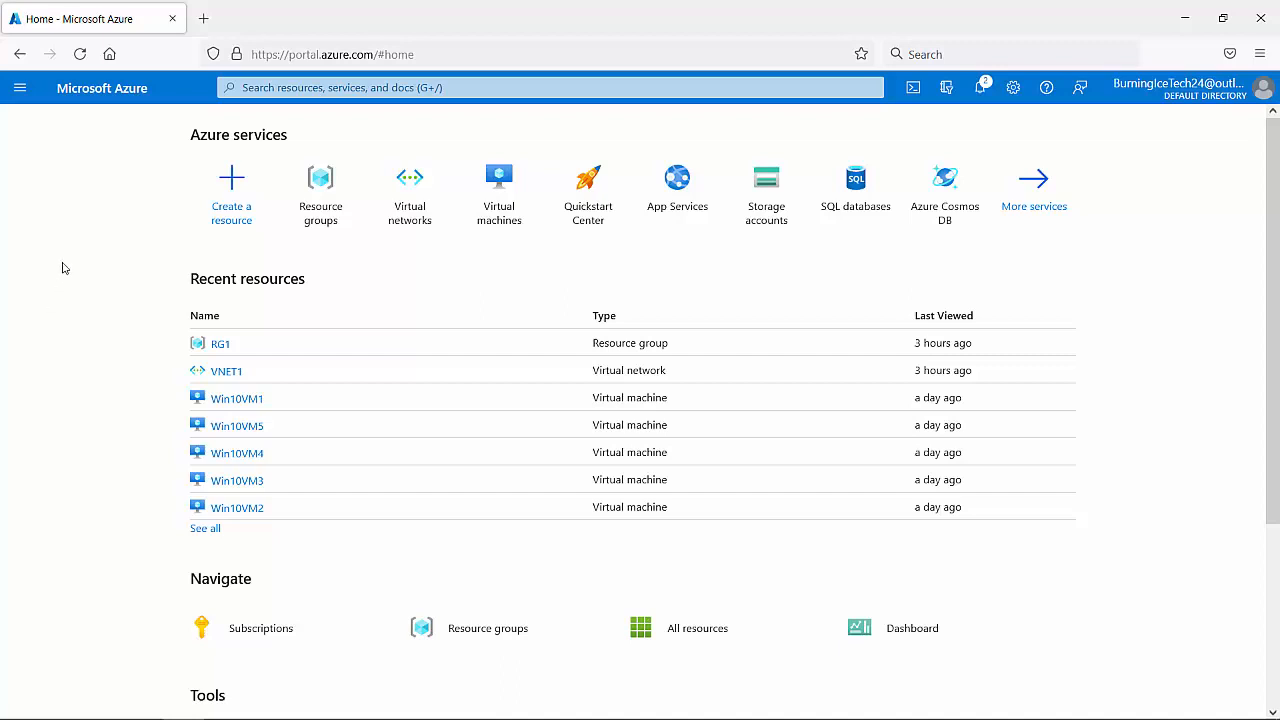
- Show the Virtual networks list from the portal menu, with one existing East US network
{"action": "left_click", "coordinate": [20, 88]}
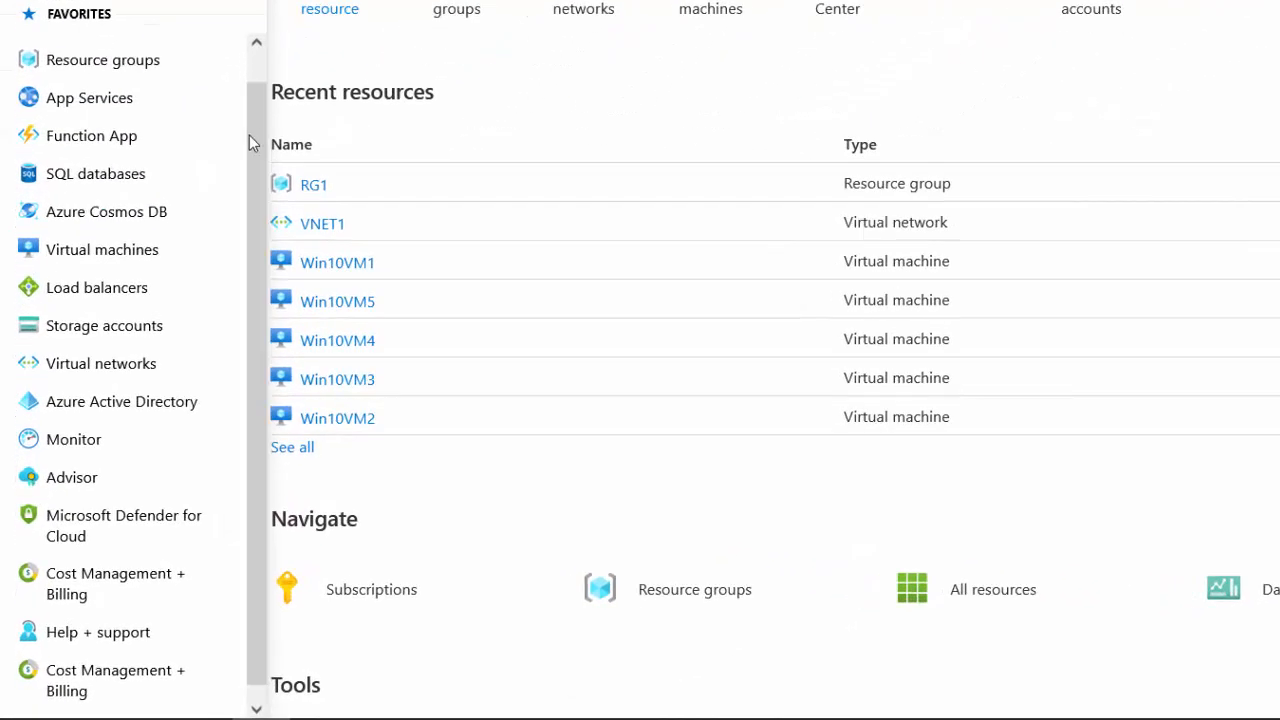
{"action": "mouse_move", "coordinate": [100, 364]}
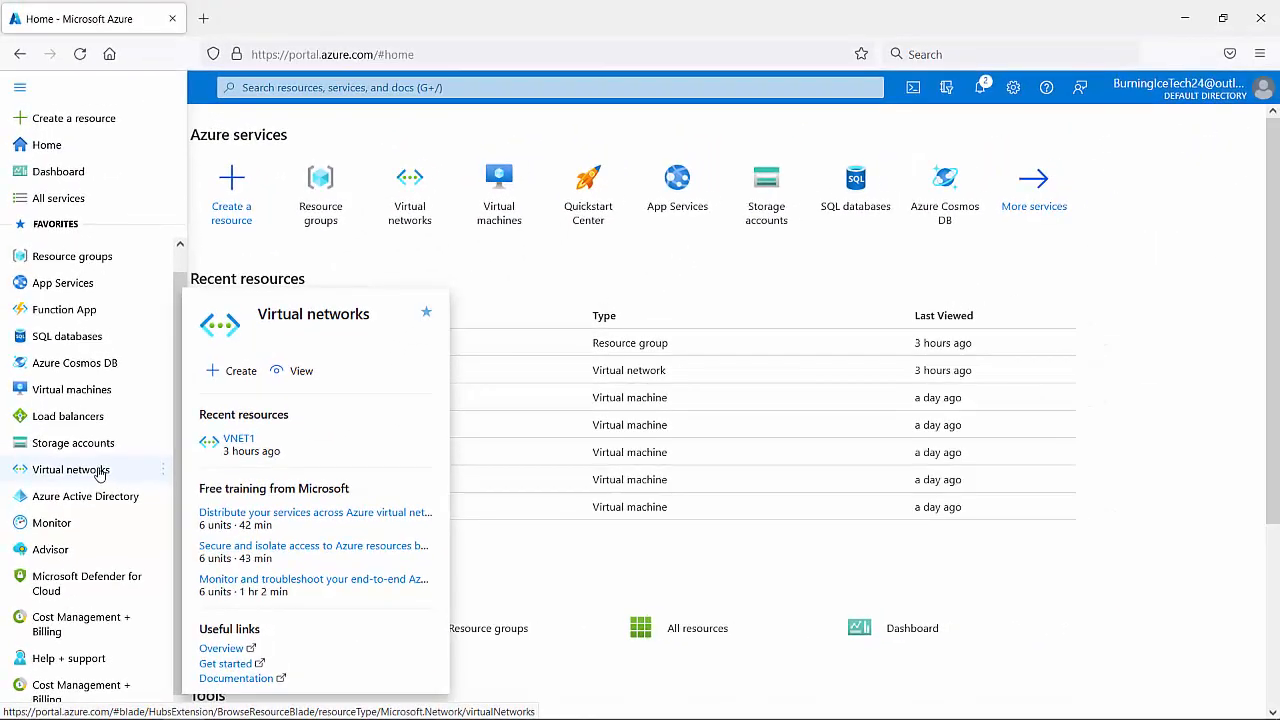
{"action": "left_click", "coordinate": [72, 468]}
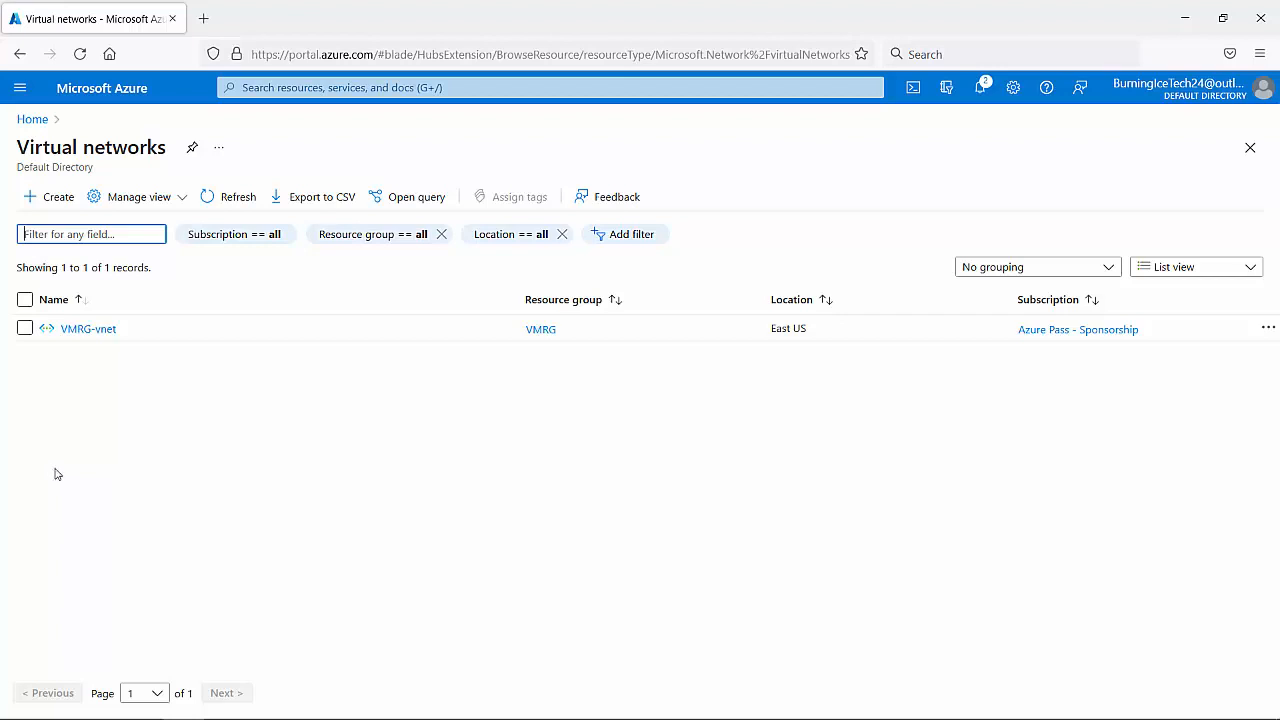
{"action": "mouse_move", "coordinate": [560, 398]}
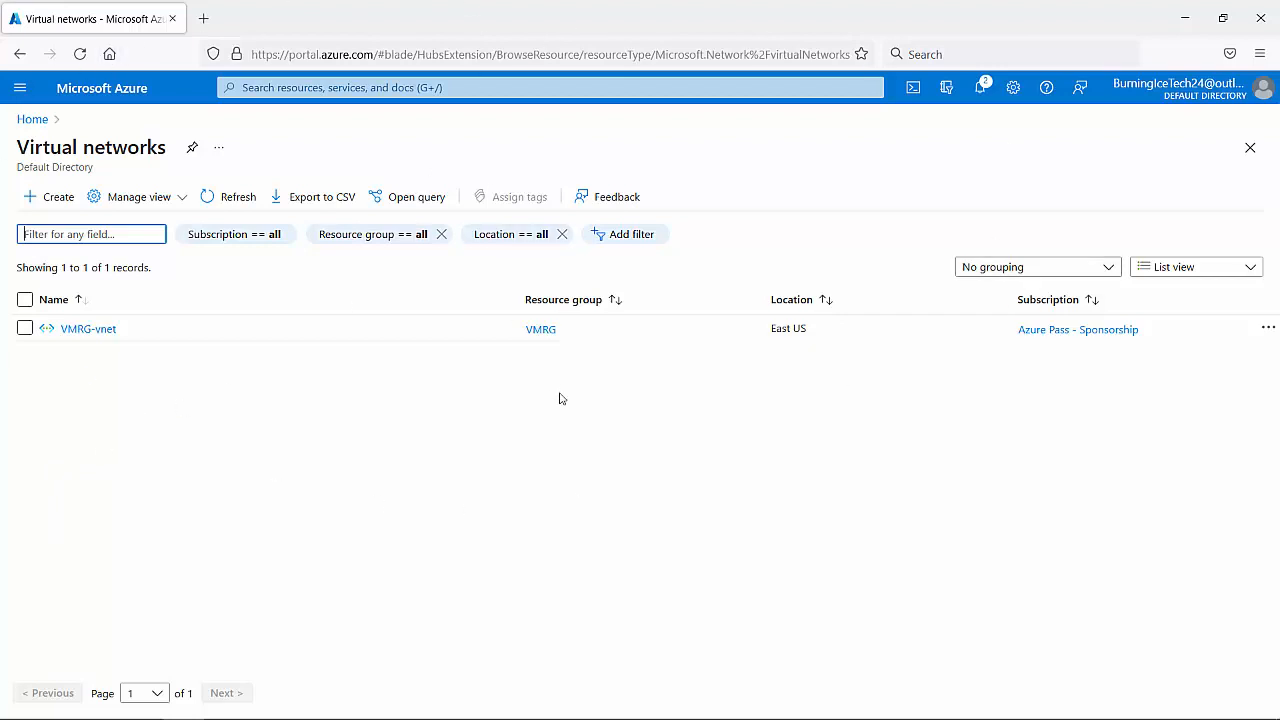
{"action": "mouse_move", "coordinate": [118, 374]}
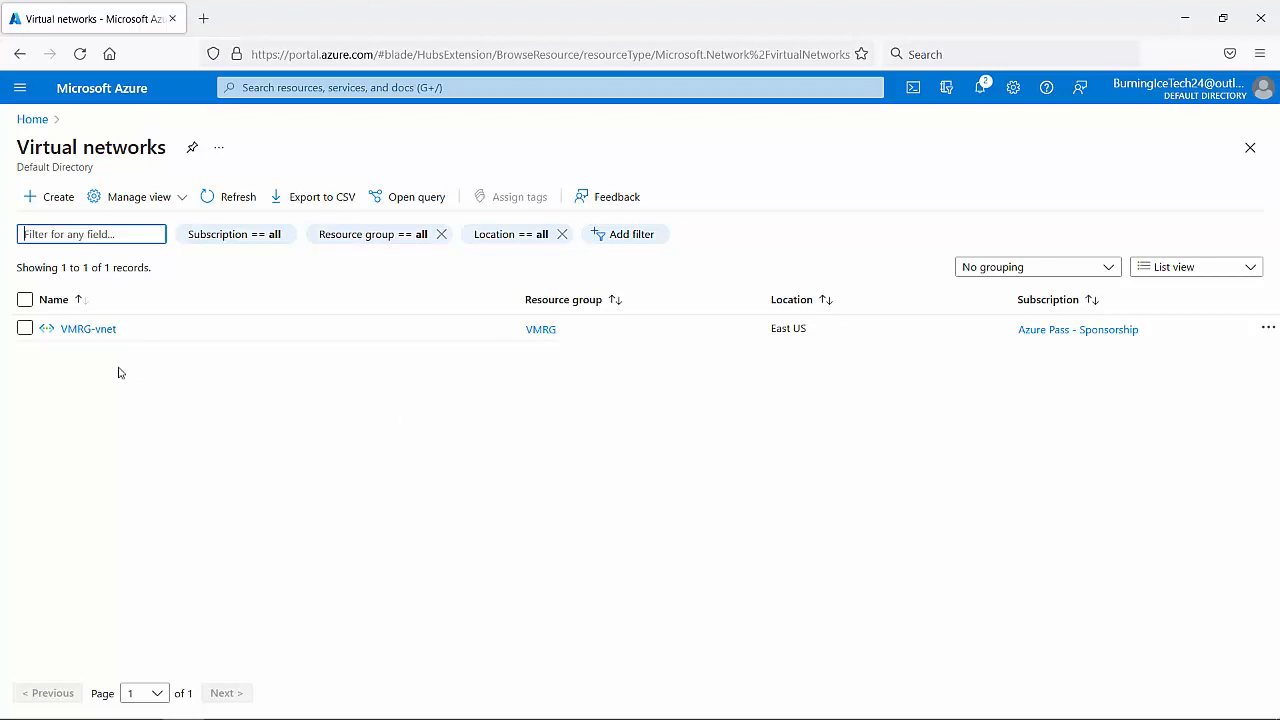
{"action": "mouse_move", "coordinate": [470, 456]}
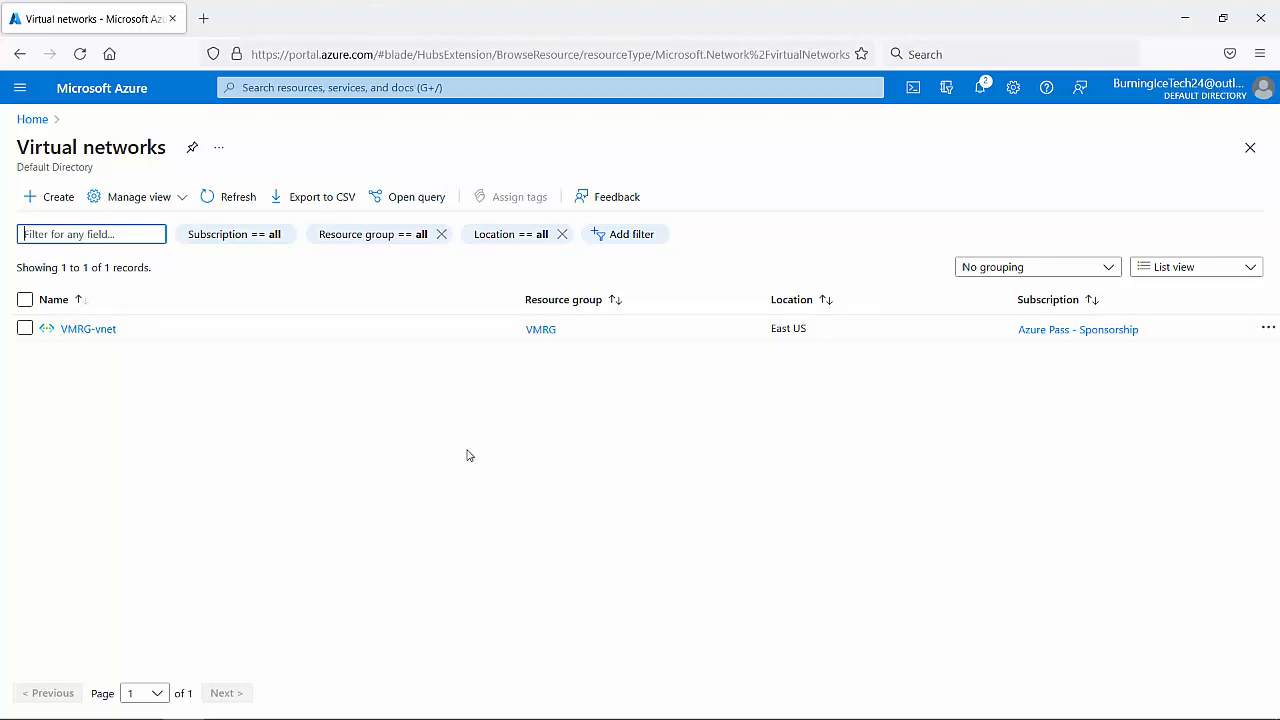
{"action": "mouse_move", "coordinate": [104, 344]}
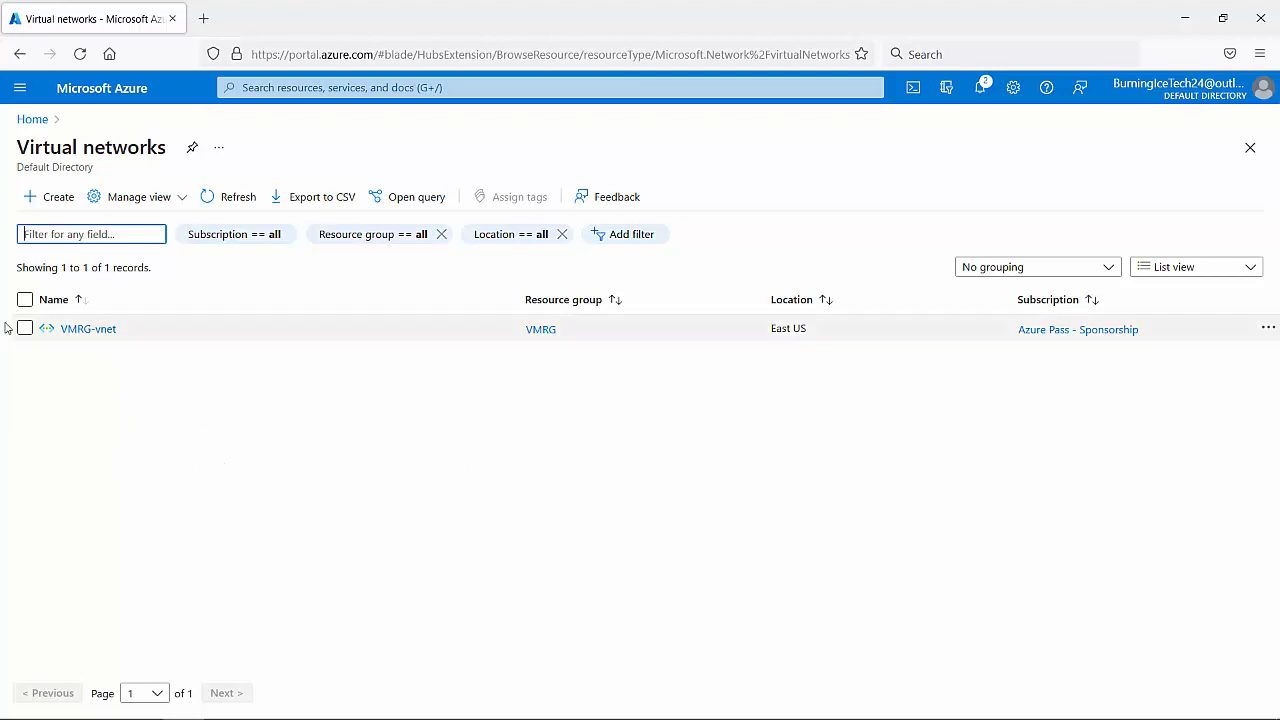
{"action": "mouse_move", "coordinate": [88, 328]}
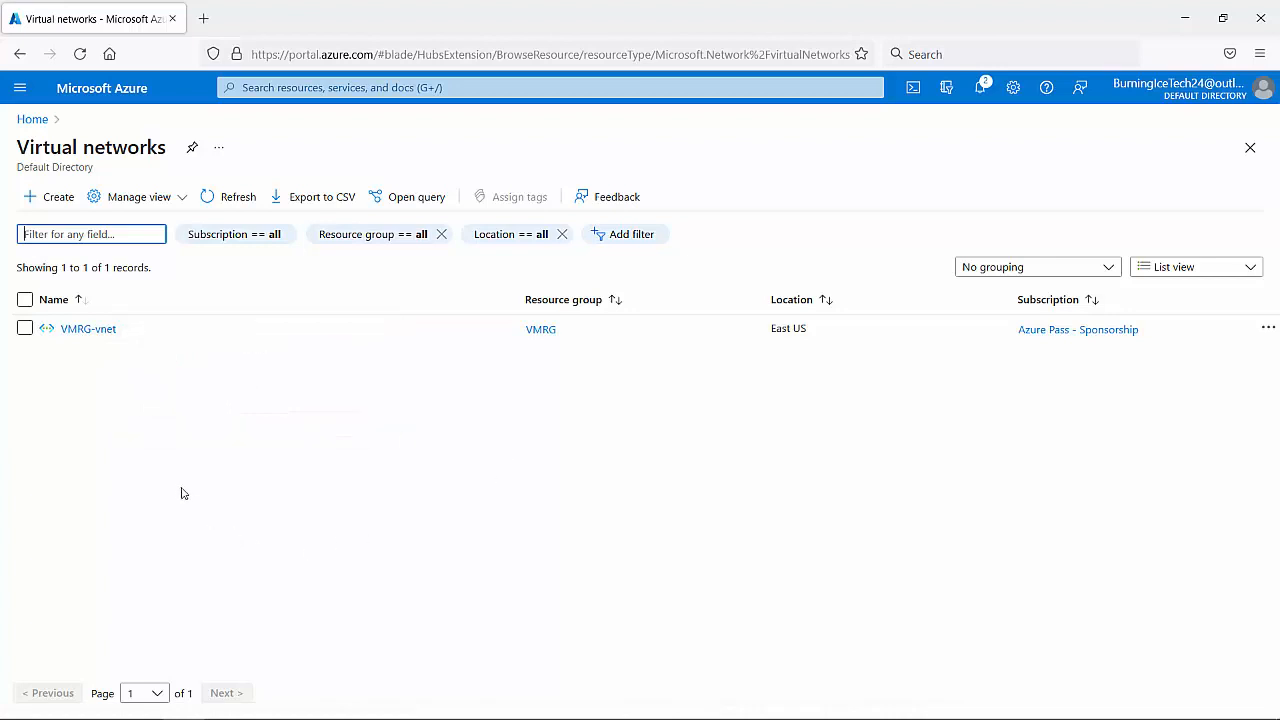
{"action": "mouse_move", "coordinate": [12, 368]}
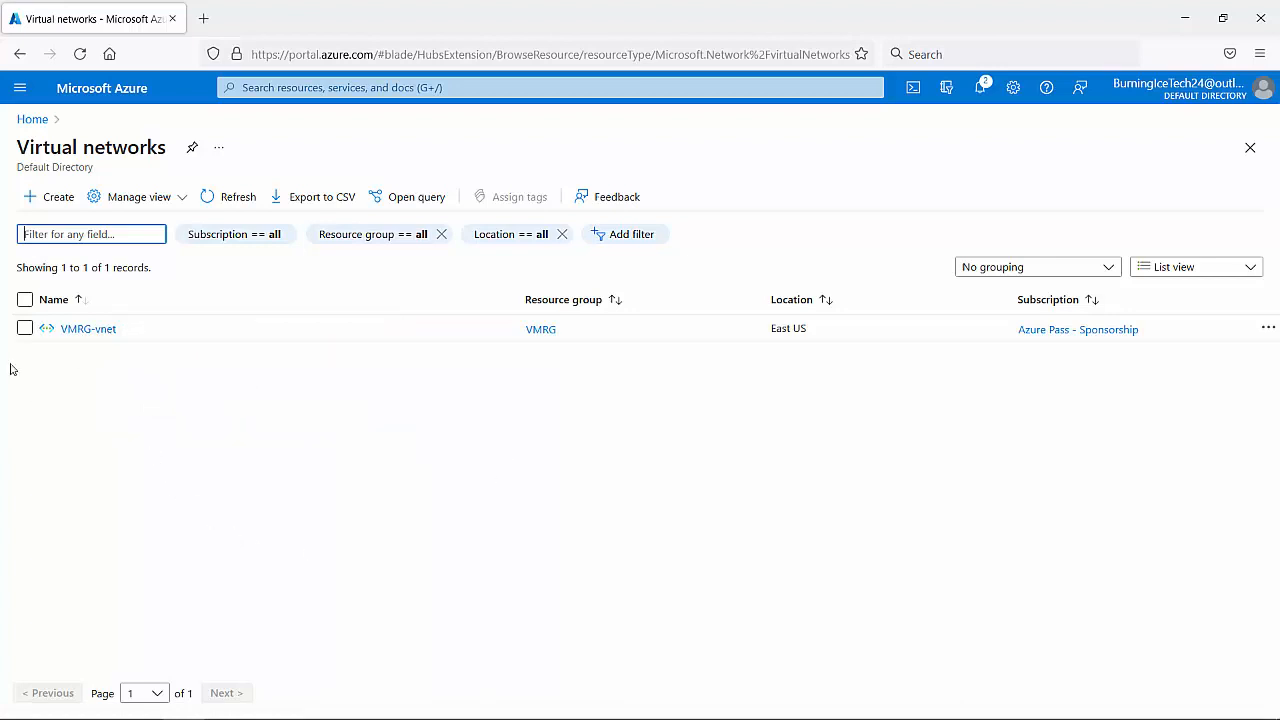
{"action": "mouse_move", "coordinate": [88, 328]}
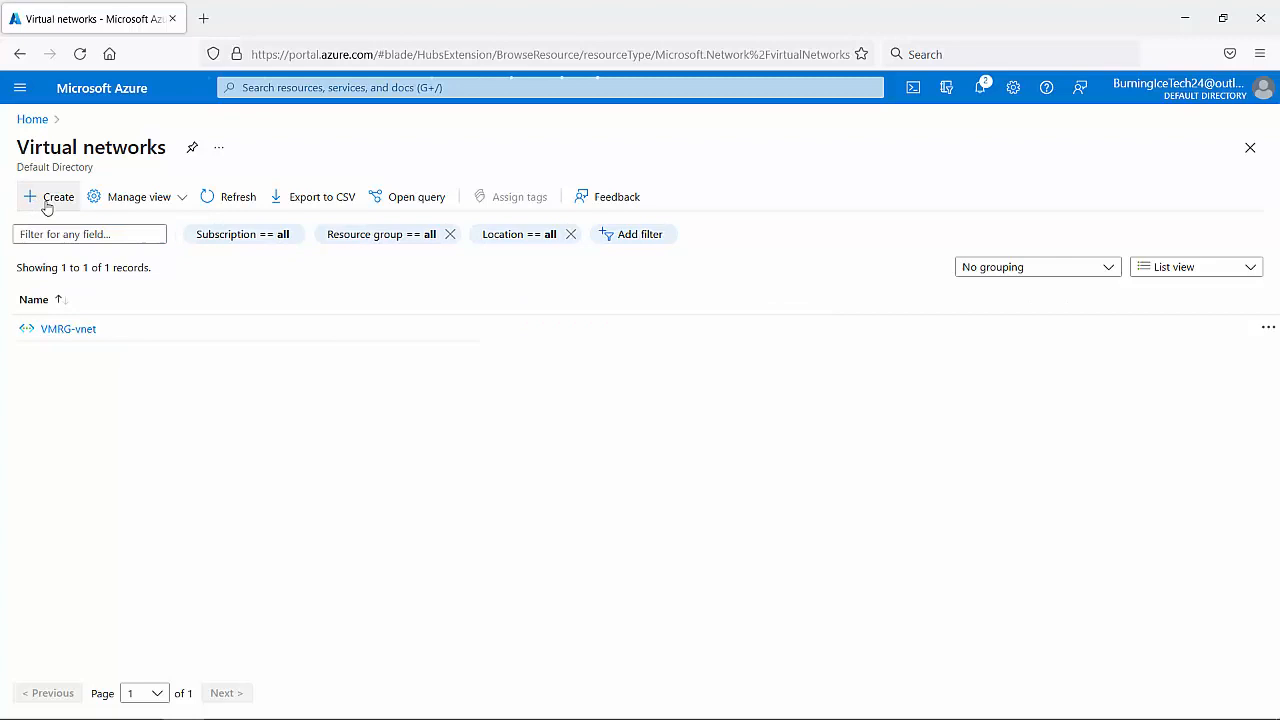
- Start creating a new virtual network, landing on the Basics step
{"action": "left_click", "coordinate": [48, 196]}
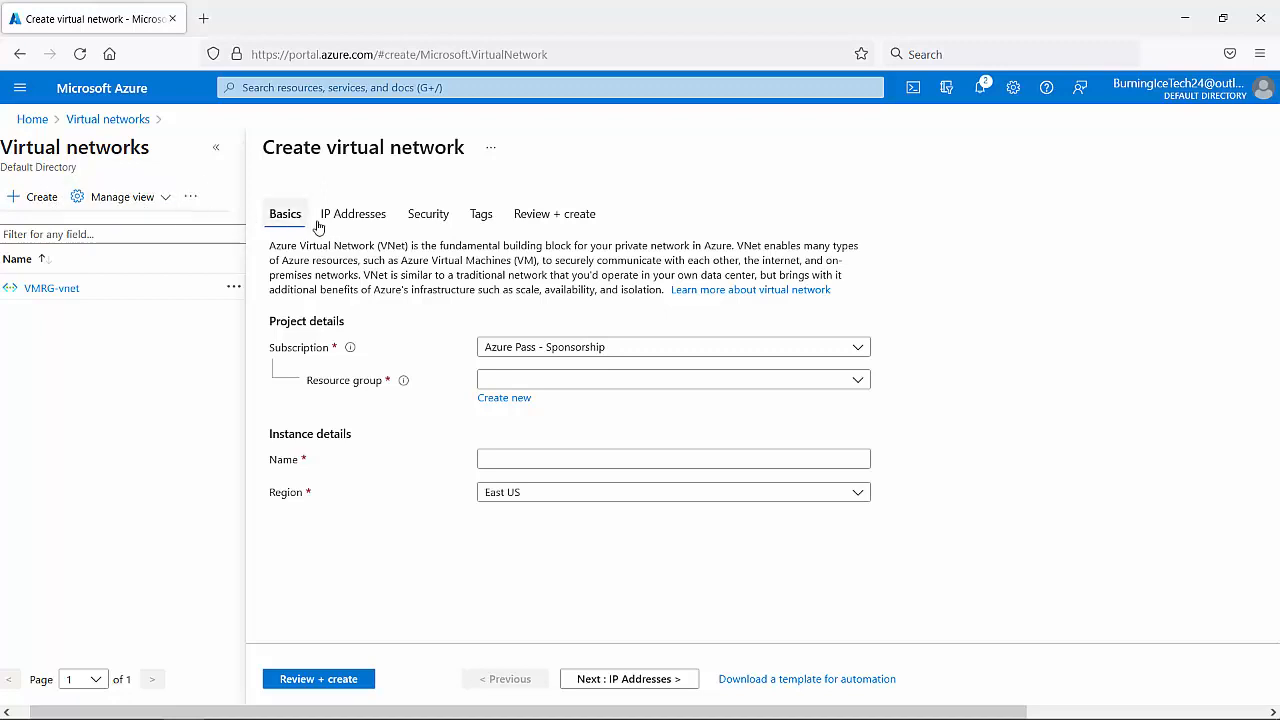
{"action": "mouse_move", "coordinate": [556, 212]}
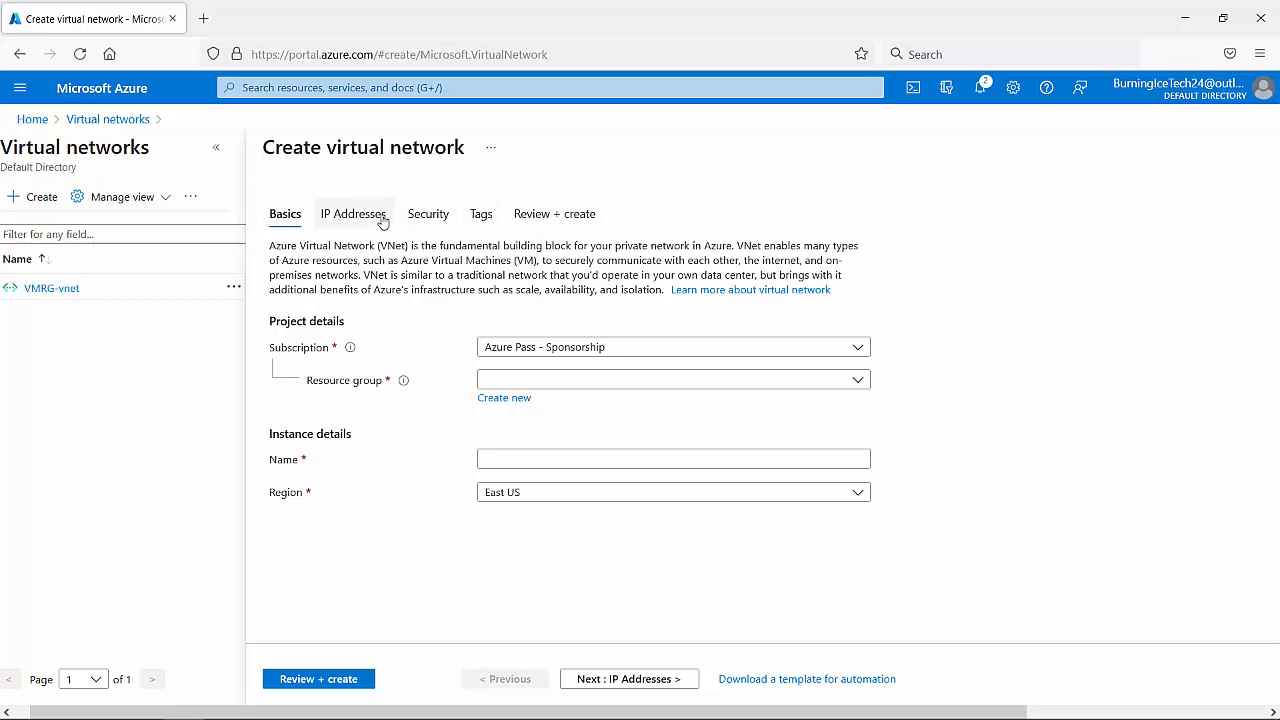
{"action": "mouse_move", "coordinate": [600, 220]}
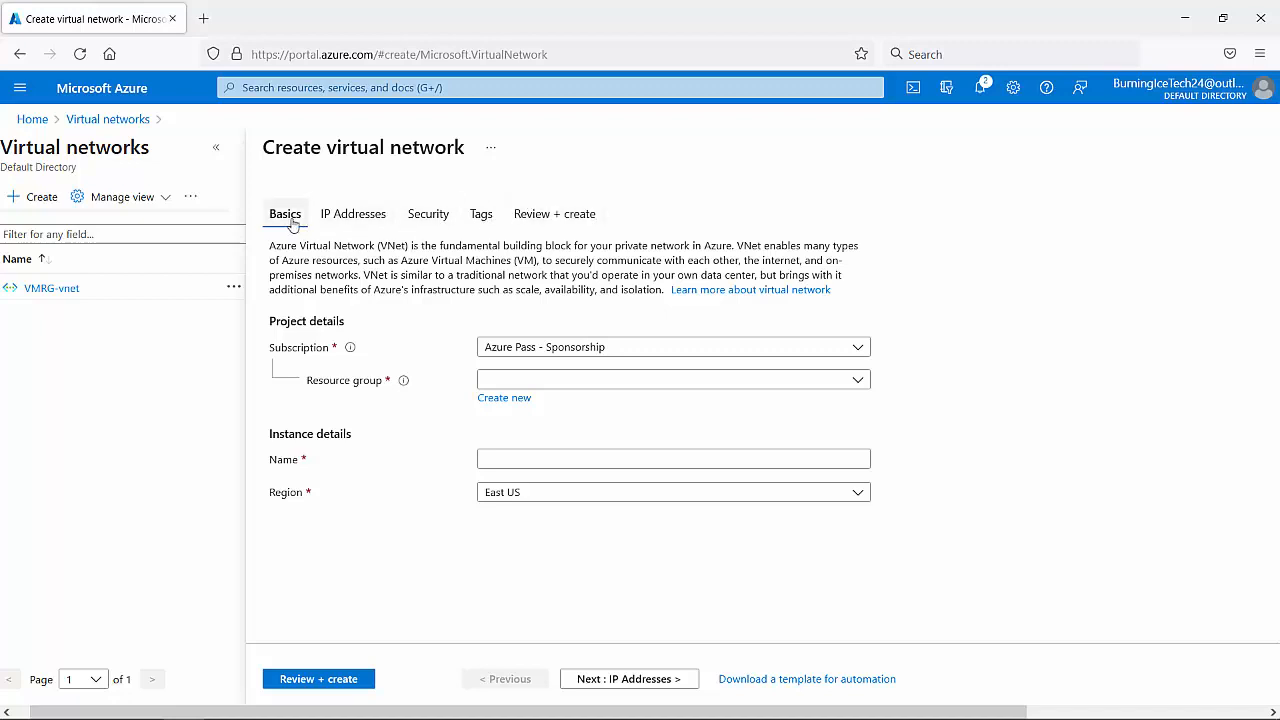
{"action": "mouse_move", "coordinate": [290, 222]}
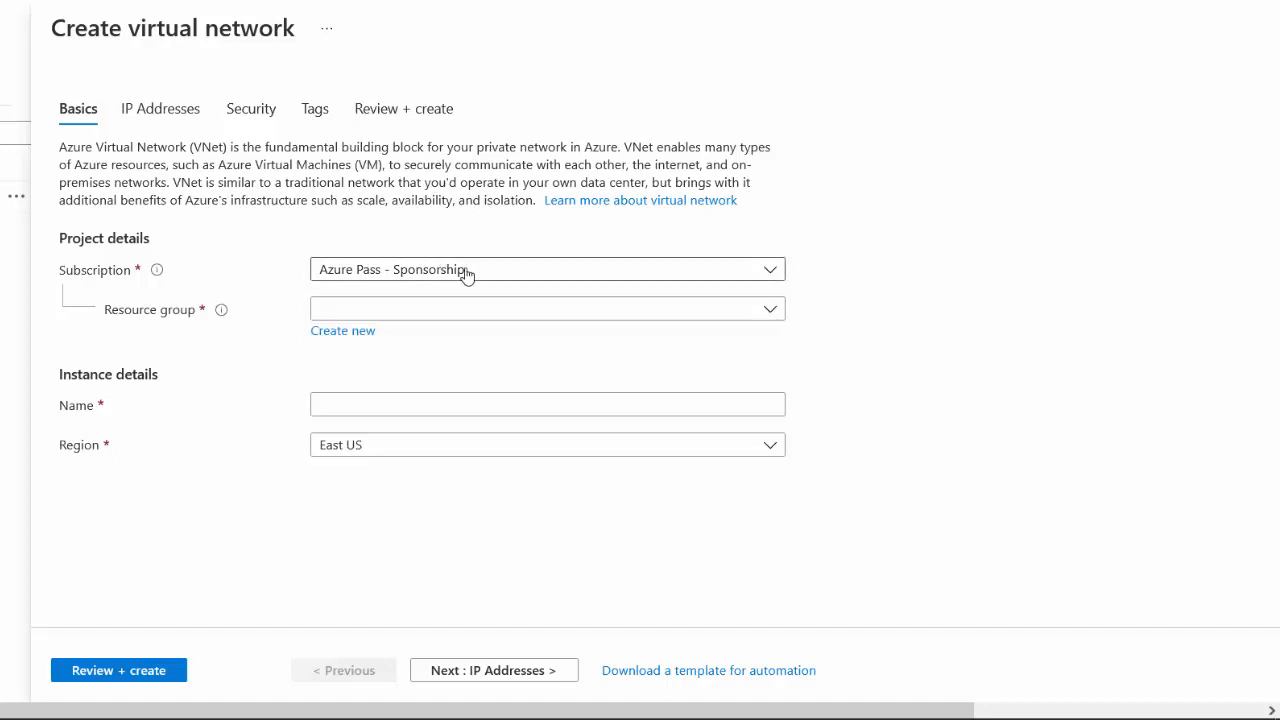
{"action": "mouse_move", "coordinate": [346, 316]}
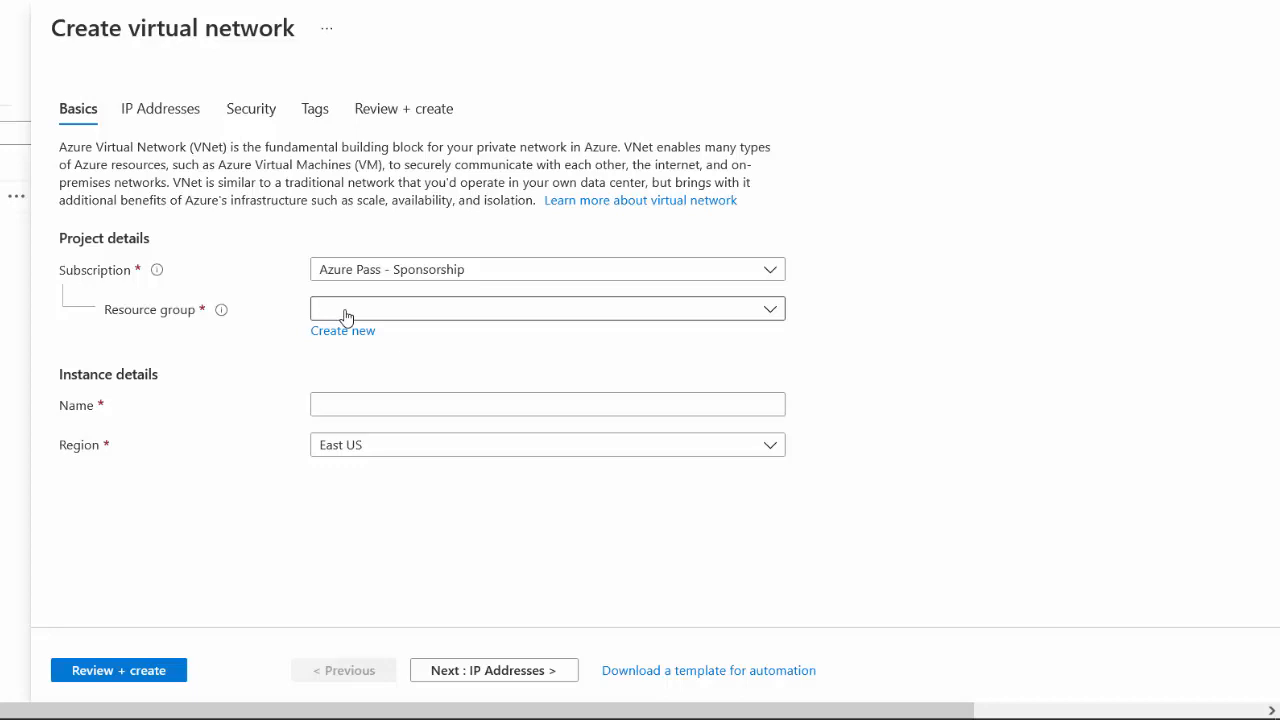
{"action": "mouse_move", "coordinate": [448, 348]}
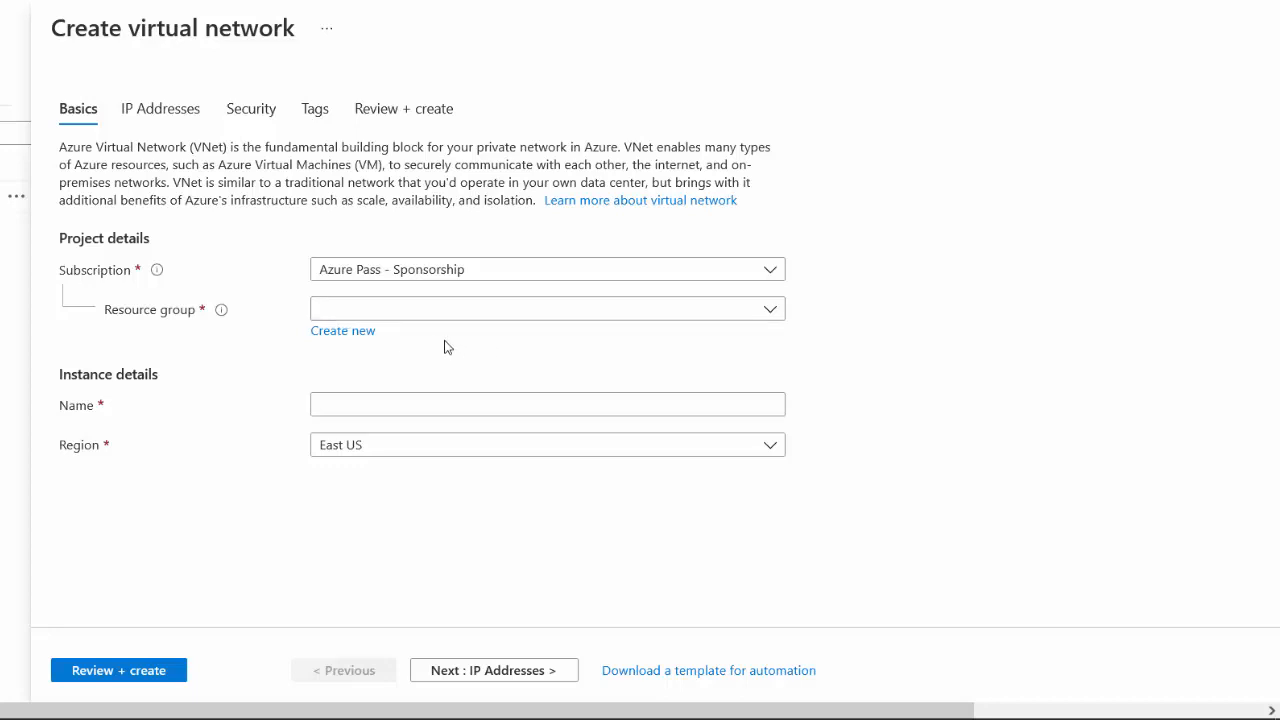
- Create new resource group RG and name the virtual network VNET1, region East US
{"action": "left_click", "coordinate": [342, 330]}
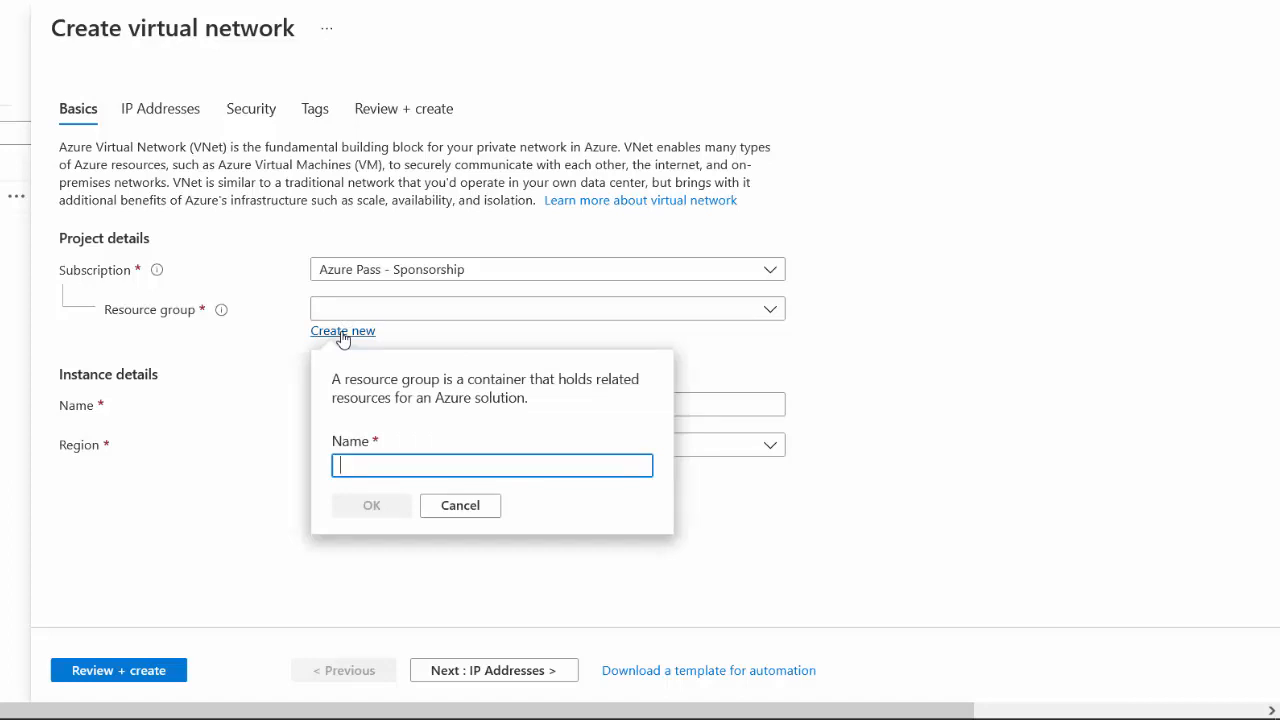
{"action": "type", "text": "RG"}
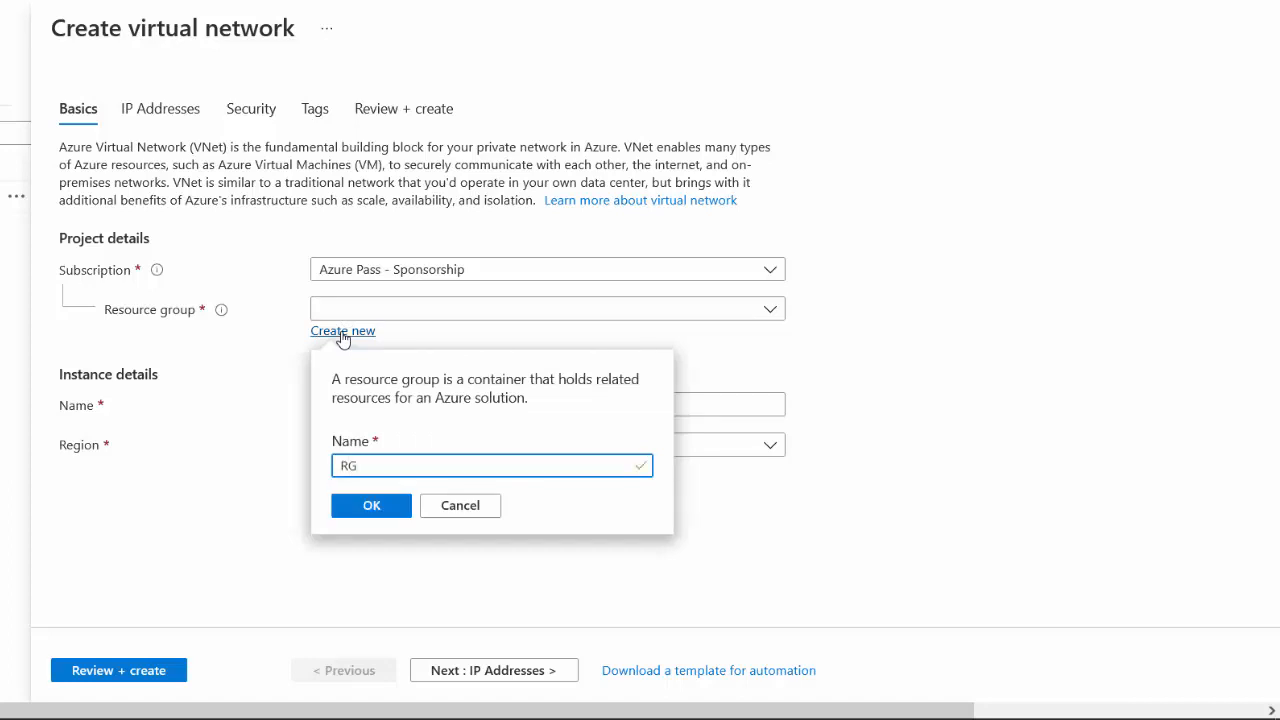
{"action": "left_click", "coordinate": [370, 504]}
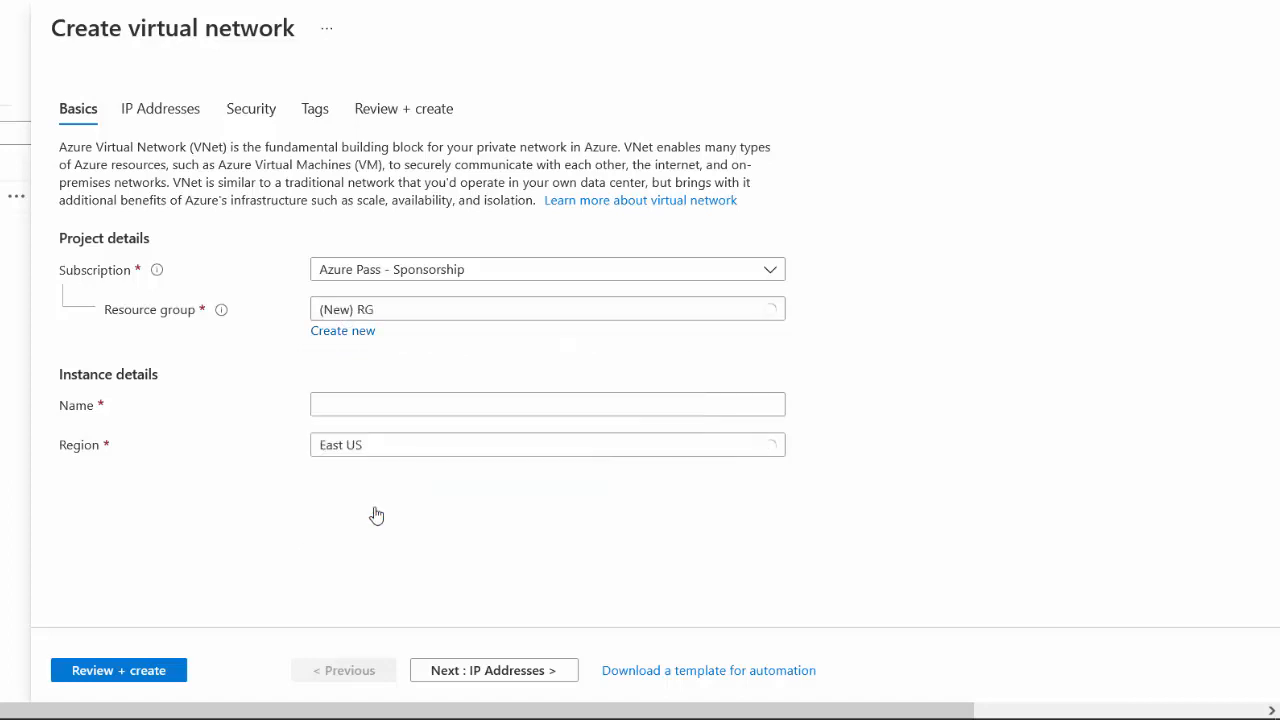
{"action": "left_click", "coordinate": [548, 404]}
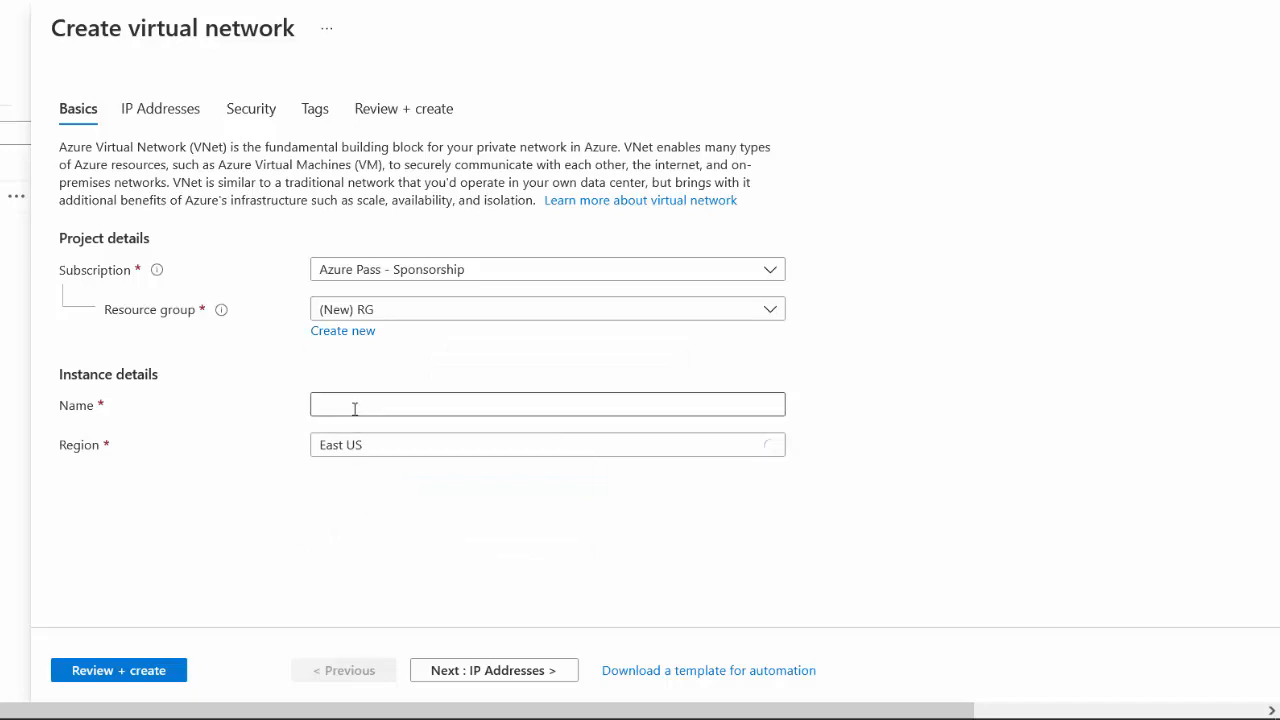
{"action": "type", "text": "VNET"}
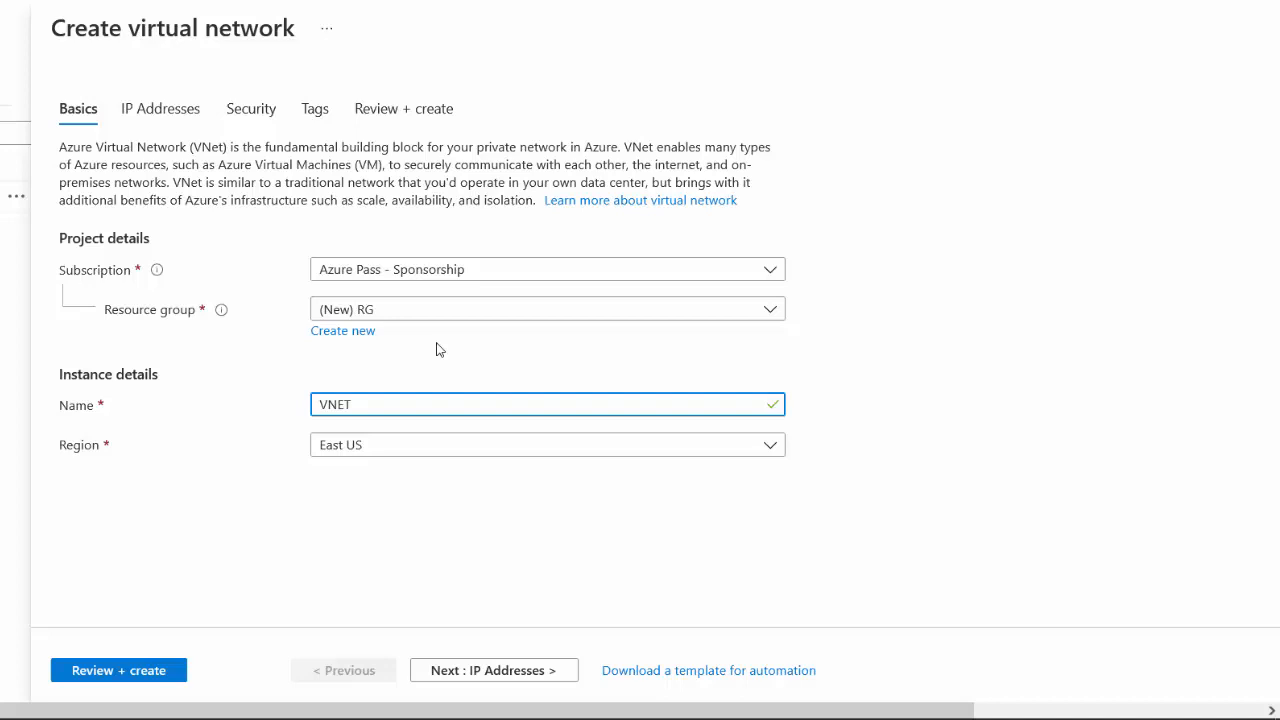
{"action": "type", "text": "1"}
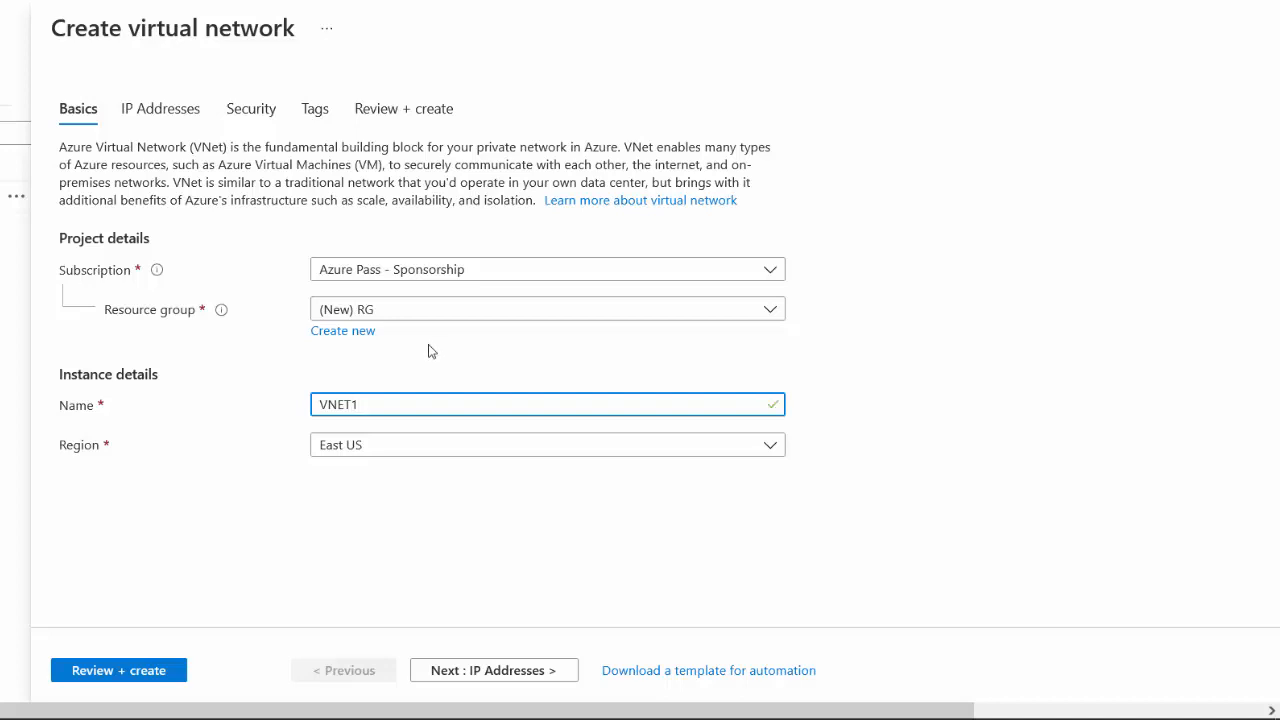
{"action": "mouse_move", "coordinate": [412, 444]}
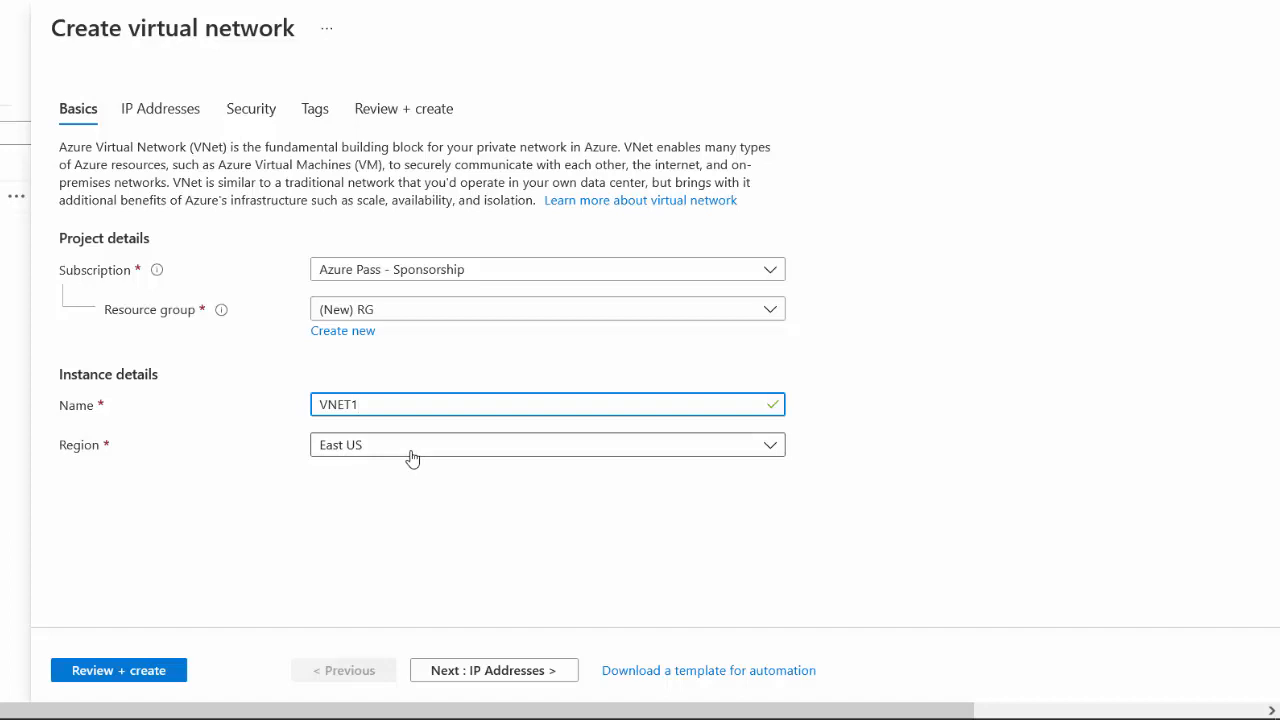
{"action": "left_click", "coordinate": [548, 404]}
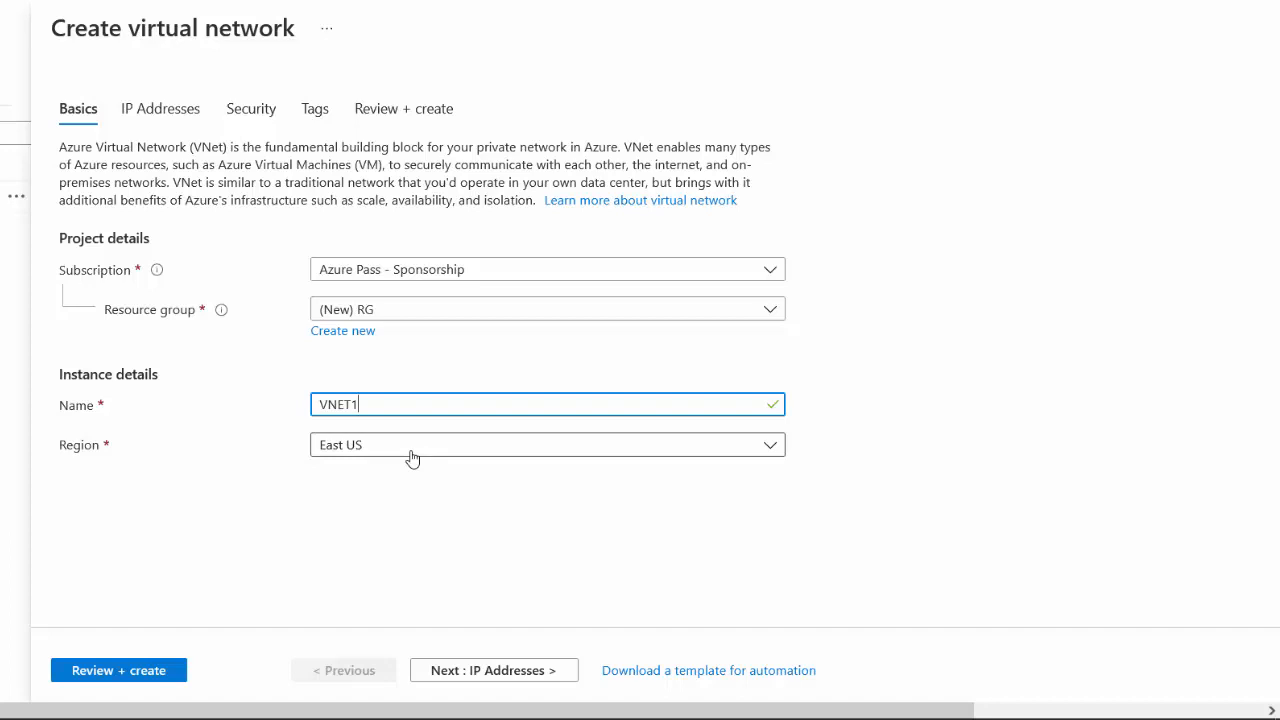
{"action": "mouse_move", "coordinate": [404, 460]}
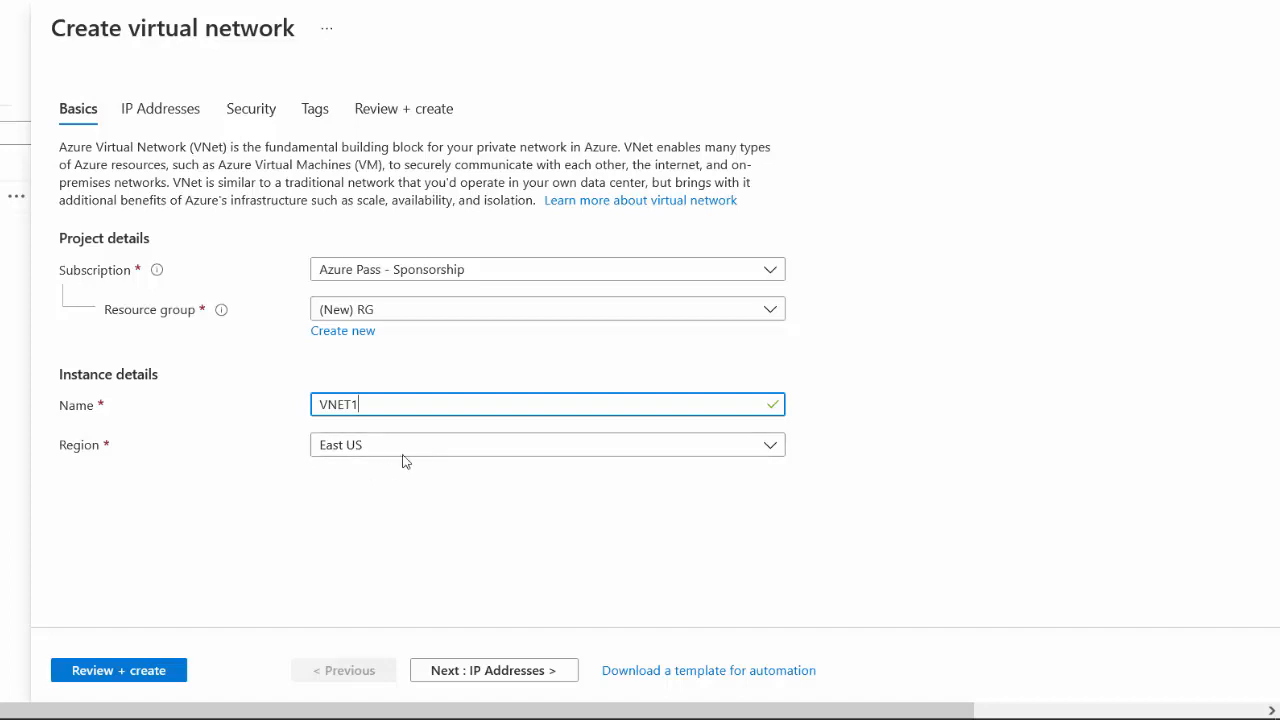
{"action": "mouse_move", "coordinate": [416, 456]}
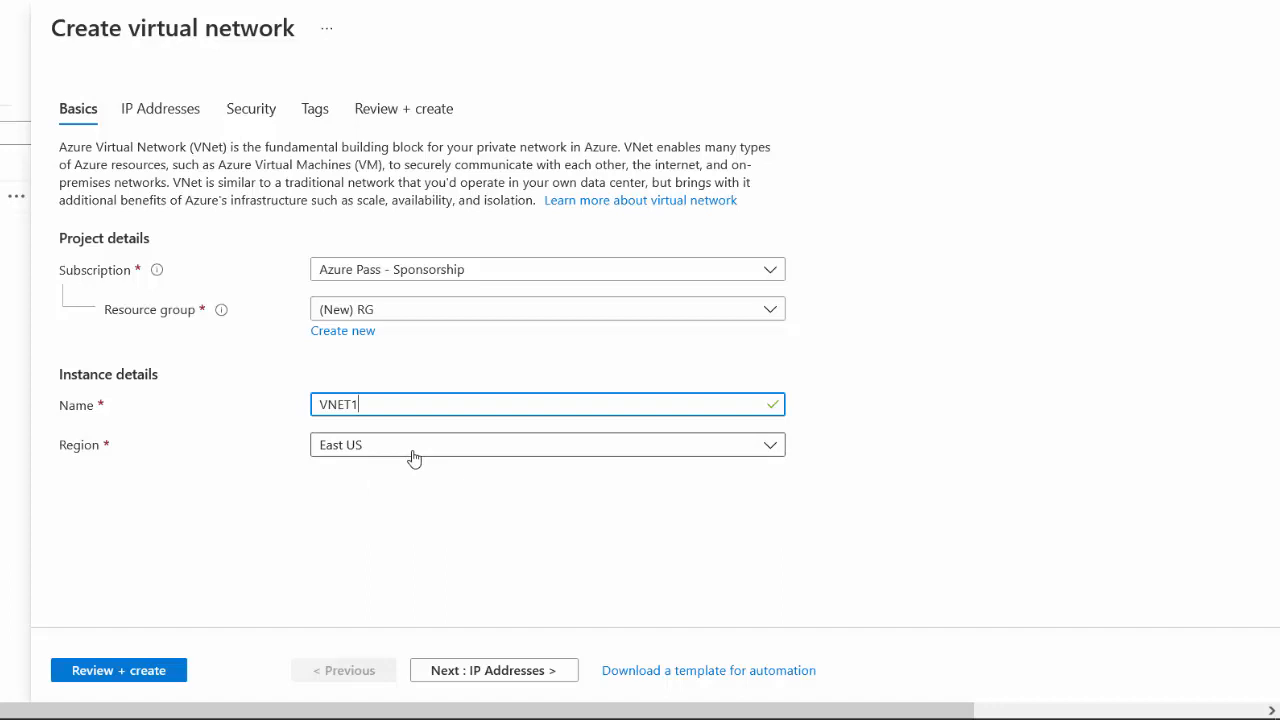
- Browse the region list, keep East US, and move to the IP Addresses step
{"action": "left_click", "coordinate": [548, 444]}
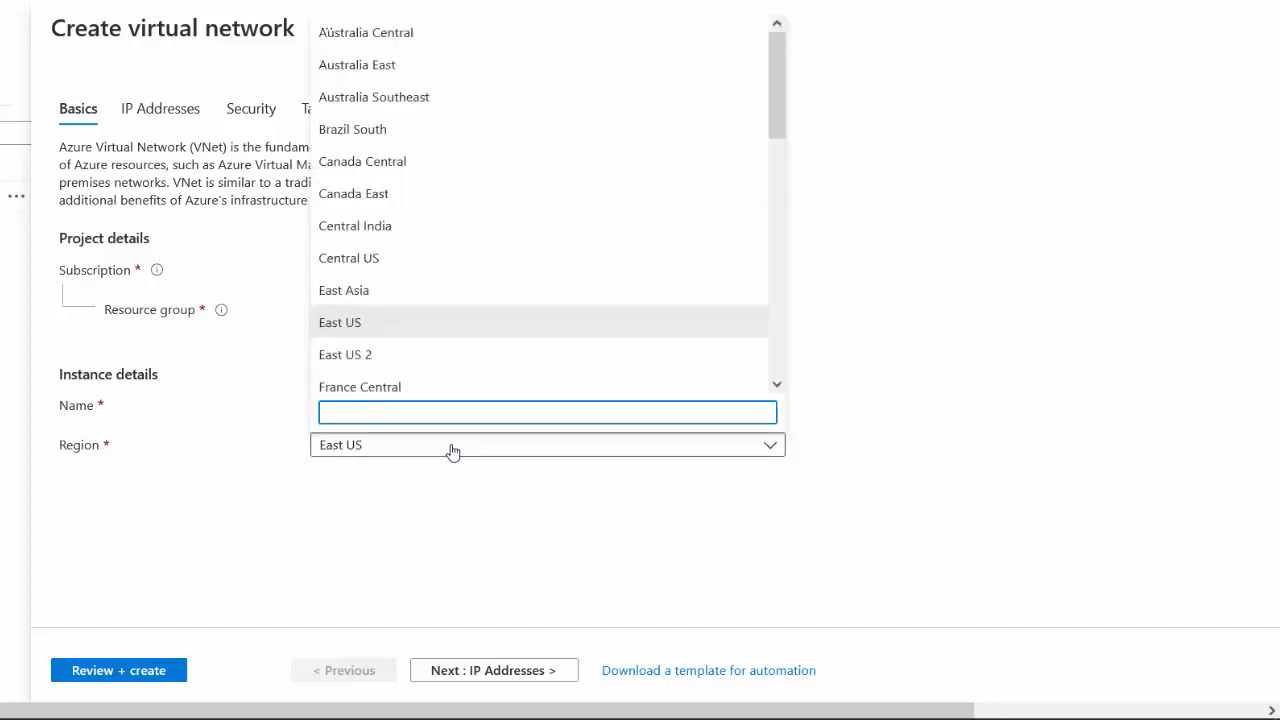
{"action": "scroll", "scroll_direction": "down", "scroll_amount": 3}
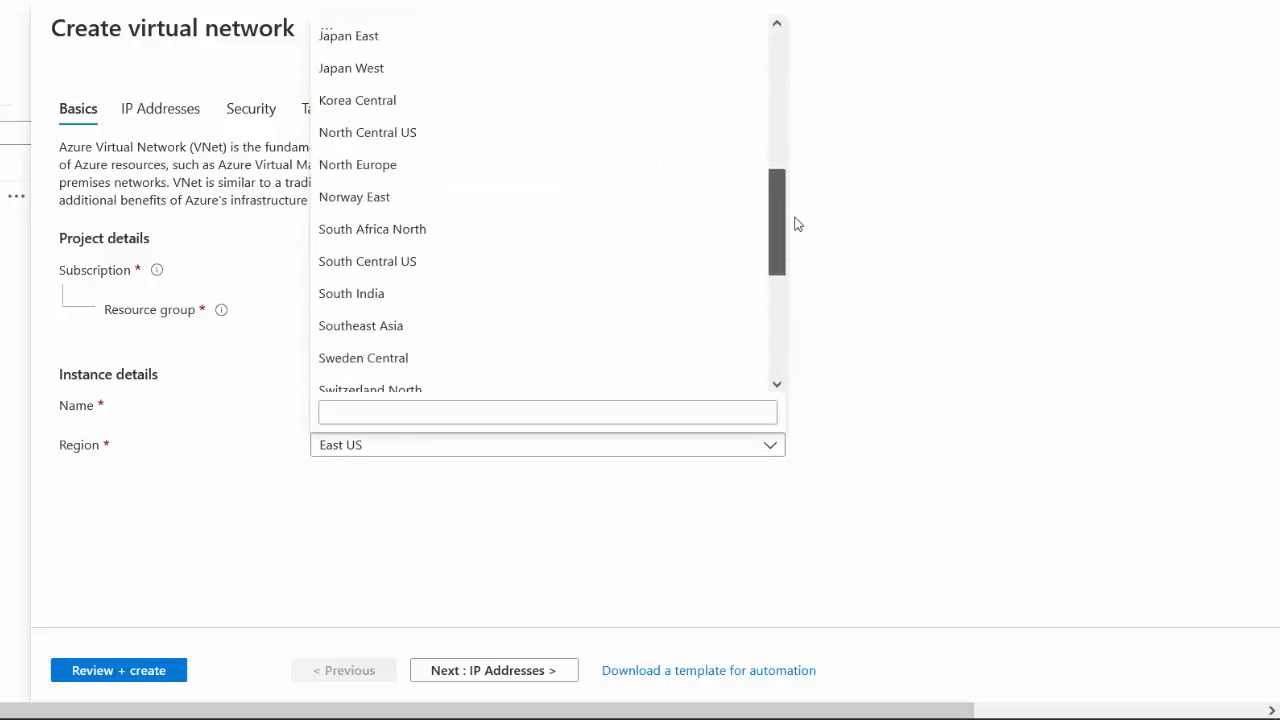
{"action": "scroll", "scroll_direction": "up", "scroll_amount": 3}
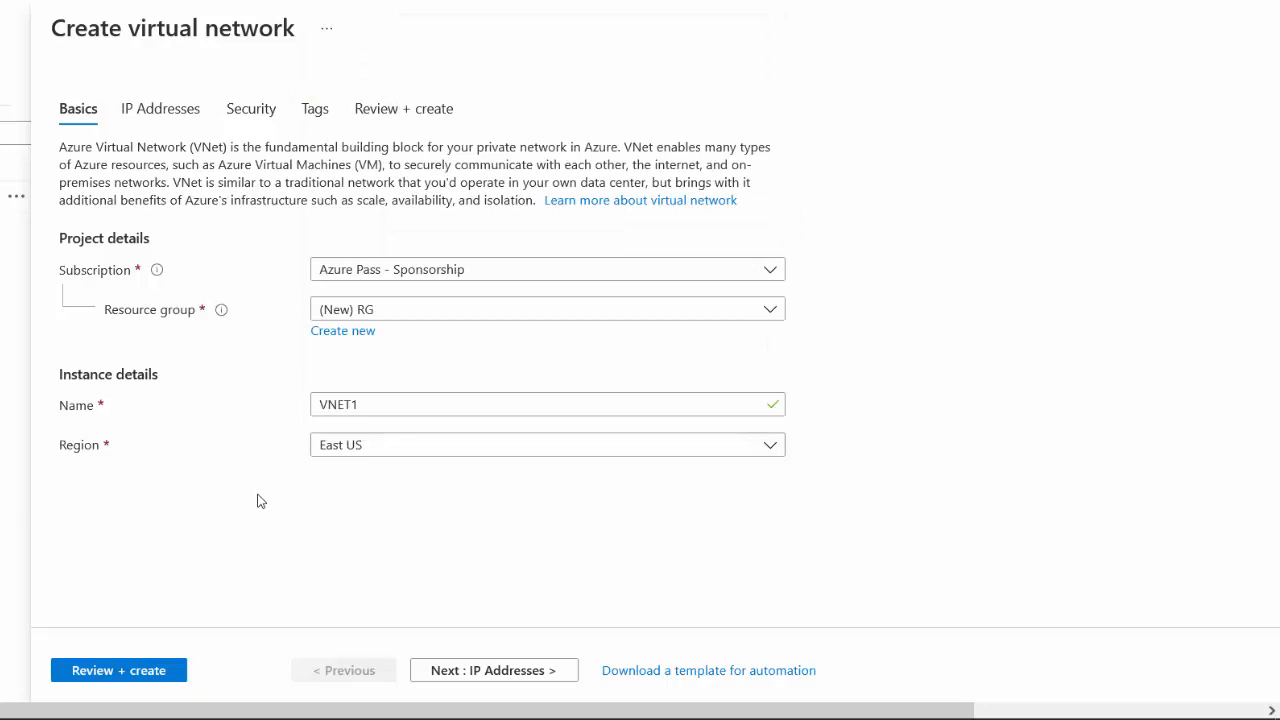
{"action": "left_click", "coordinate": [160, 108]}
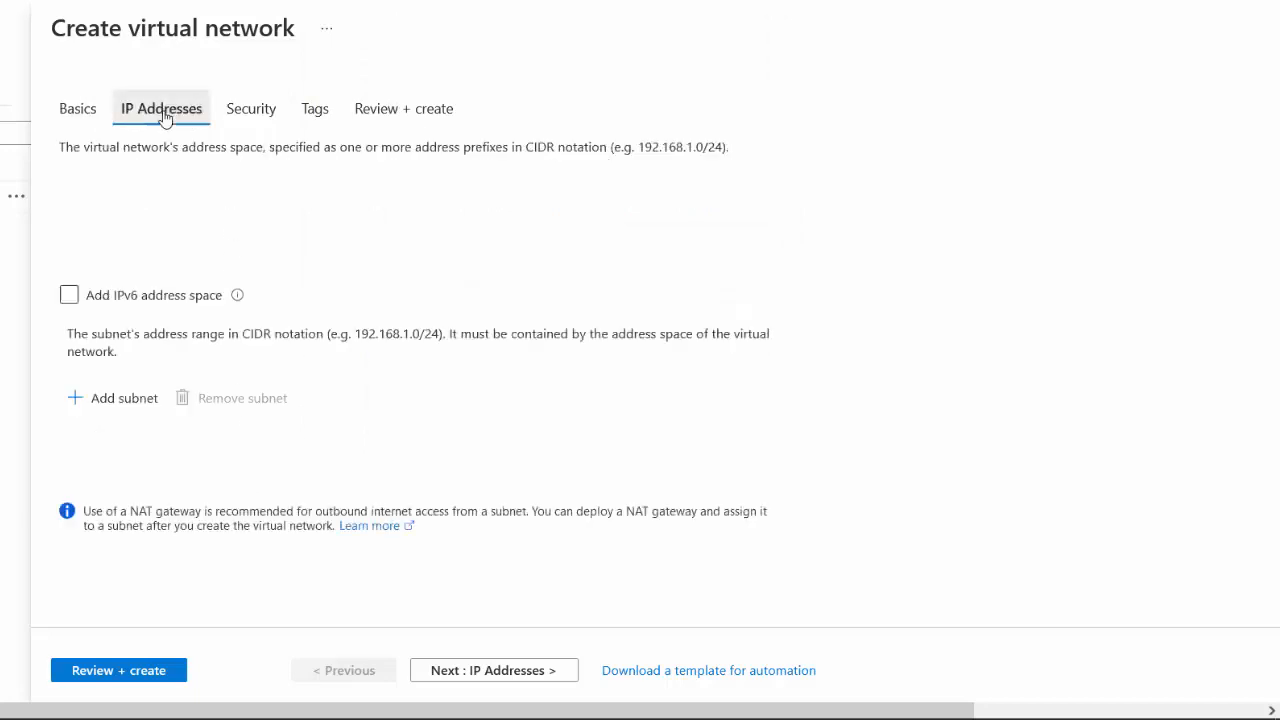
{"action": "left_click", "coordinate": [160, 108]}
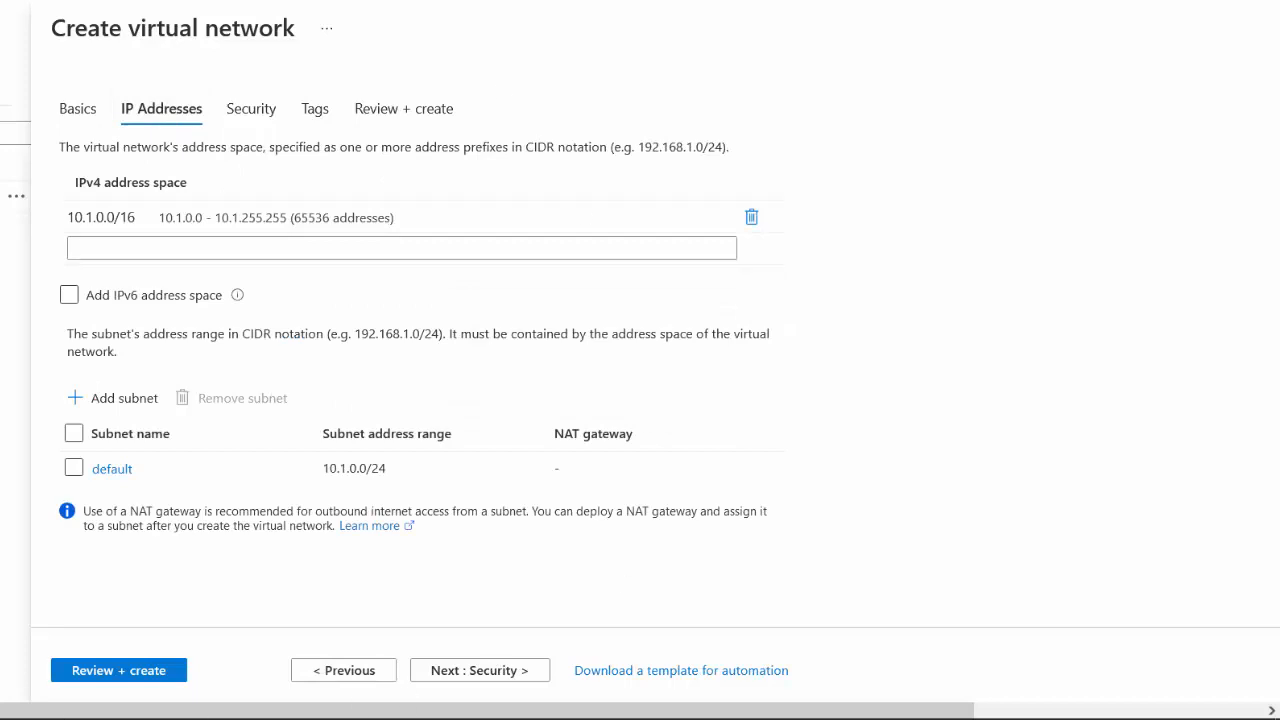
{"action": "mouse_move", "coordinate": [70, 420]}
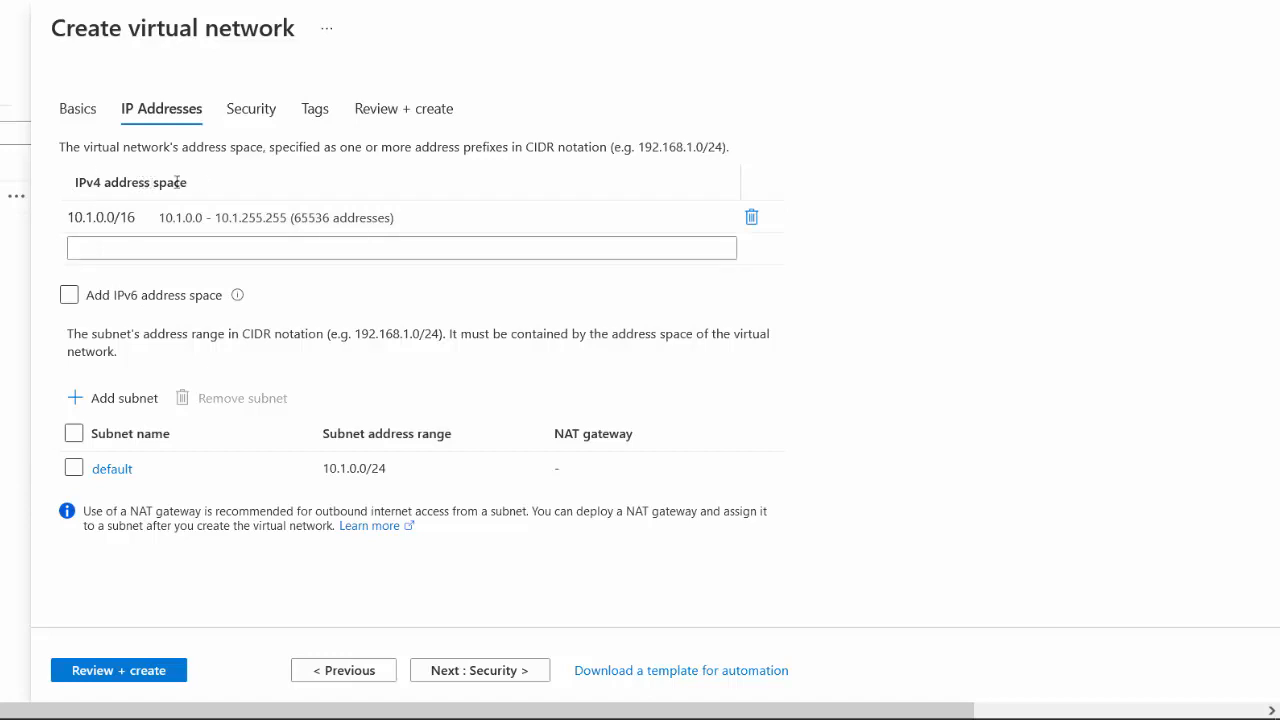
{"action": "mouse_move", "coordinate": [208, 574]}
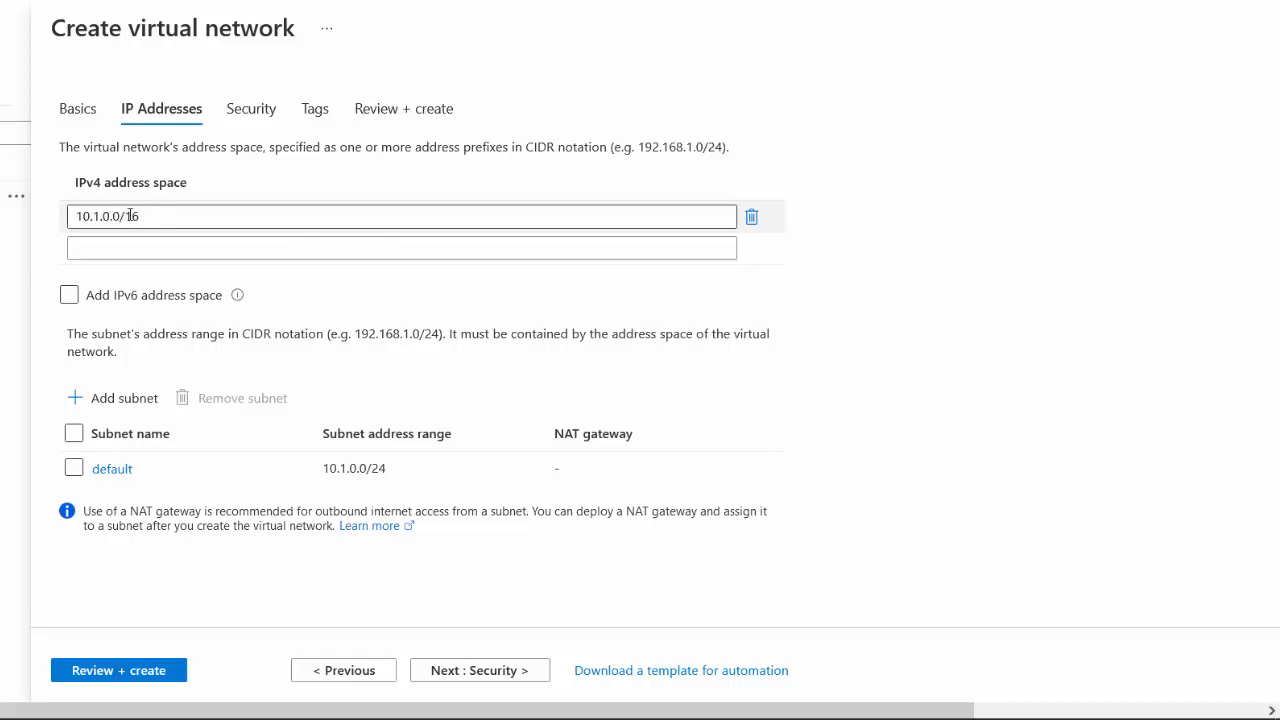
{"action": "double_click", "coordinate": [132, 216]}
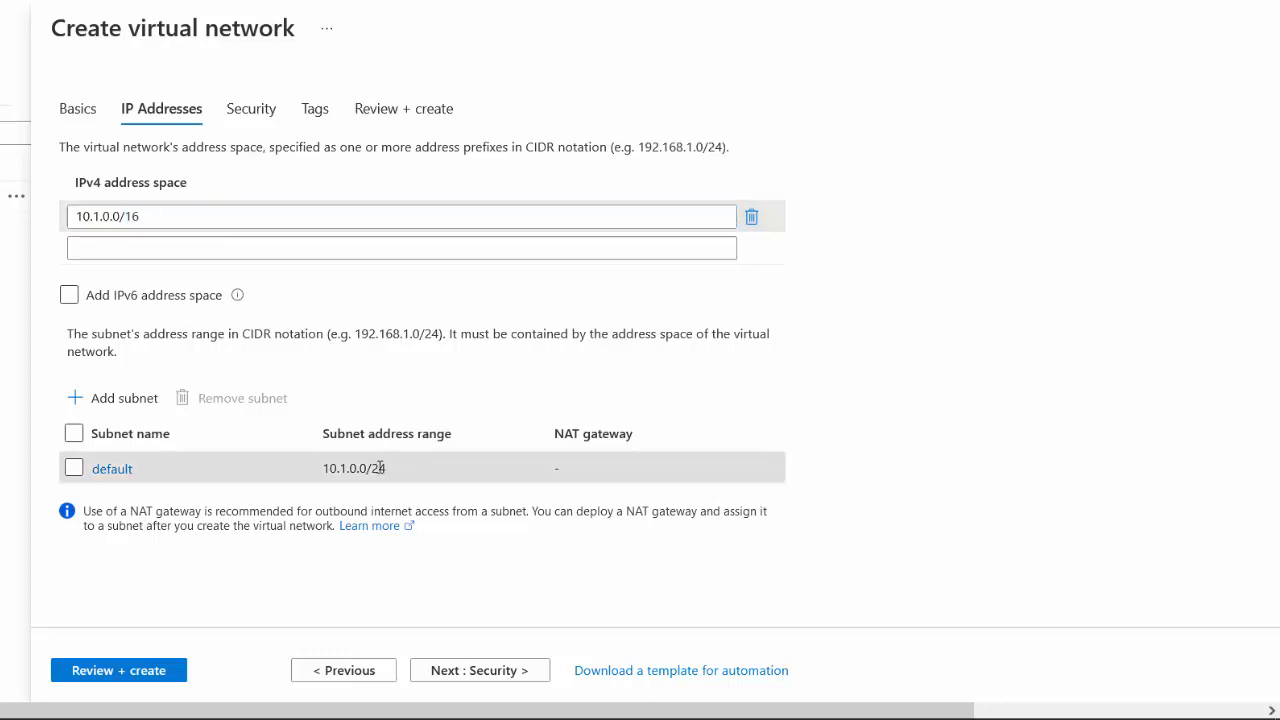
{"action": "double_click", "coordinate": [378, 468]}
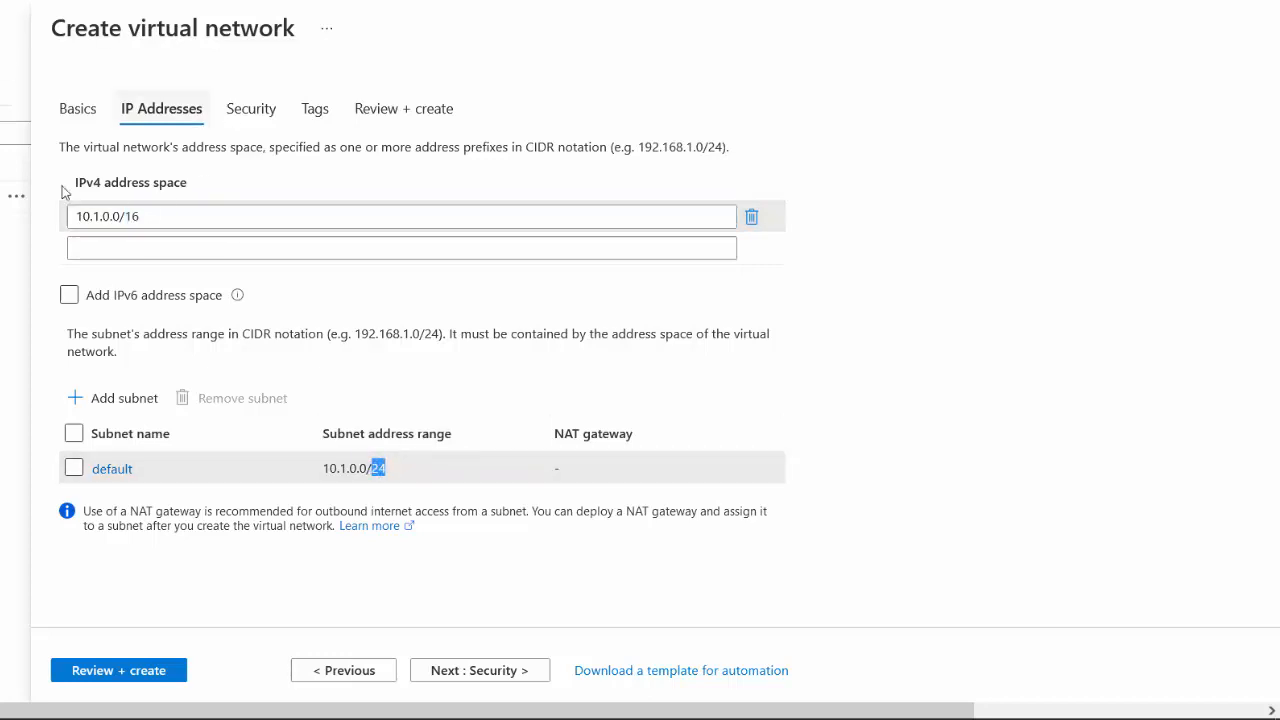
{"action": "mouse_move", "coordinate": [92, 382]}
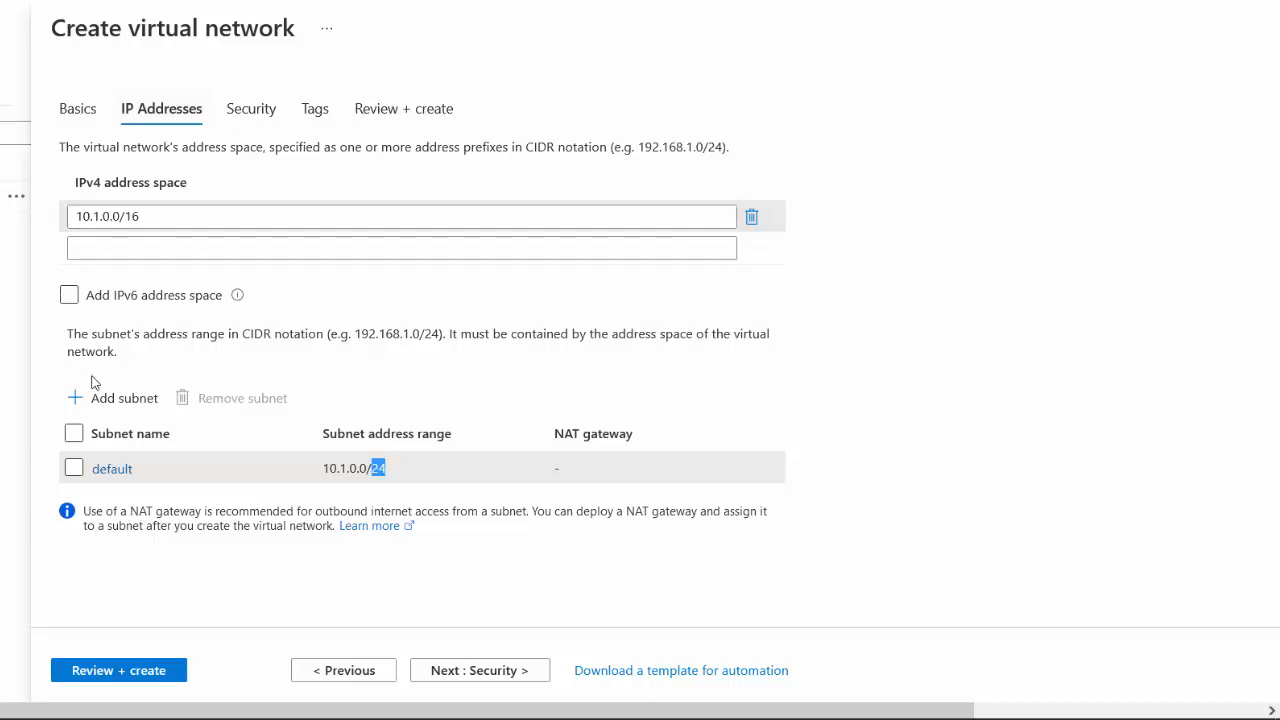
{"action": "mouse_move", "coordinate": [120, 408]}
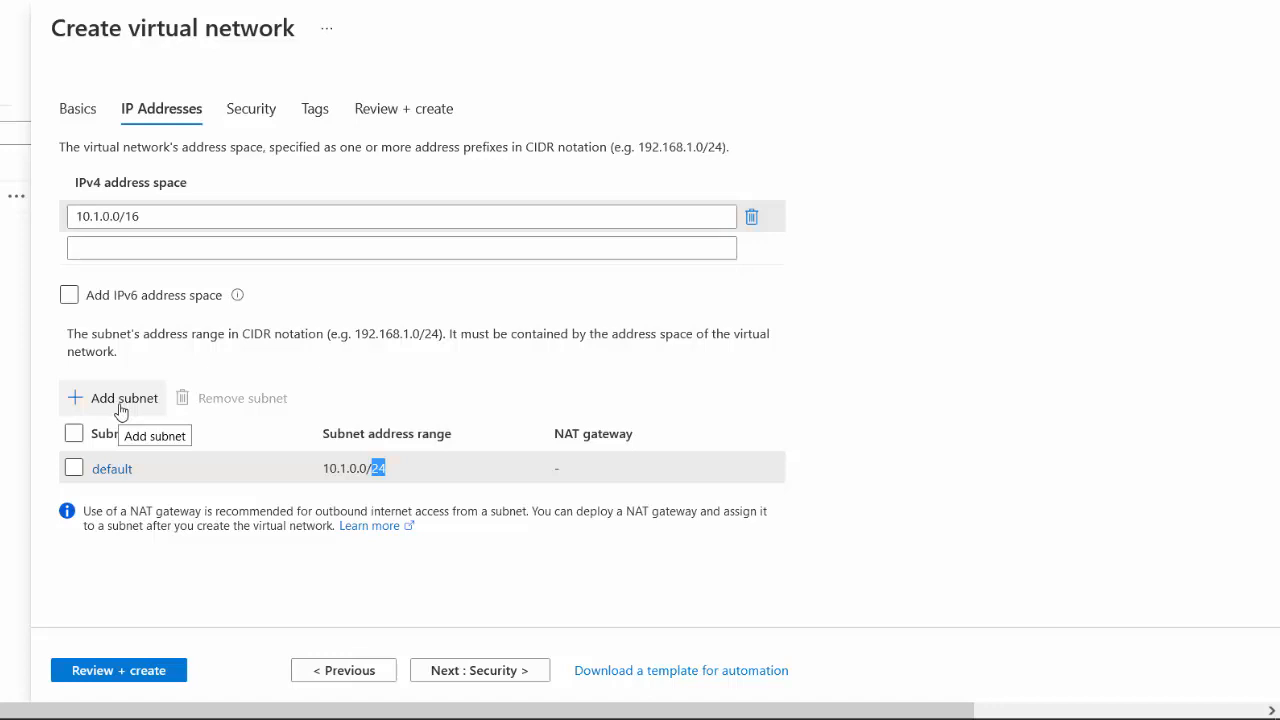
{"action": "mouse_move", "coordinate": [196, 206]}
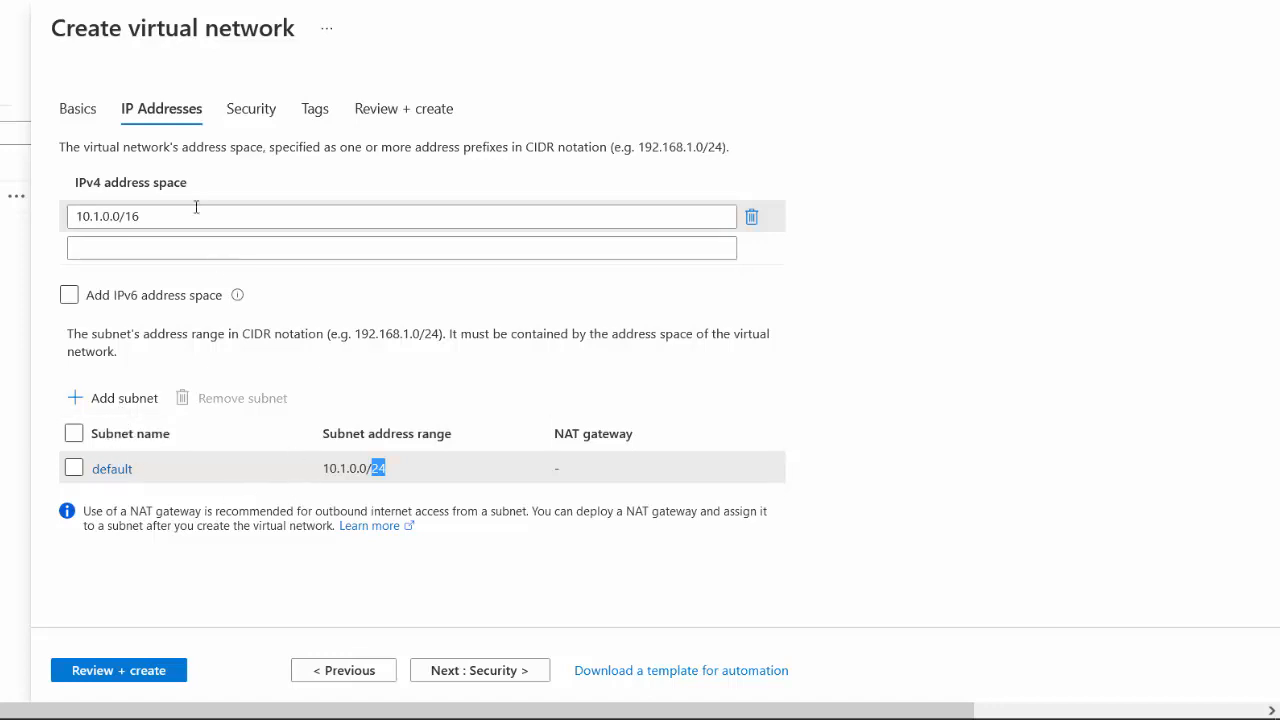
{"action": "left_click", "coordinate": [752, 216]}
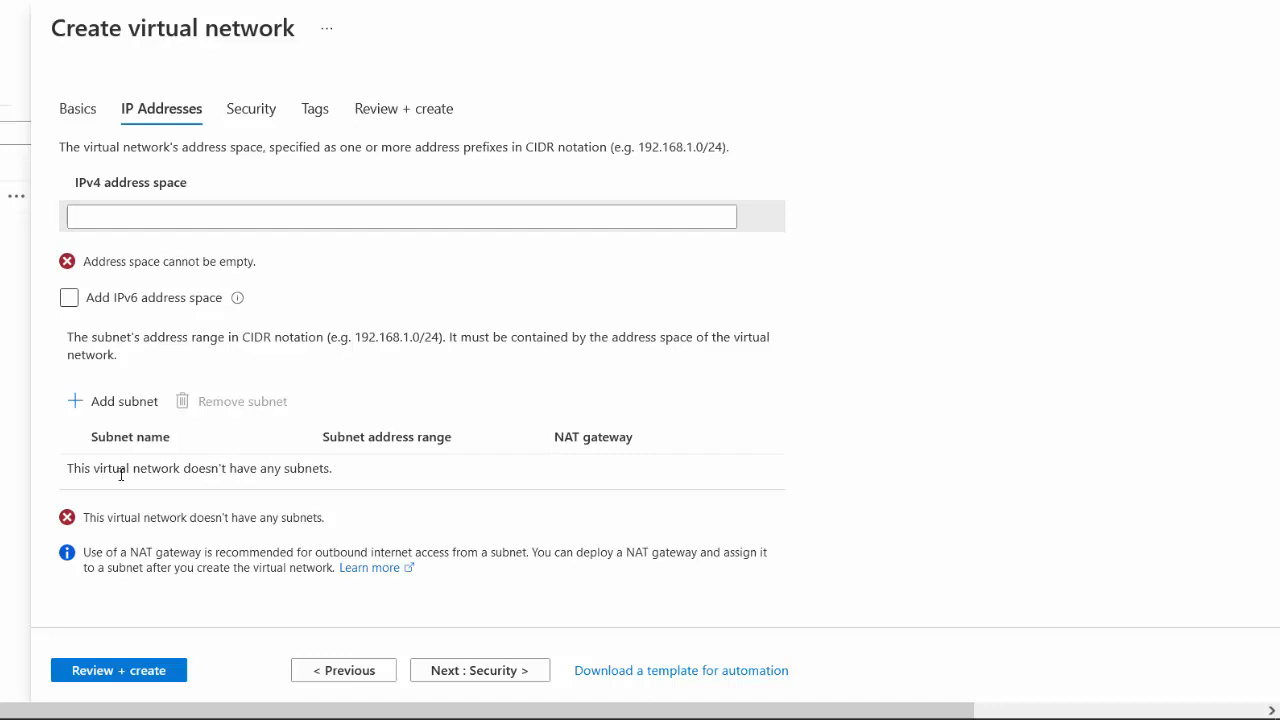
{"action": "mouse_move", "coordinate": [148, 238]}
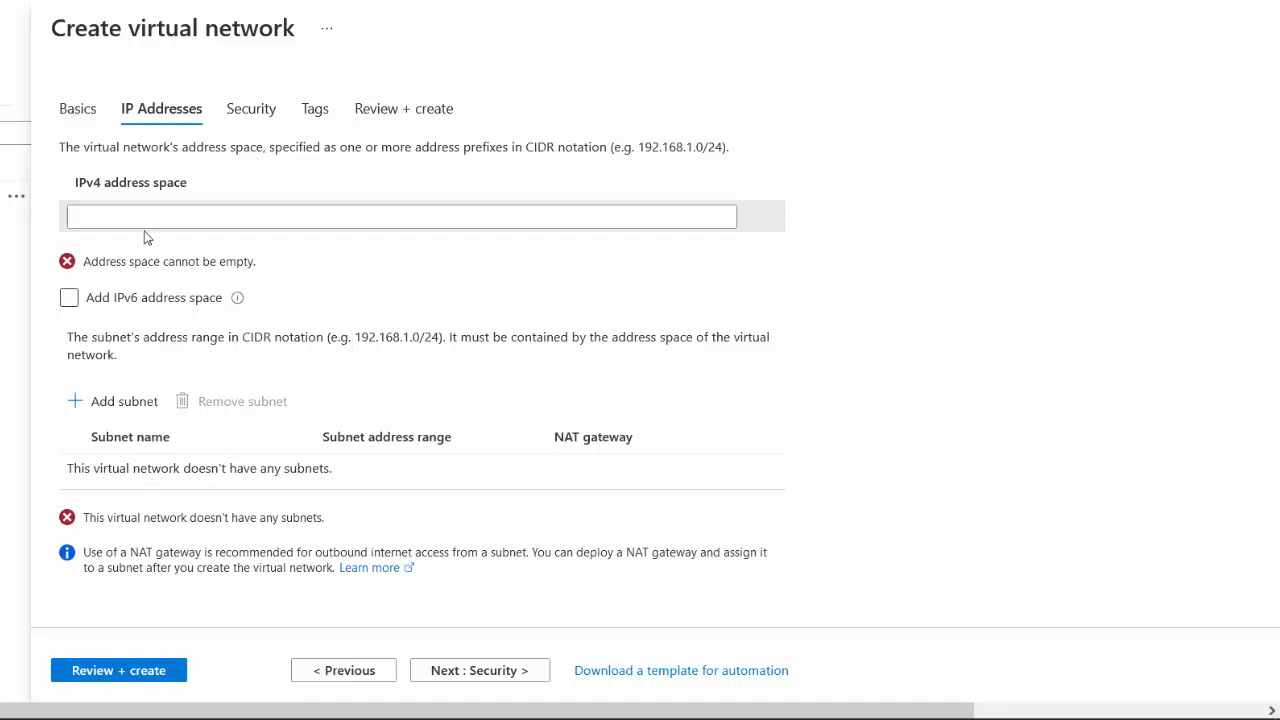
- Set the IPv4 address space to 192.168.1.0/24 and begin adding a subnet
{"action": "type", "text": "192.168."}
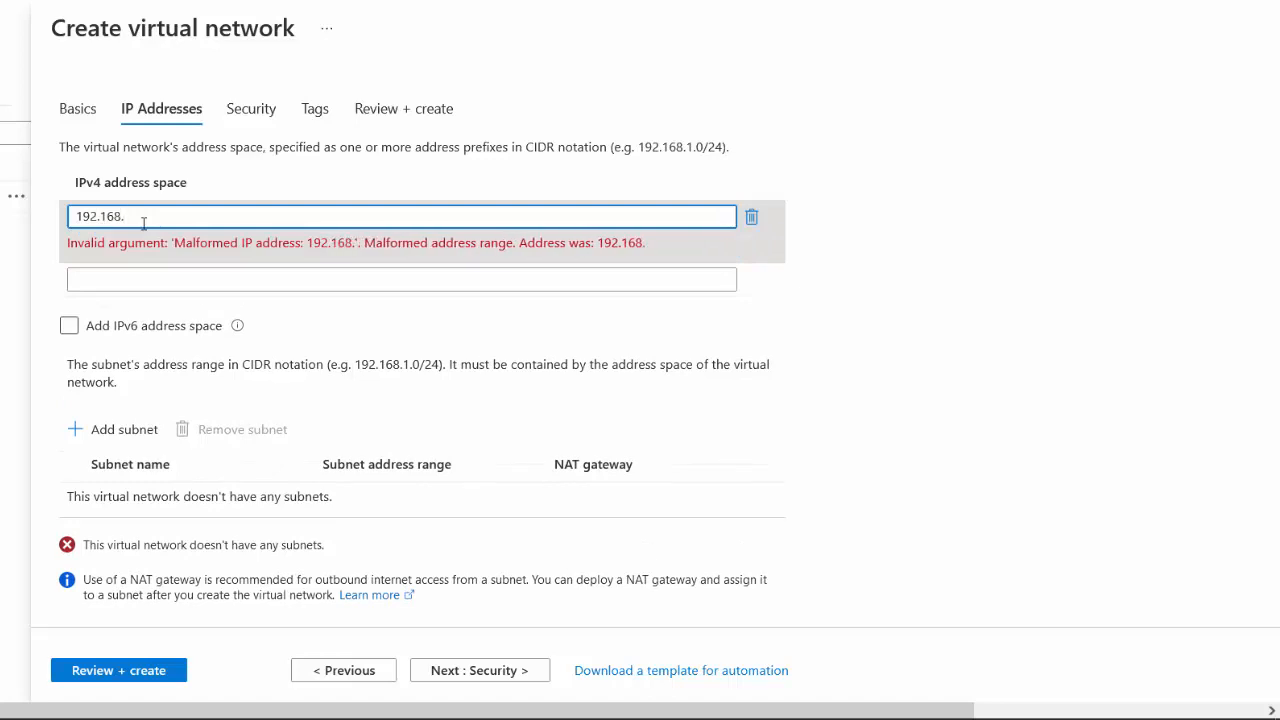
{"action": "type", "text": "1.0"}
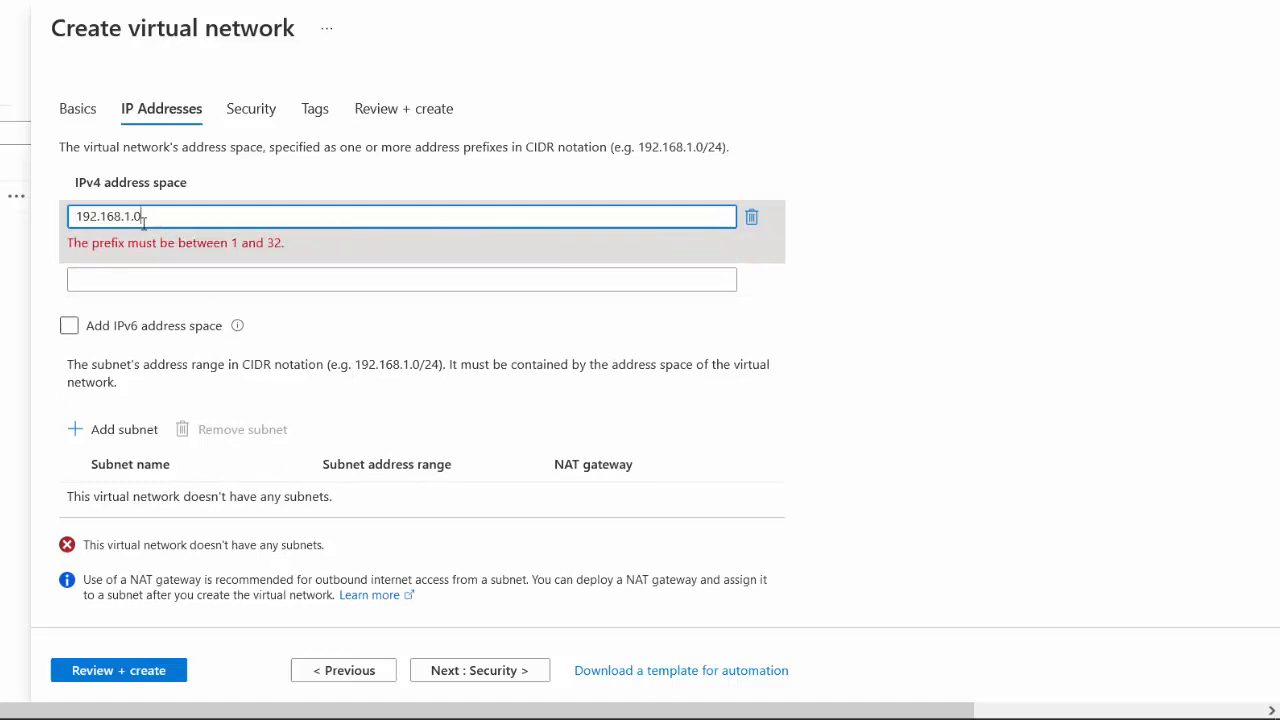
{"action": "type", "text": "/24"}
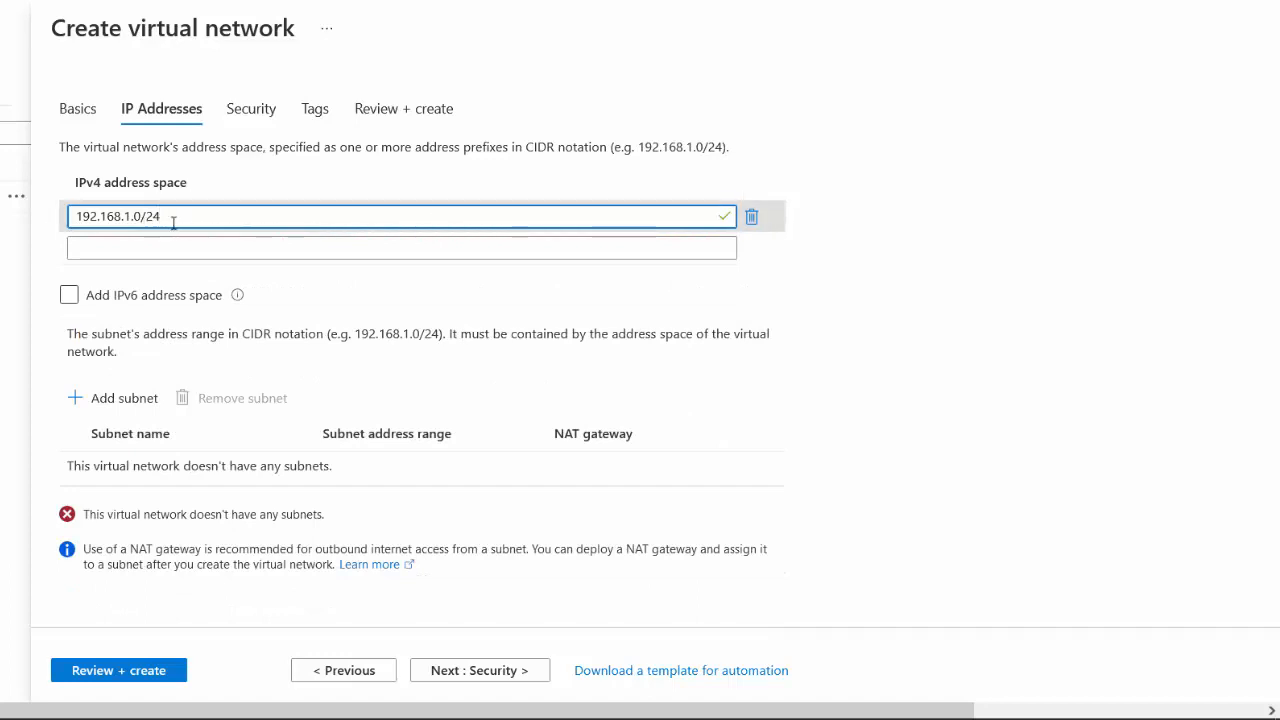
{"action": "double_click", "coordinate": [152, 216]}
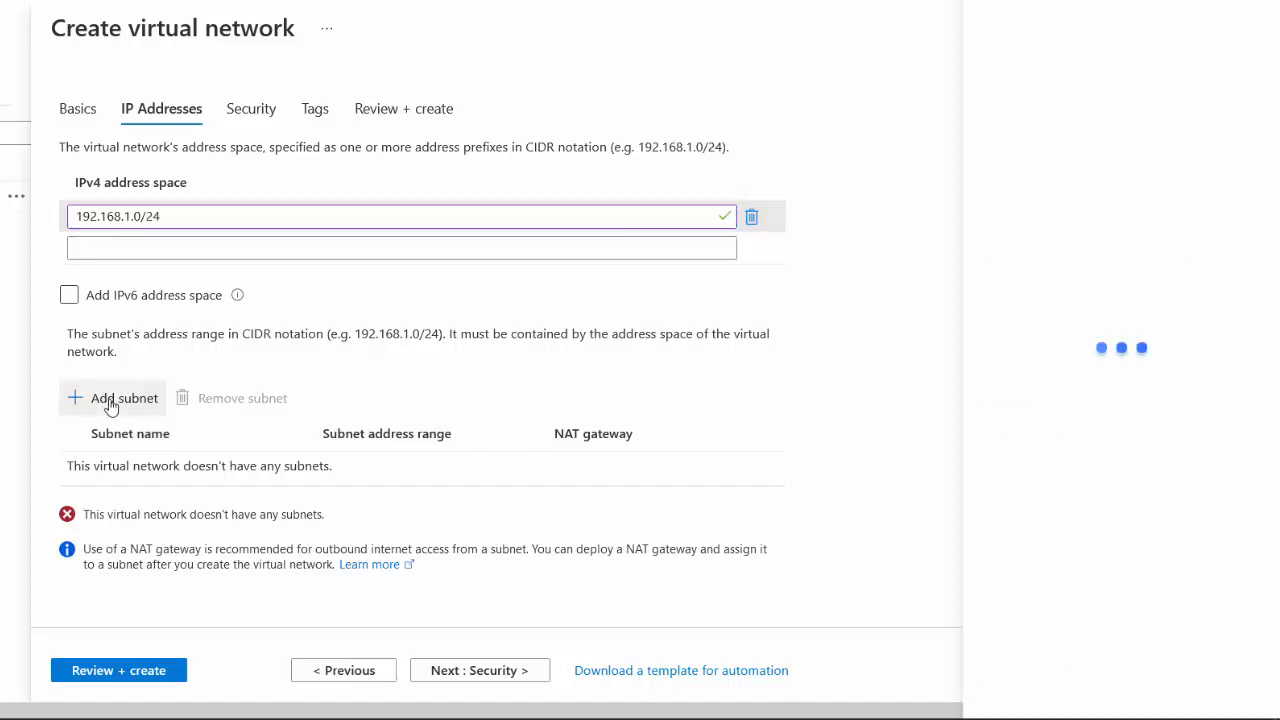
{"action": "left_click", "coordinate": [112, 398]}
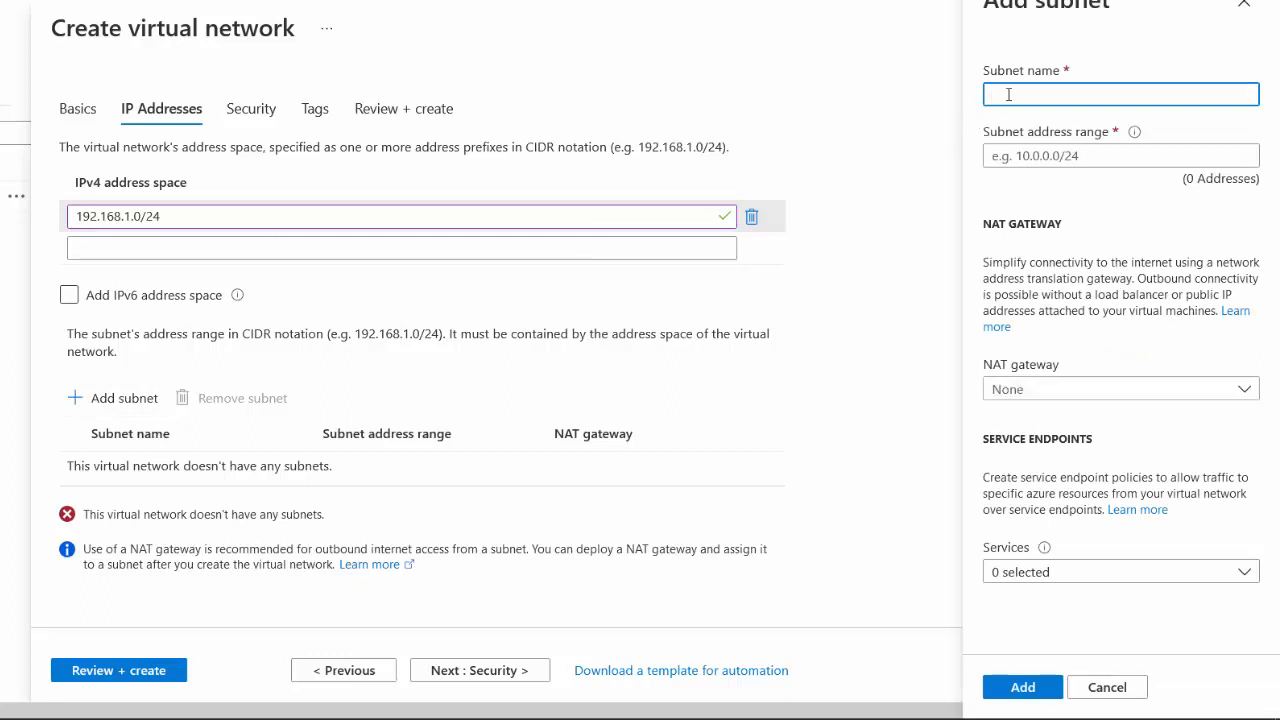
- Add subnet Sub1 with range 192.168.1.0/24 and go to Review + create
{"action": "type", "text": "Sub1"}
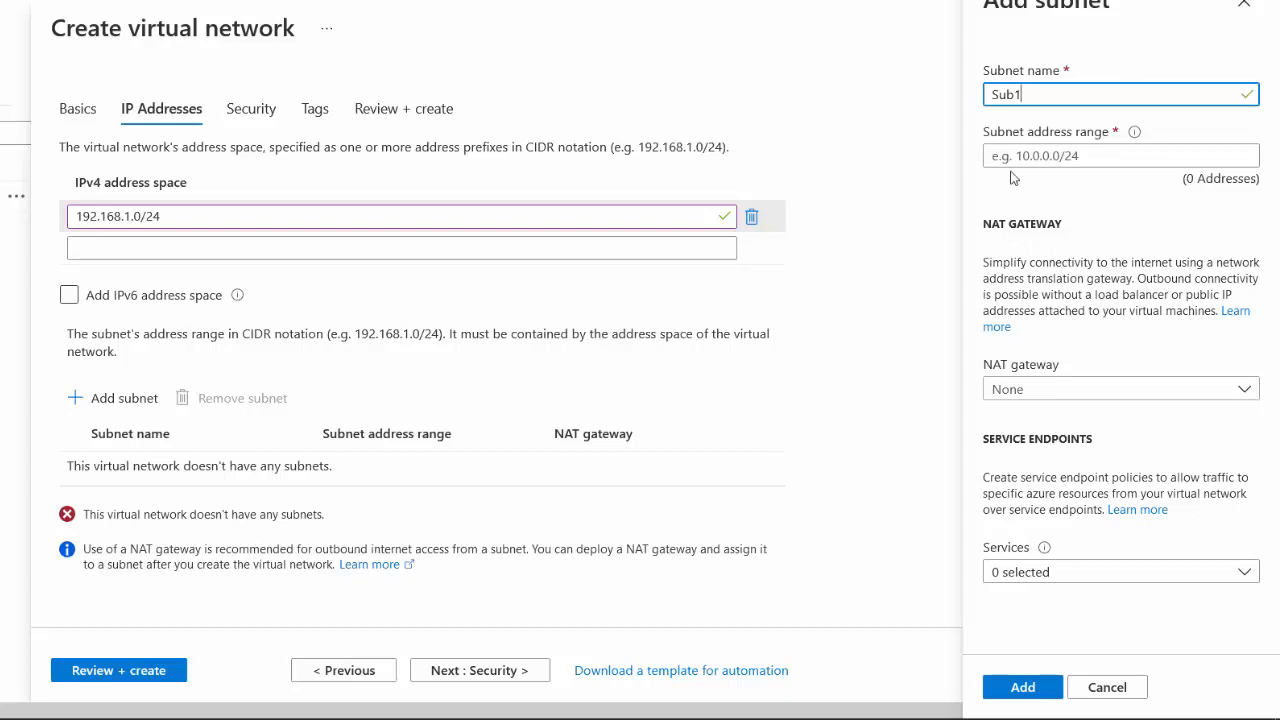
{"action": "left_click", "coordinate": [1120, 156]}
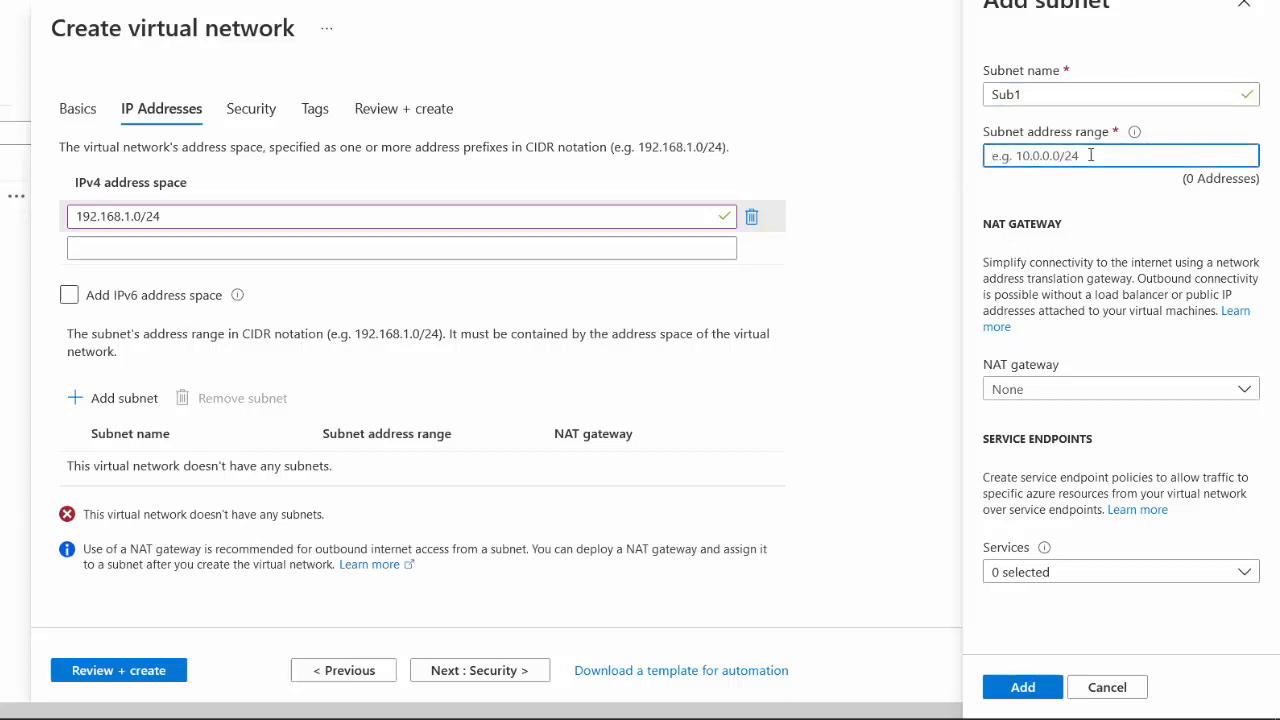
{"action": "mouse_move", "coordinate": [1044, 156]}
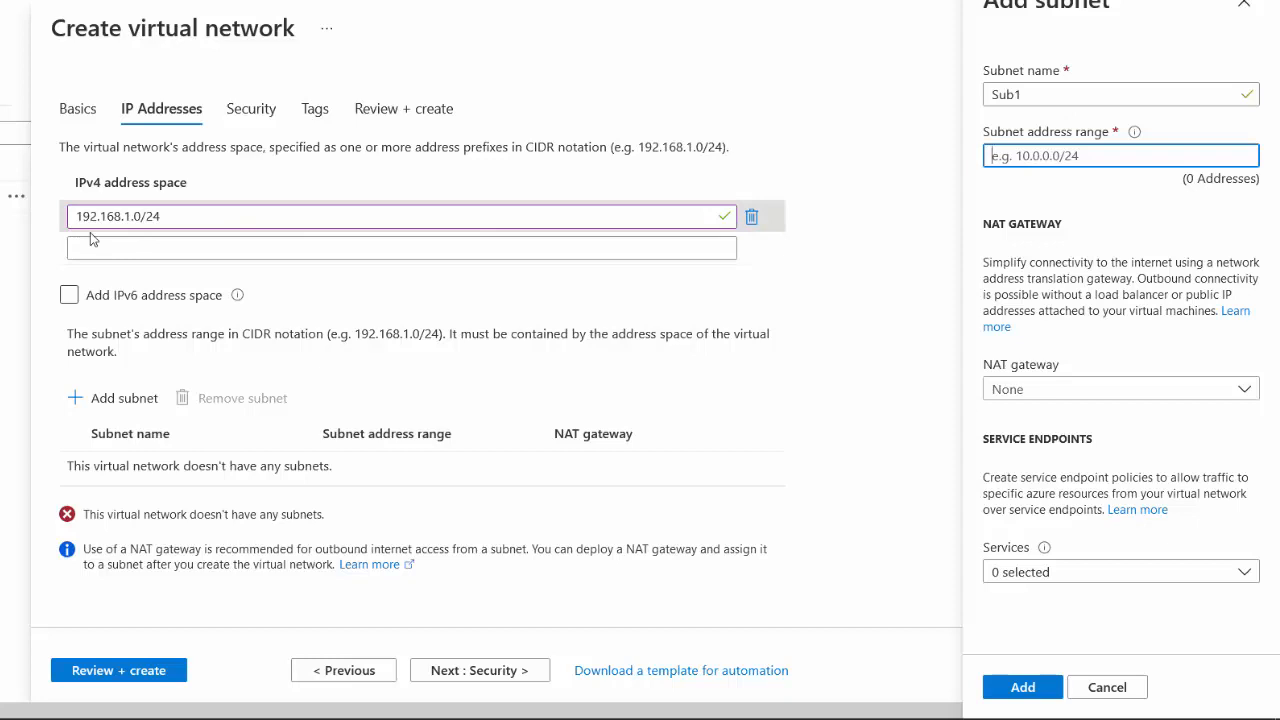
{"action": "type", "text": "192.168.1.0/"}
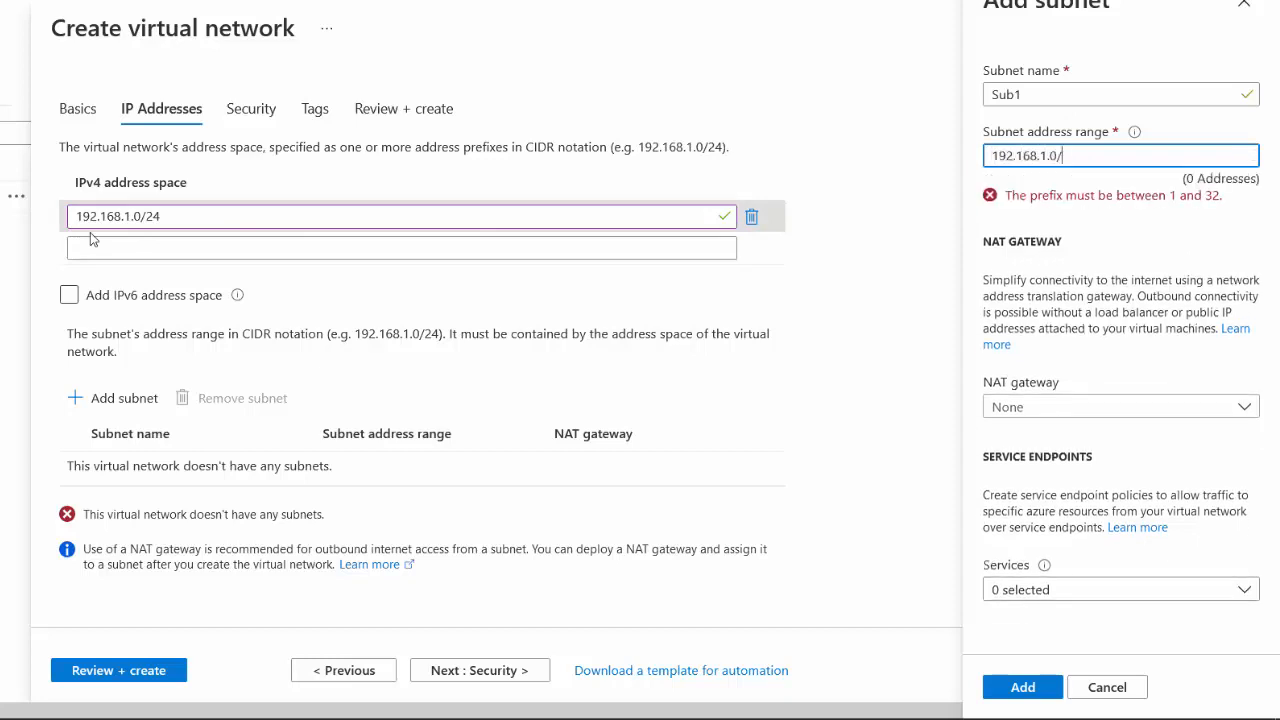
{"action": "type", "text": "24"}
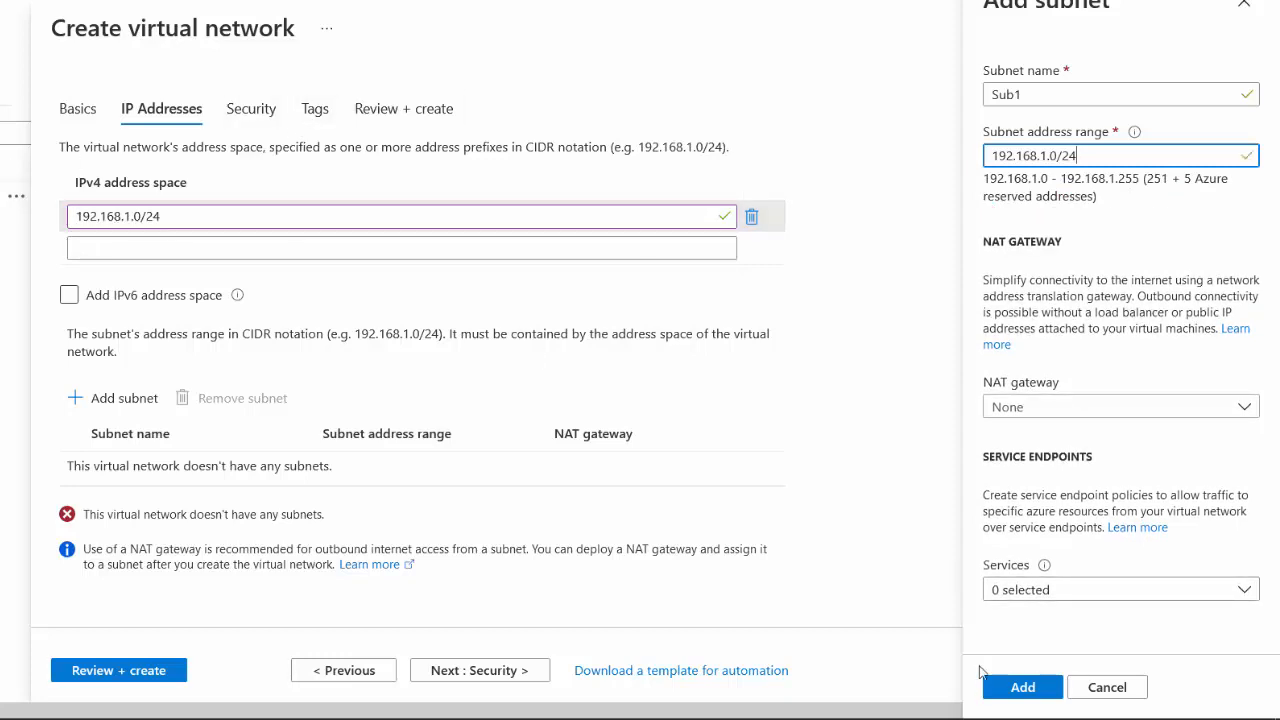
{"action": "left_click", "coordinate": [1022, 688]}
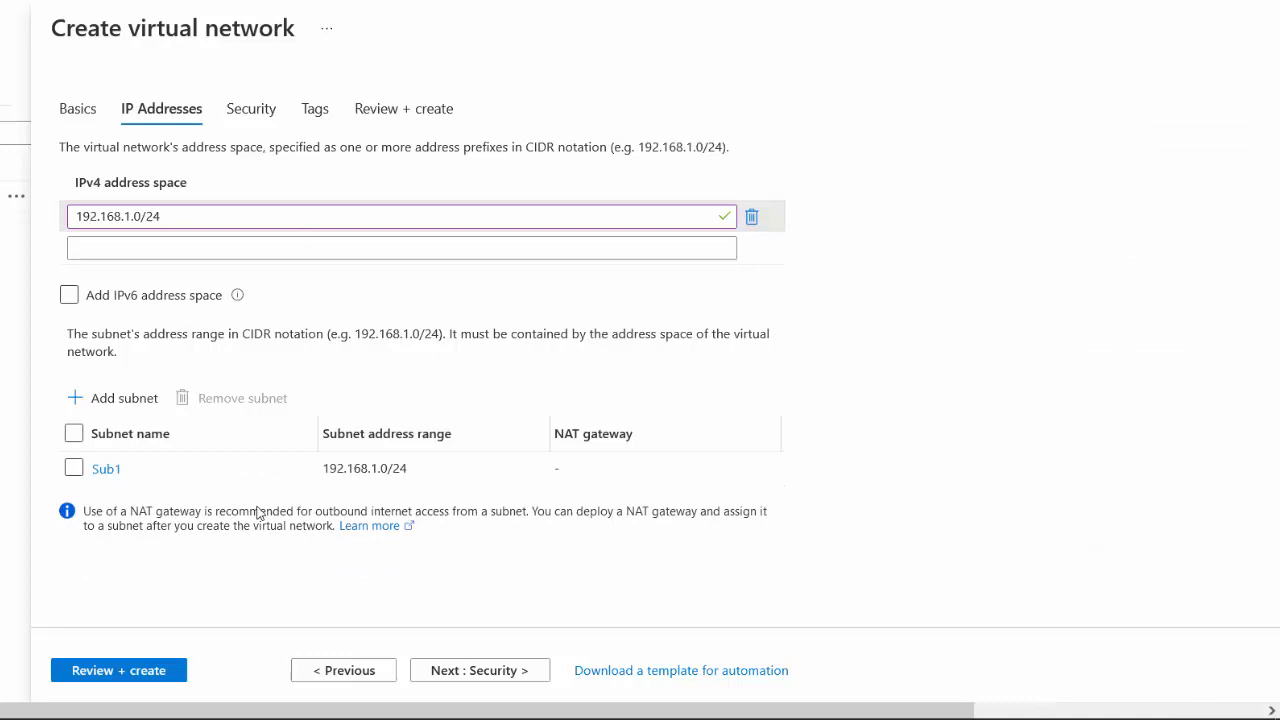
{"action": "left_click", "coordinate": [118, 670]}
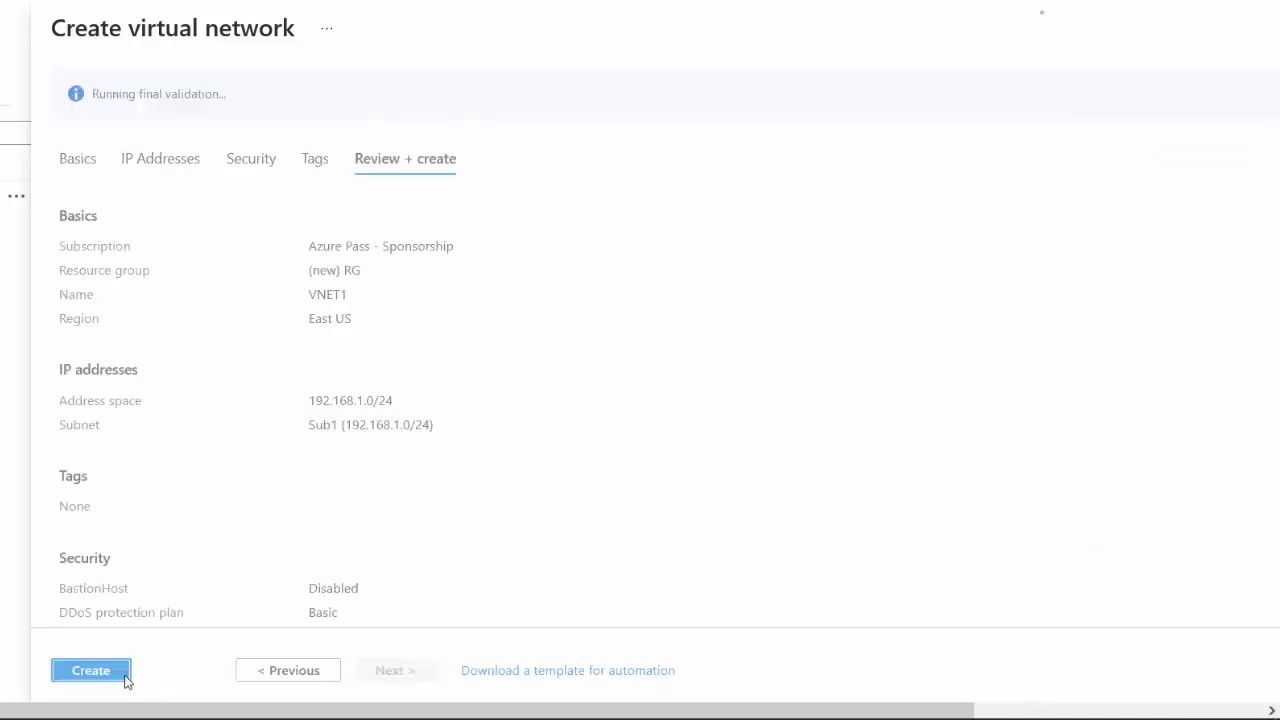
- Submit creation of VNET1 once validation passes, starting deployment to RG
{"action": "left_click", "coordinate": [90, 670]}
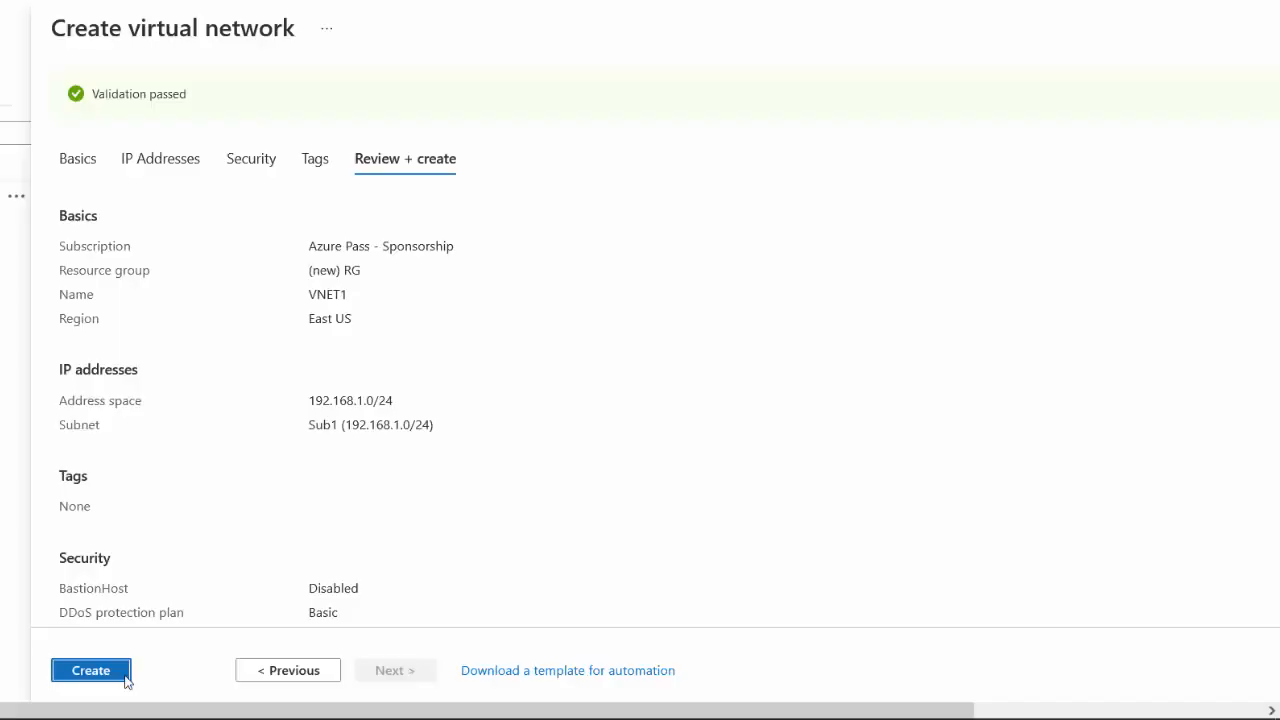
{"action": "left_click", "coordinate": [90, 670]}
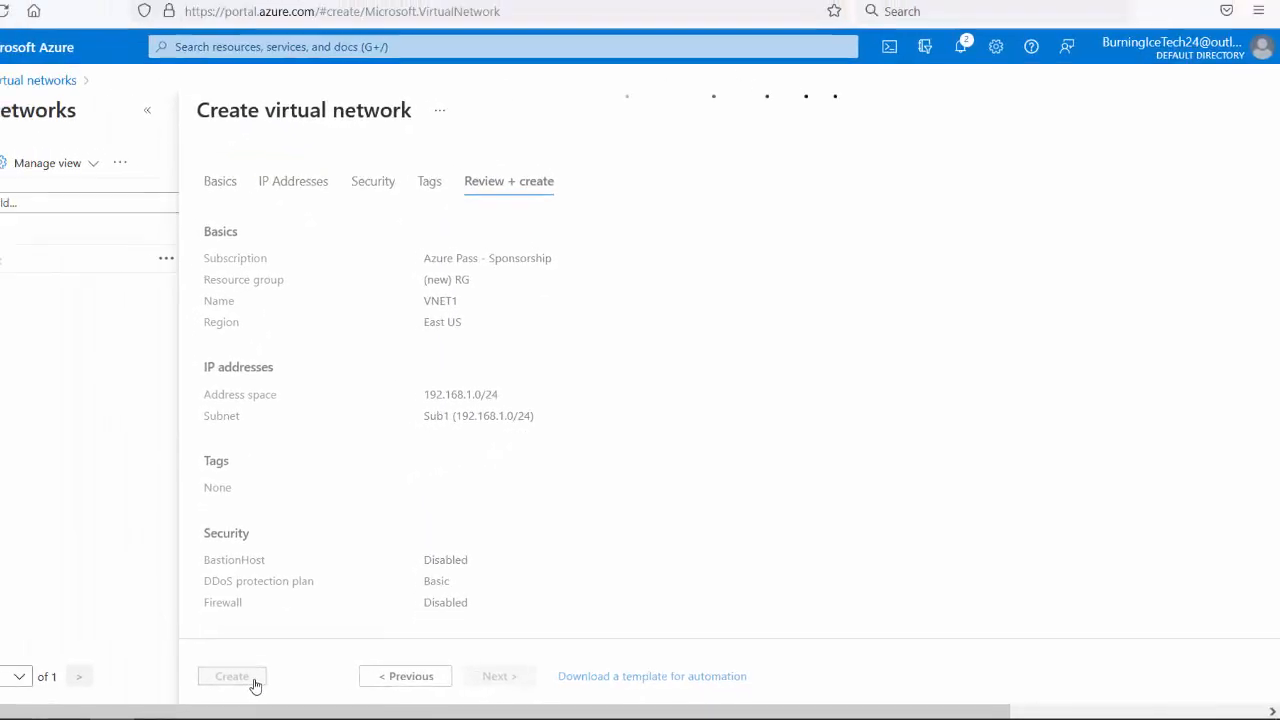
{"action": "left_click", "coordinate": [232, 676]}
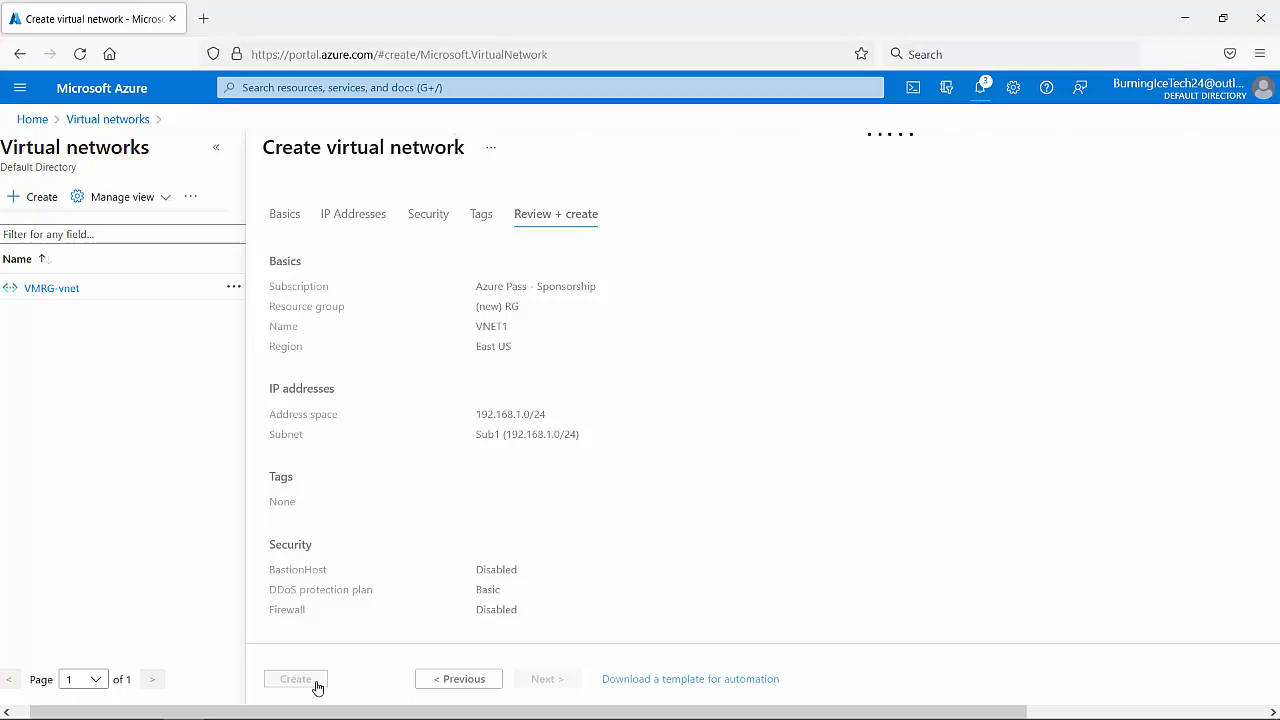
{"action": "left_click", "coordinate": [296, 680]}
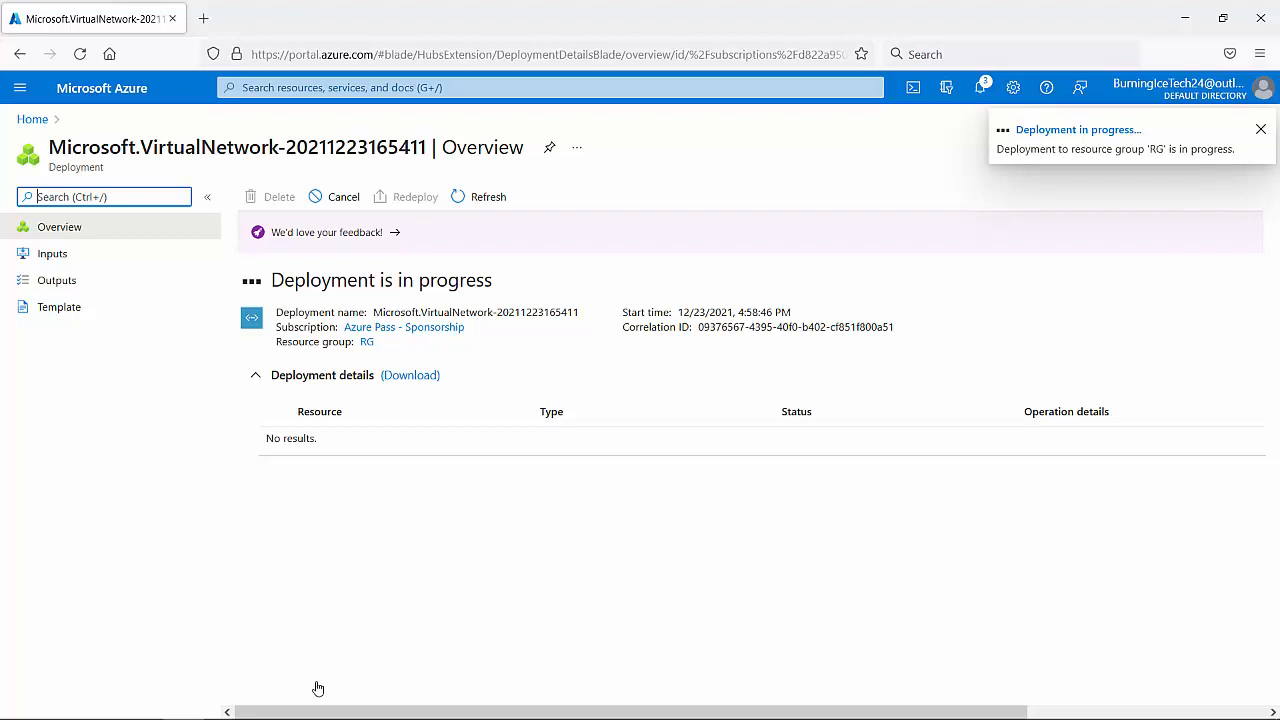
- Dismiss the deployment-complete notification and bring up the portal services menu
{"action": "left_click", "coordinate": [1260, 128]}
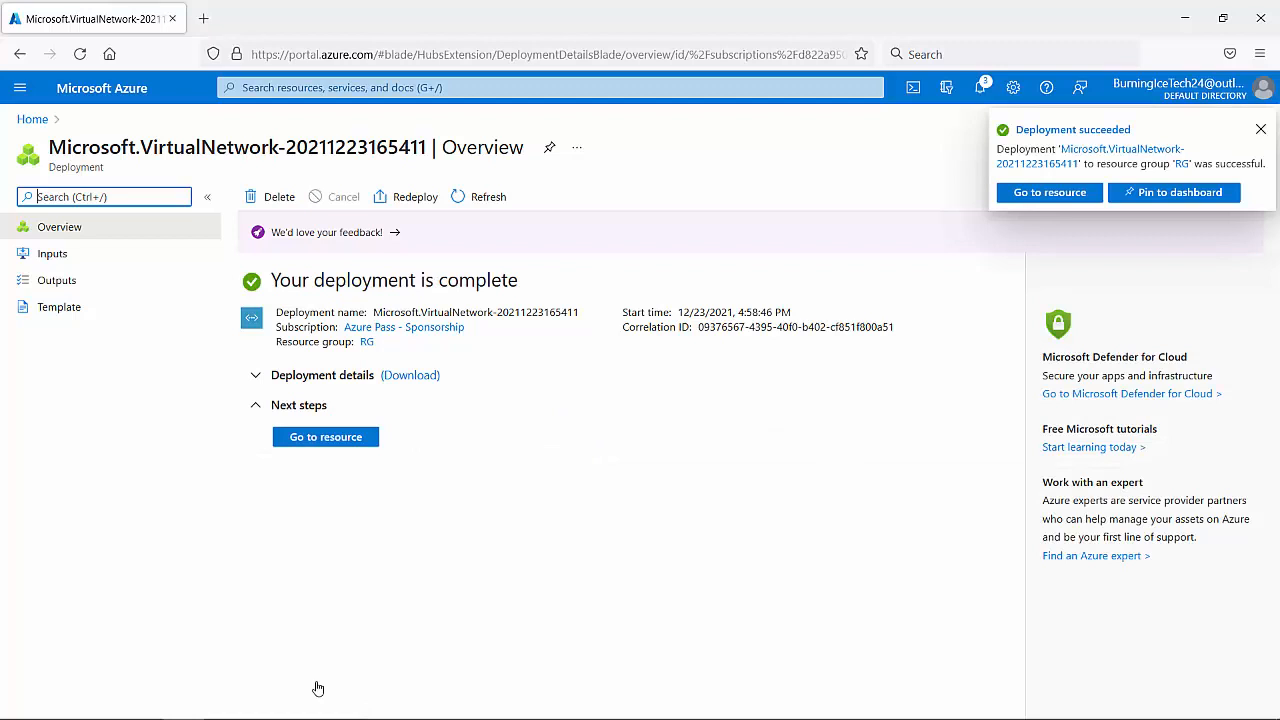
{"action": "left_click", "coordinate": [1260, 128]}
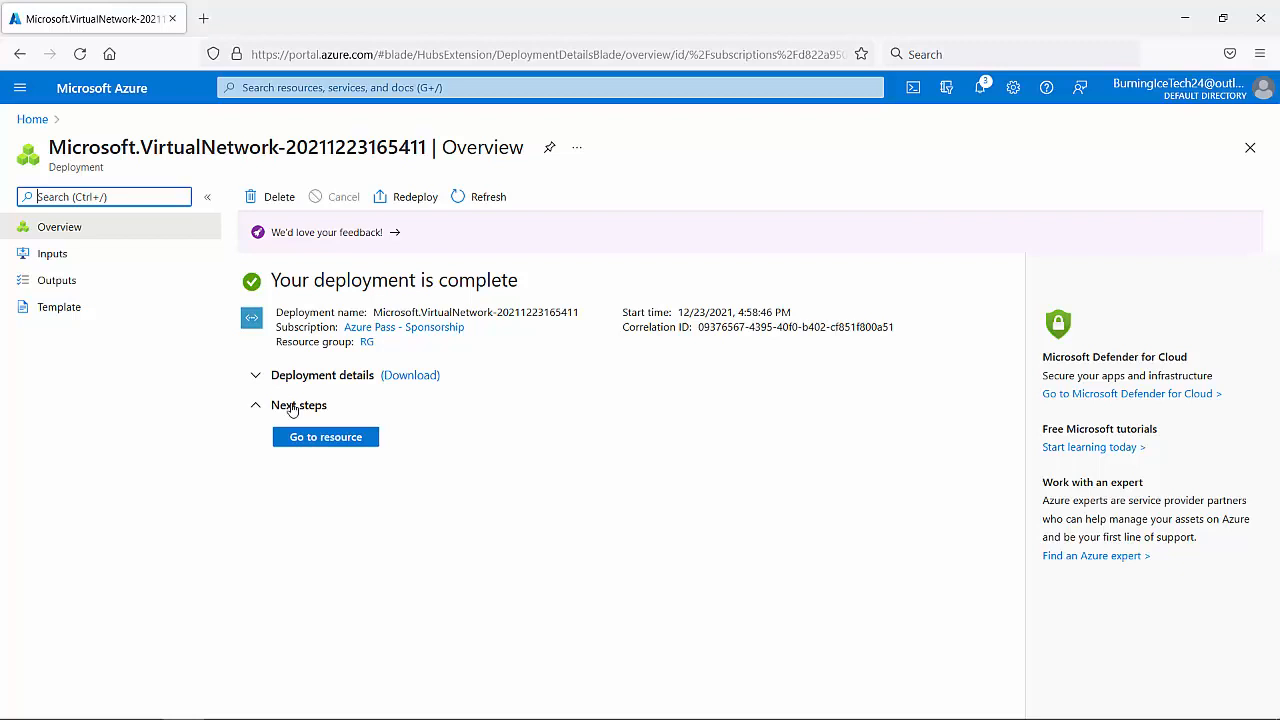
{"action": "left_click", "coordinate": [20, 88]}
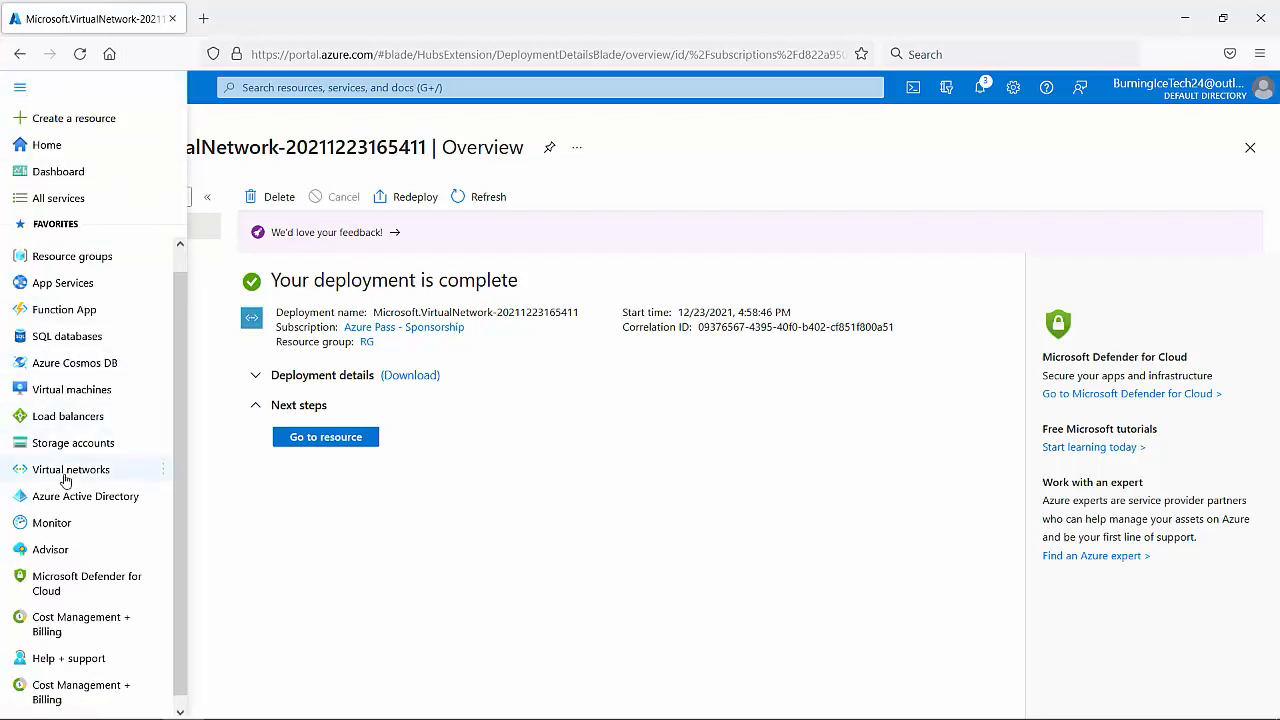
{"action": "mouse_move", "coordinate": [70, 468]}
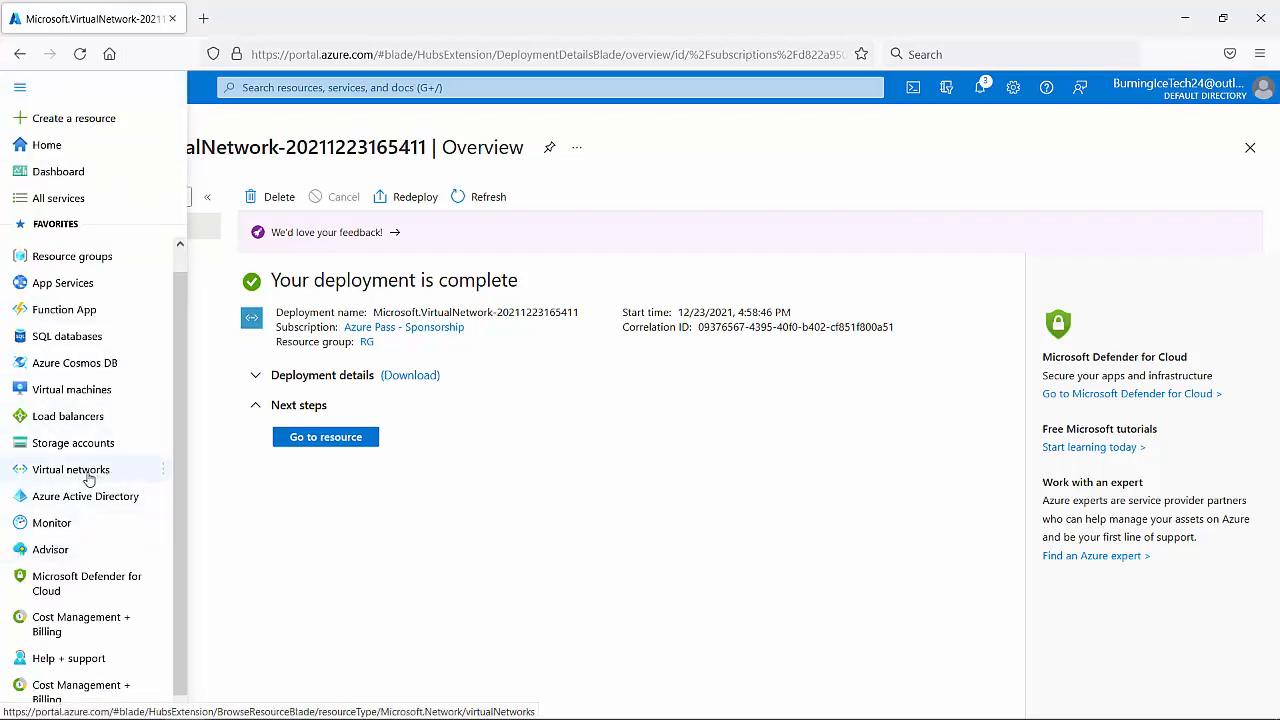
{"action": "mouse_move", "coordinate": [90, 468]}
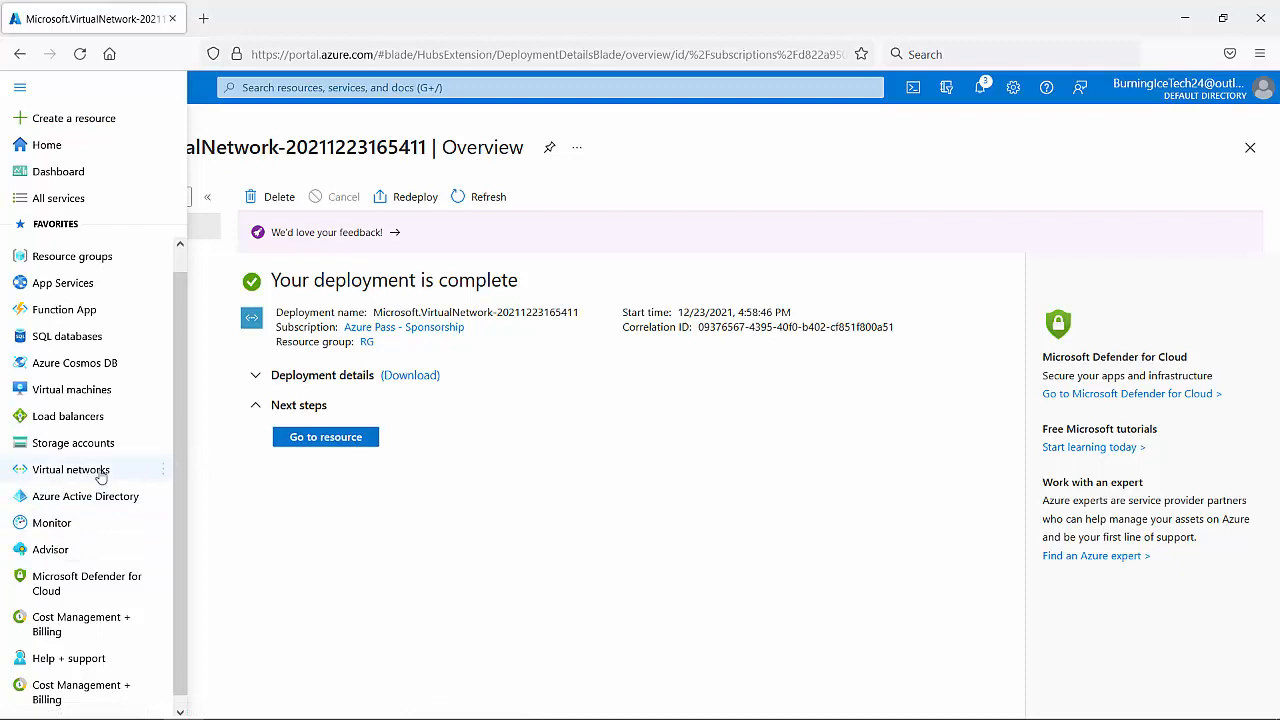
- Show the virtual networks list and open VNET1's overview with 192.168.1.0/24 in East US
{"action": "left_click", "coordinate": [72, 468]}
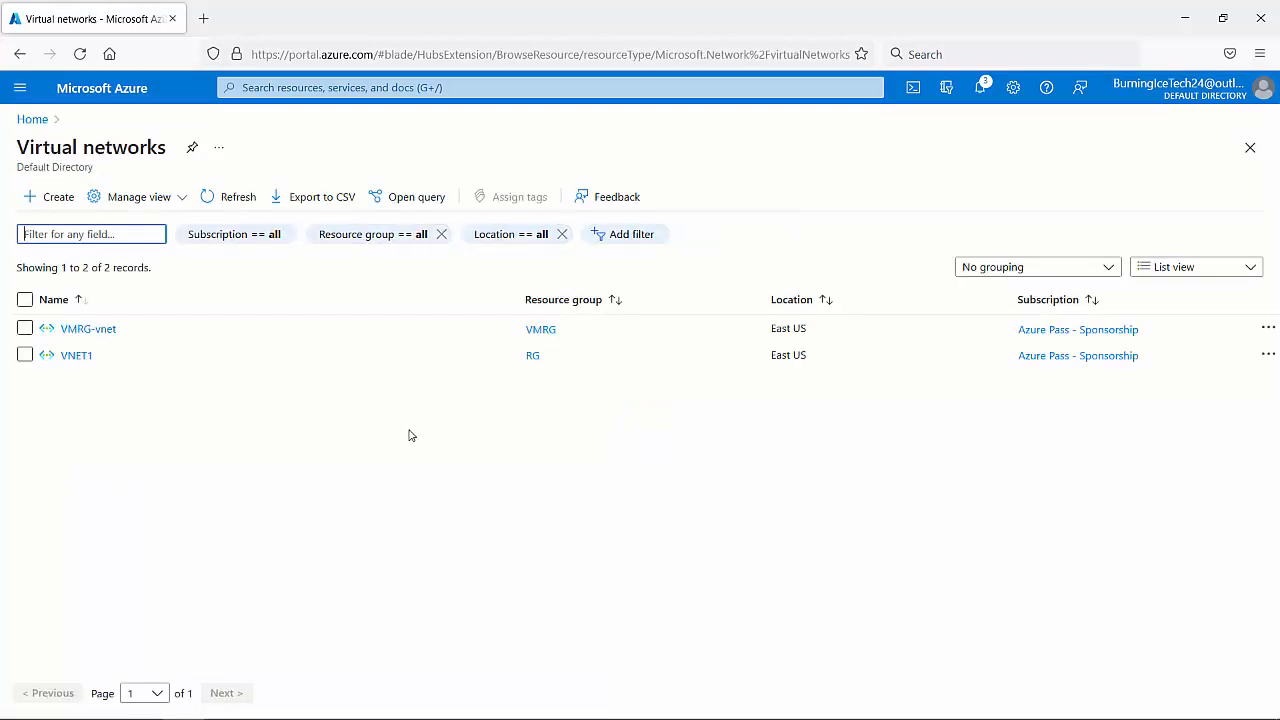
{"action": "mouse_move", "coordinate": [76, 356]}
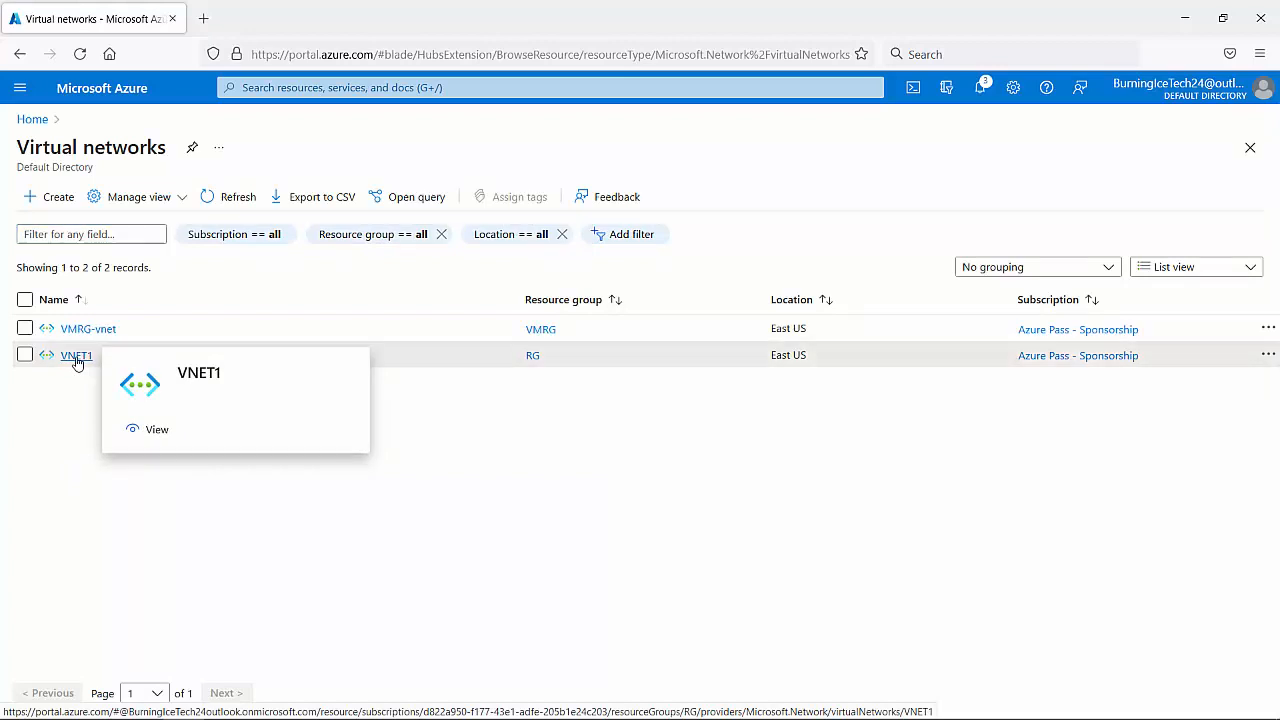
{"action": "left_click", "coordinate": [76, 356]}
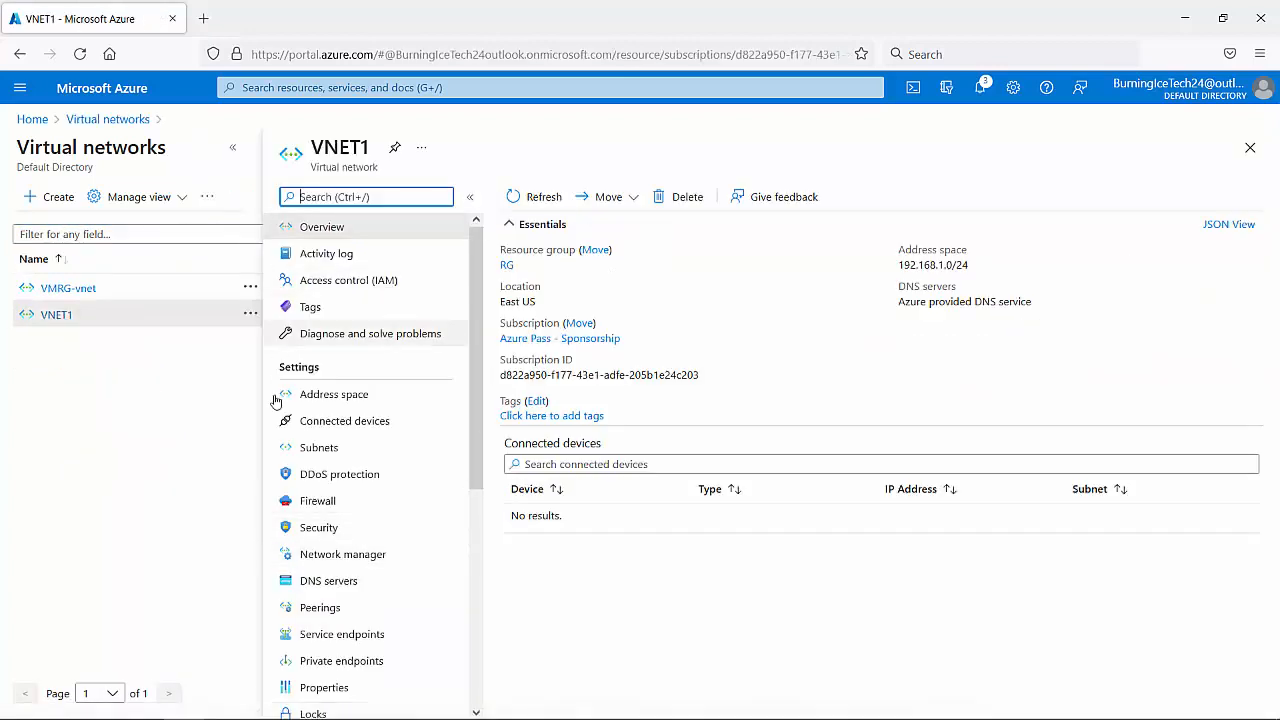
{"action": "mouse_move", "coordinate": [318, 500]}
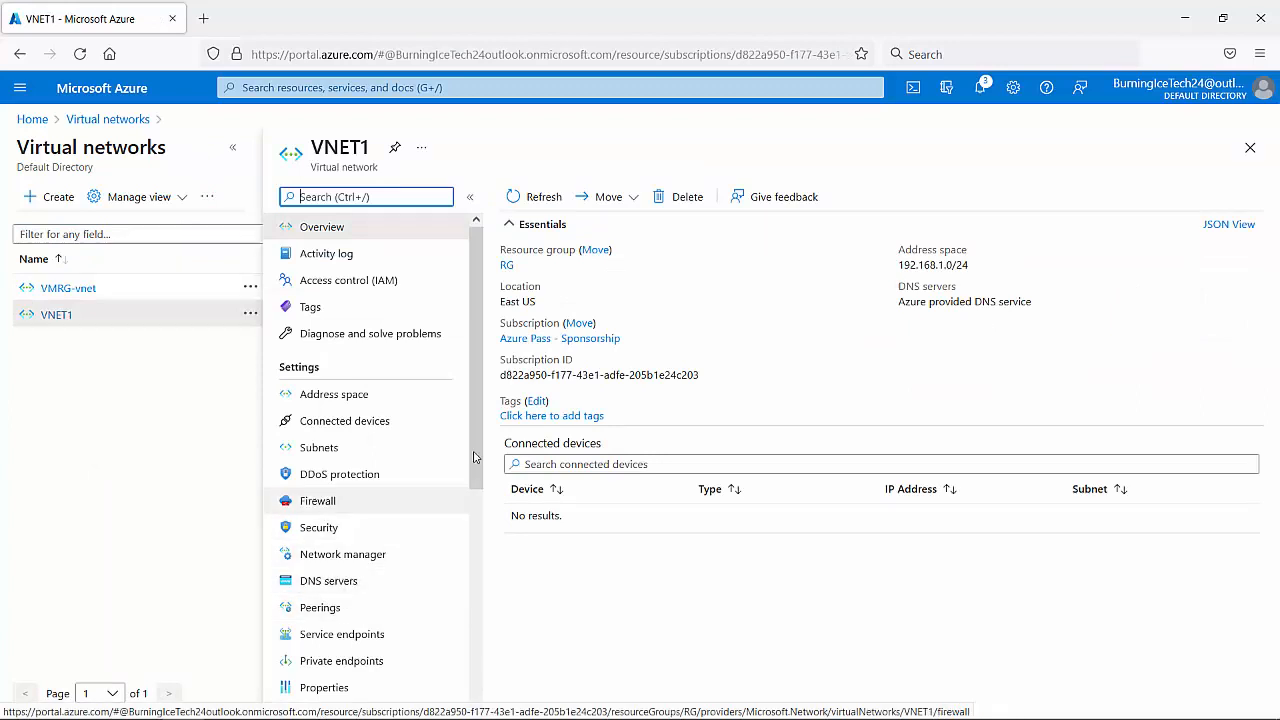
{"action": "scroll", "scroll_direction": "down", "scroll_amount": 3}
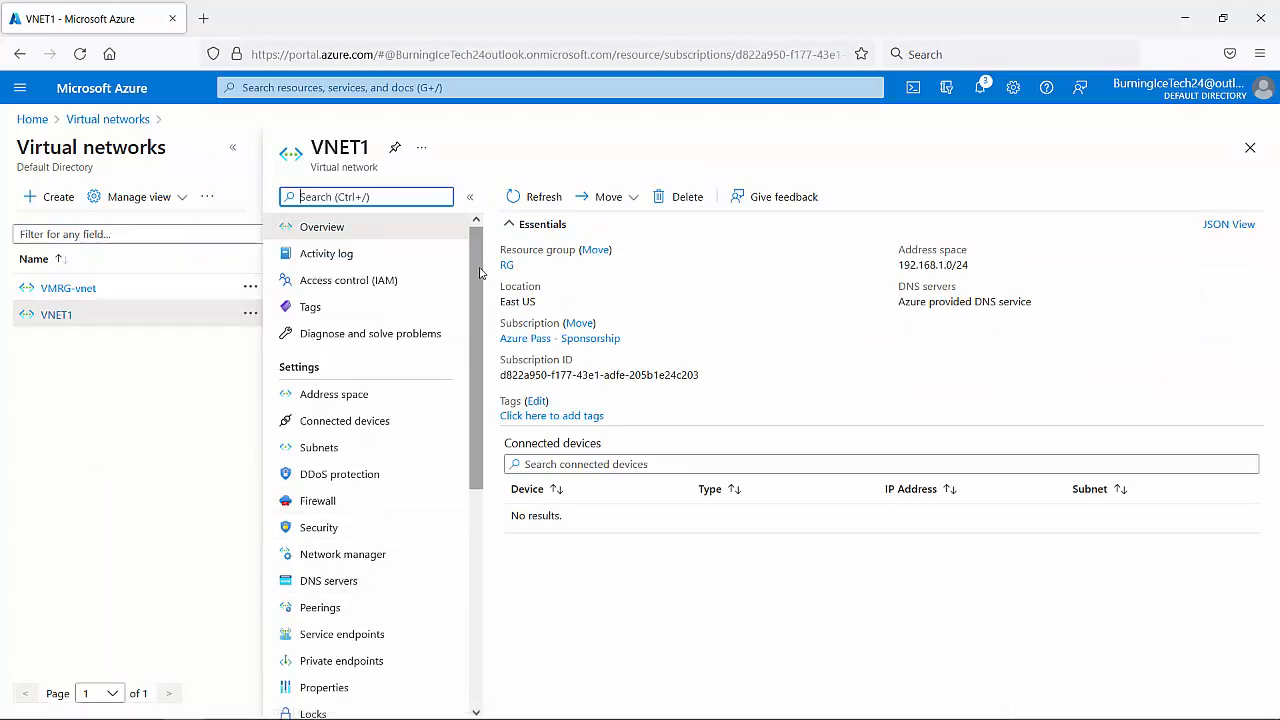
{"action": "mouse_move", "coordinate": [544, 544]}
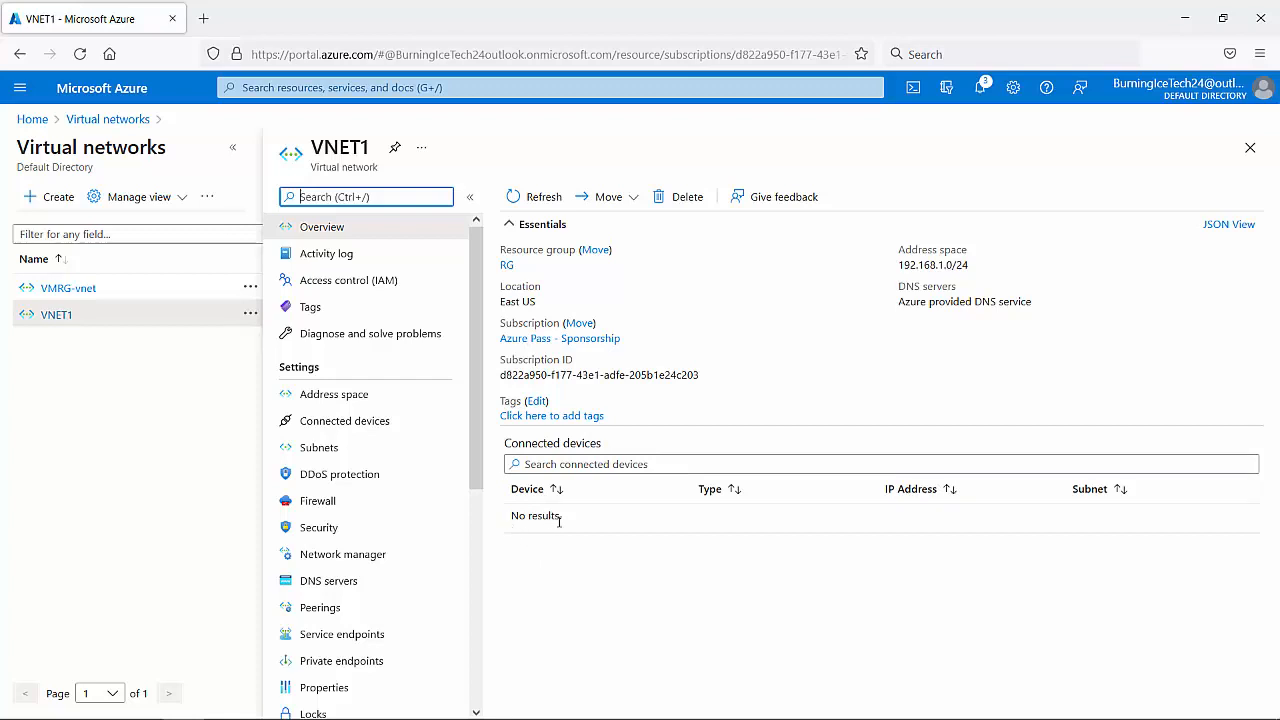
{"action": "mouse_move", "coordinate": [576, 584]}
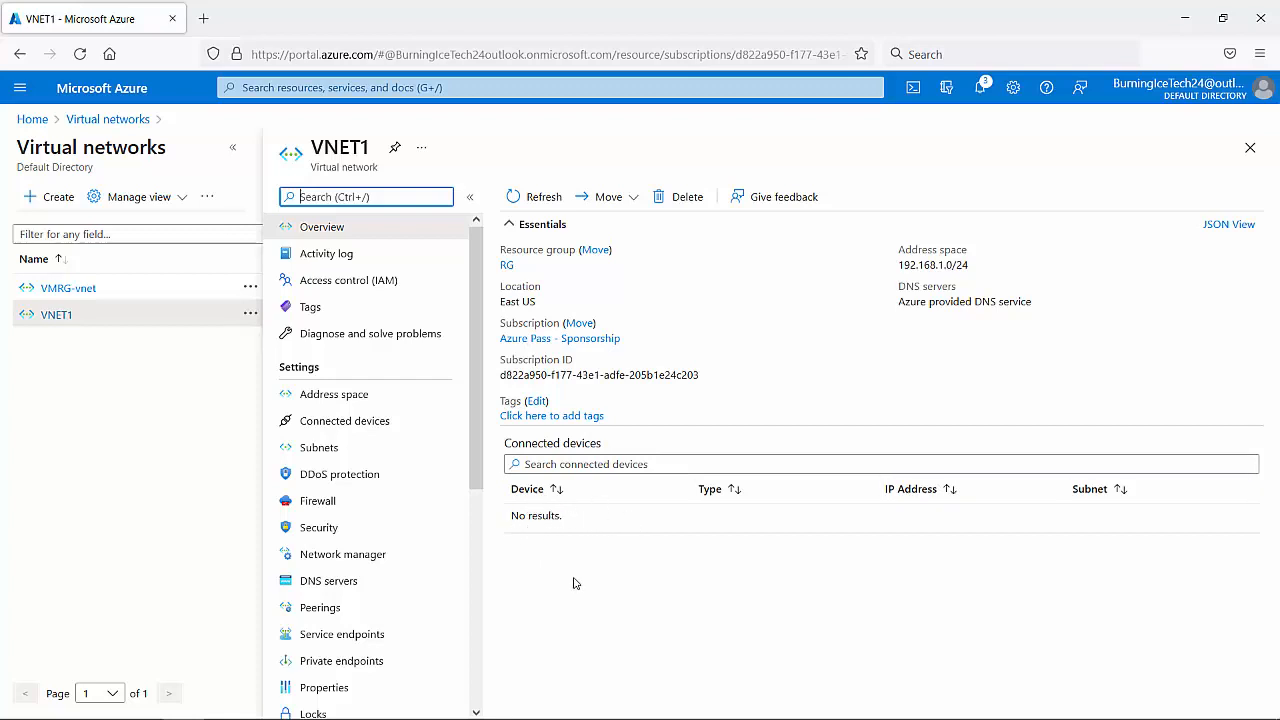
{"action": "mouse_move", "coordinate": [948, 542]}
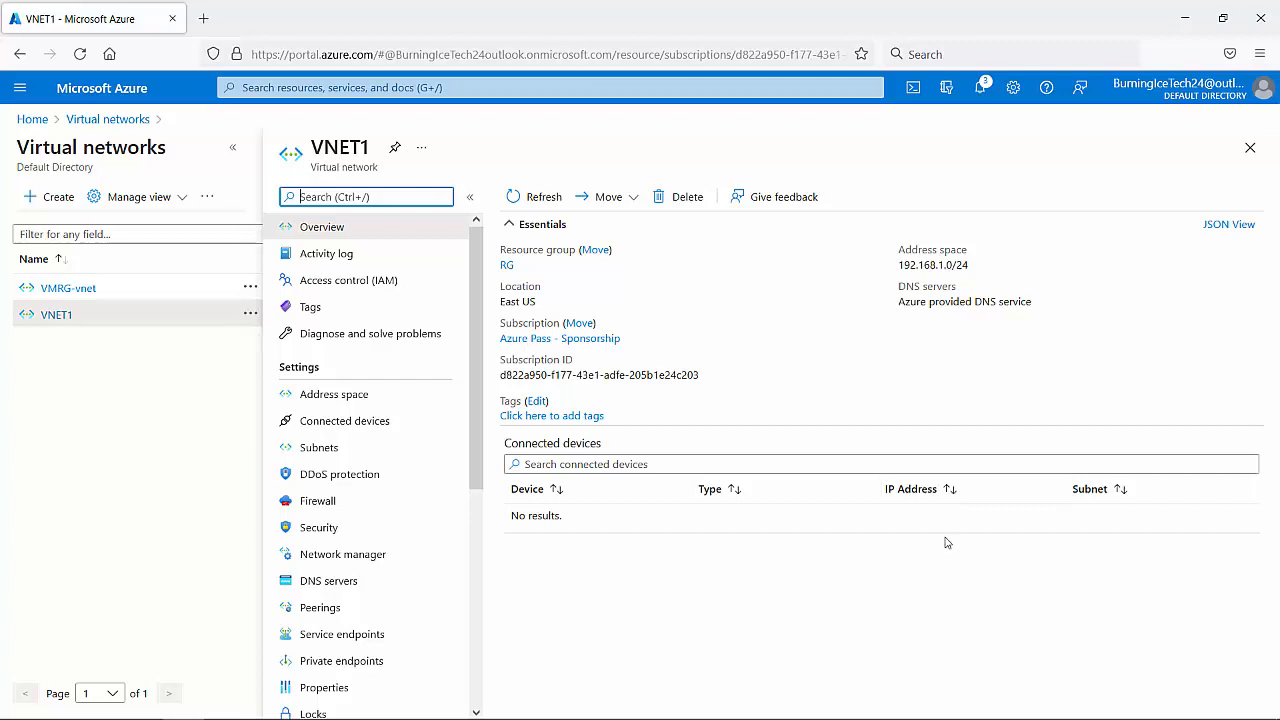
{"action": "mouse_move", "coordinate": [574, 540]}
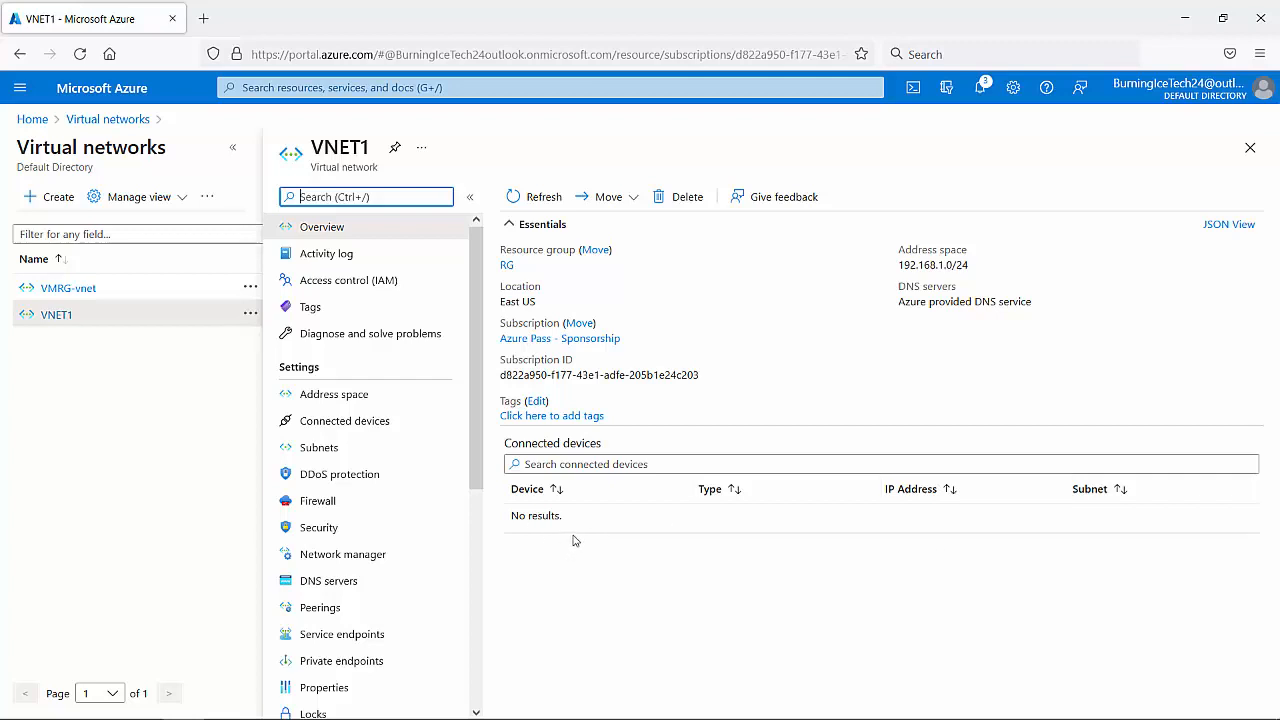
{"action": "mouse_move", "coordinate": [588, 530]}
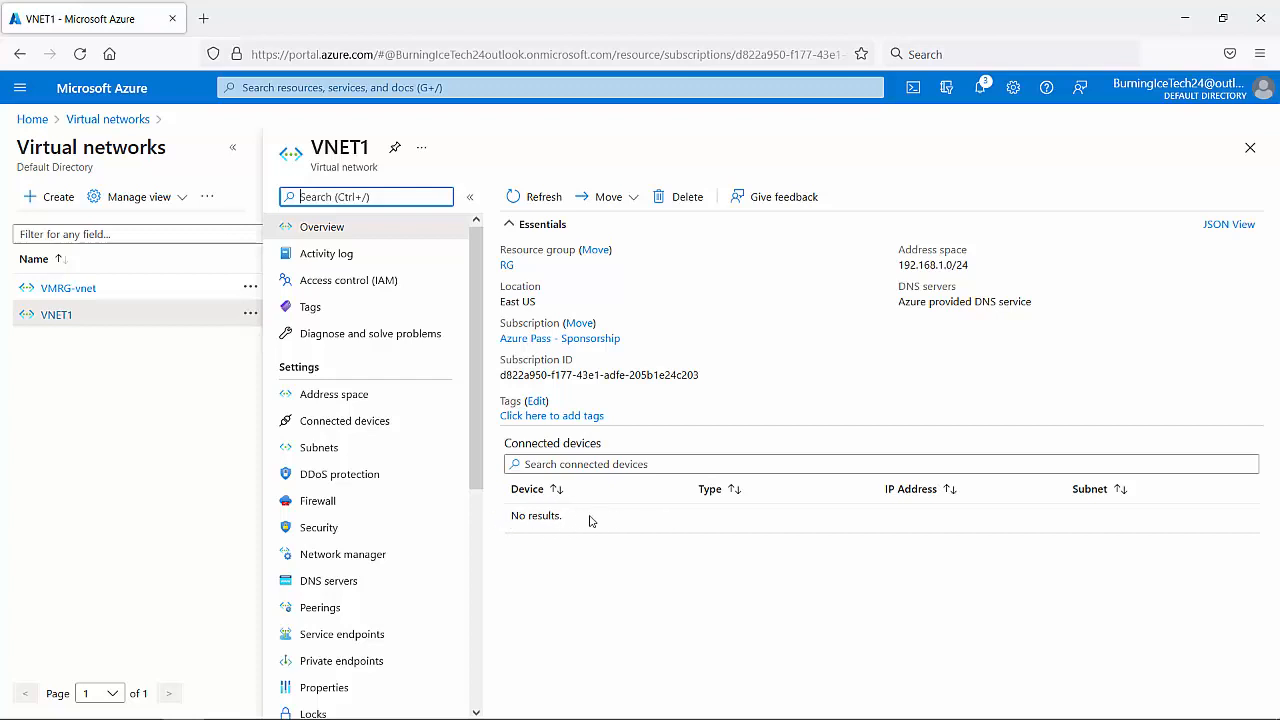
{"action": "mouse_move", "coordinate": [596, 508]}
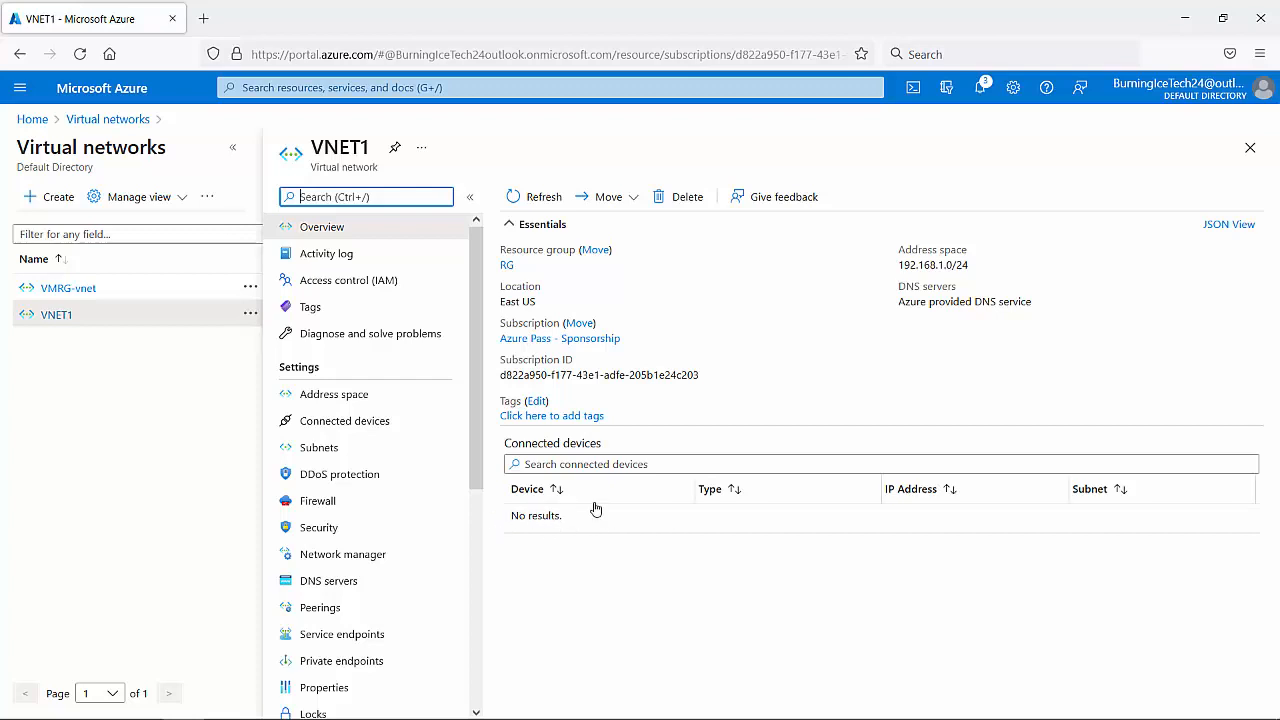
{"action": "left_click", "coordinate": [880, 464]}
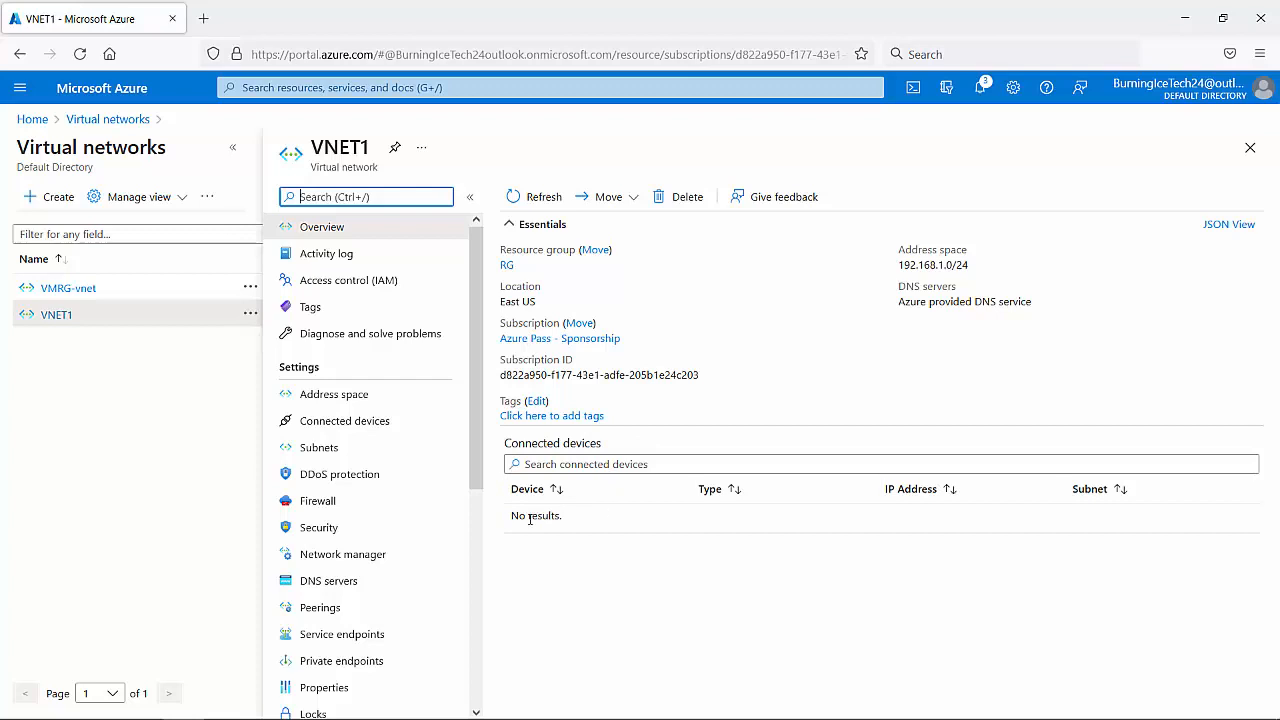
{"action": "mouse_move", "coordinate": [592, 516]}
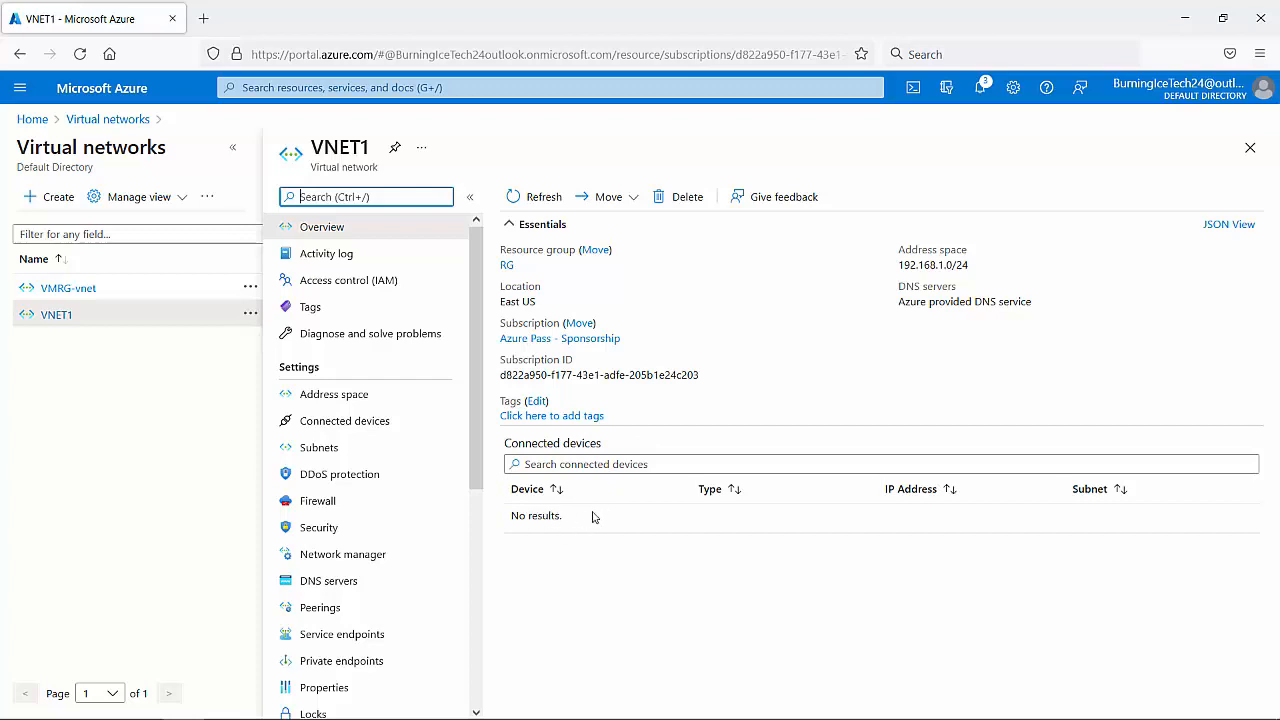
{"action": "mouse_move", "coordinate": [596, 456]}
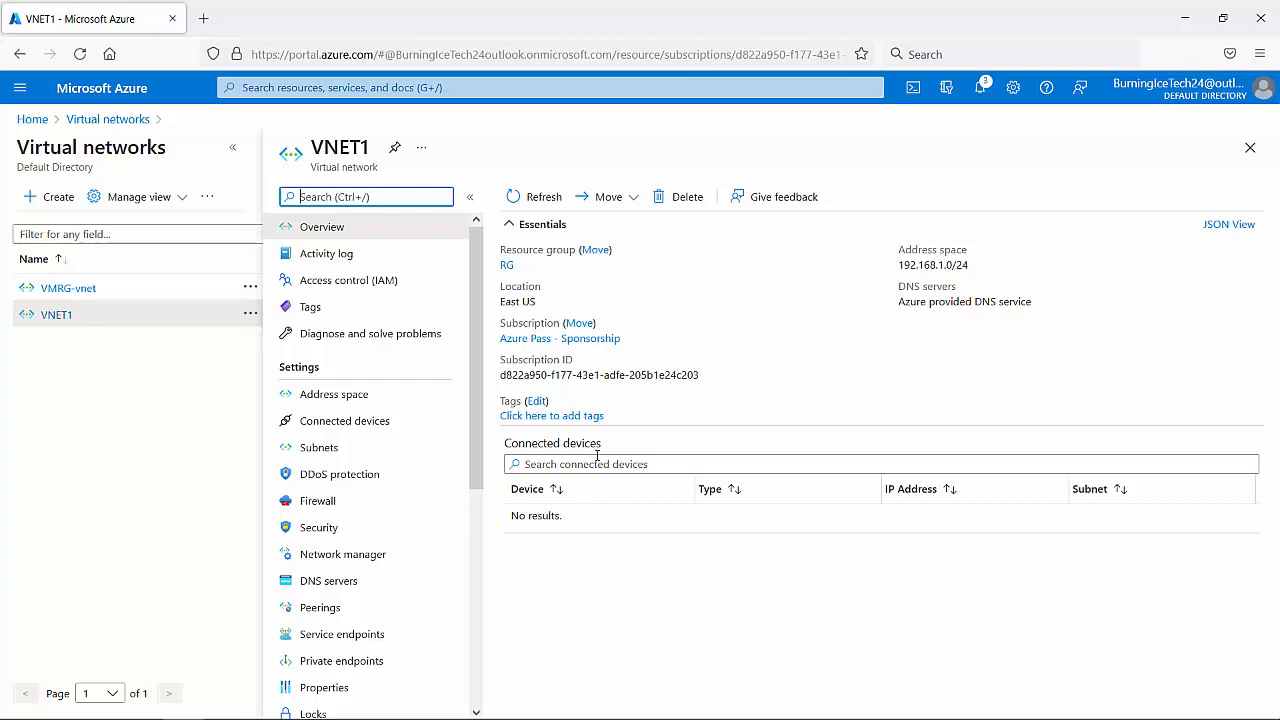
{"action": "mouse_move", "coordinate": [538, 542]}
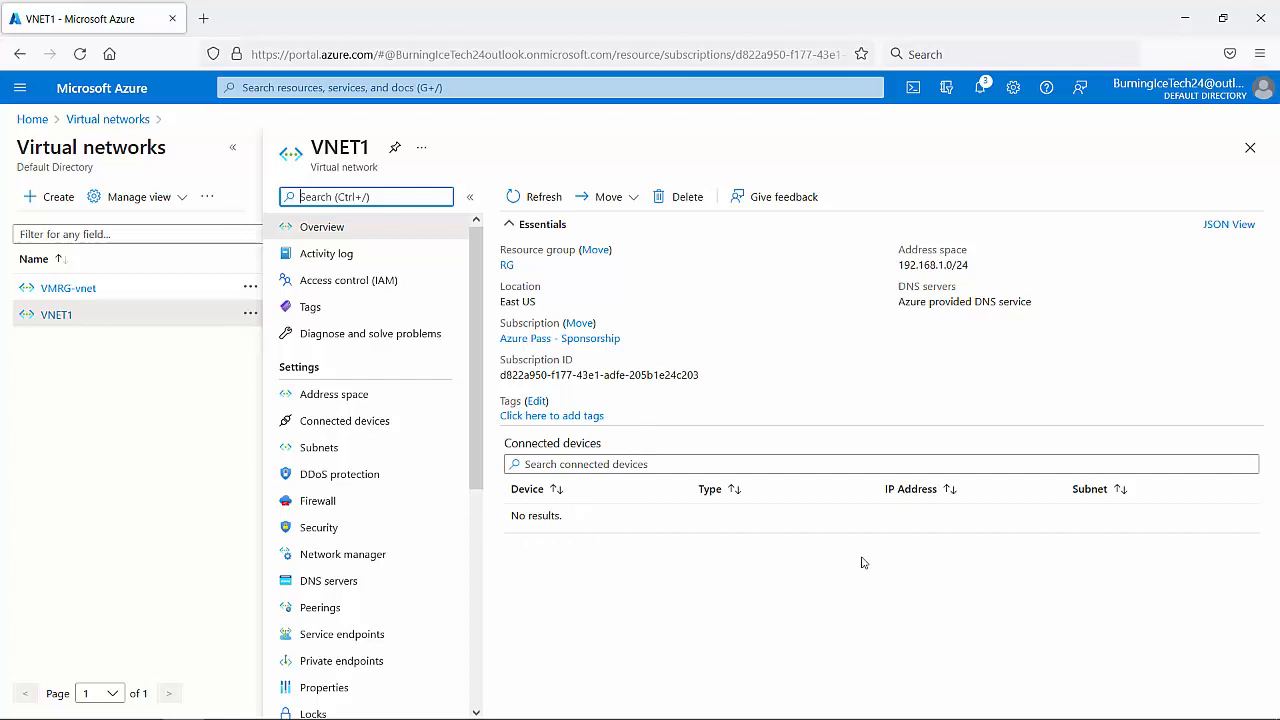
{"action": "mouse_move", "coordinate": [836, 496]}
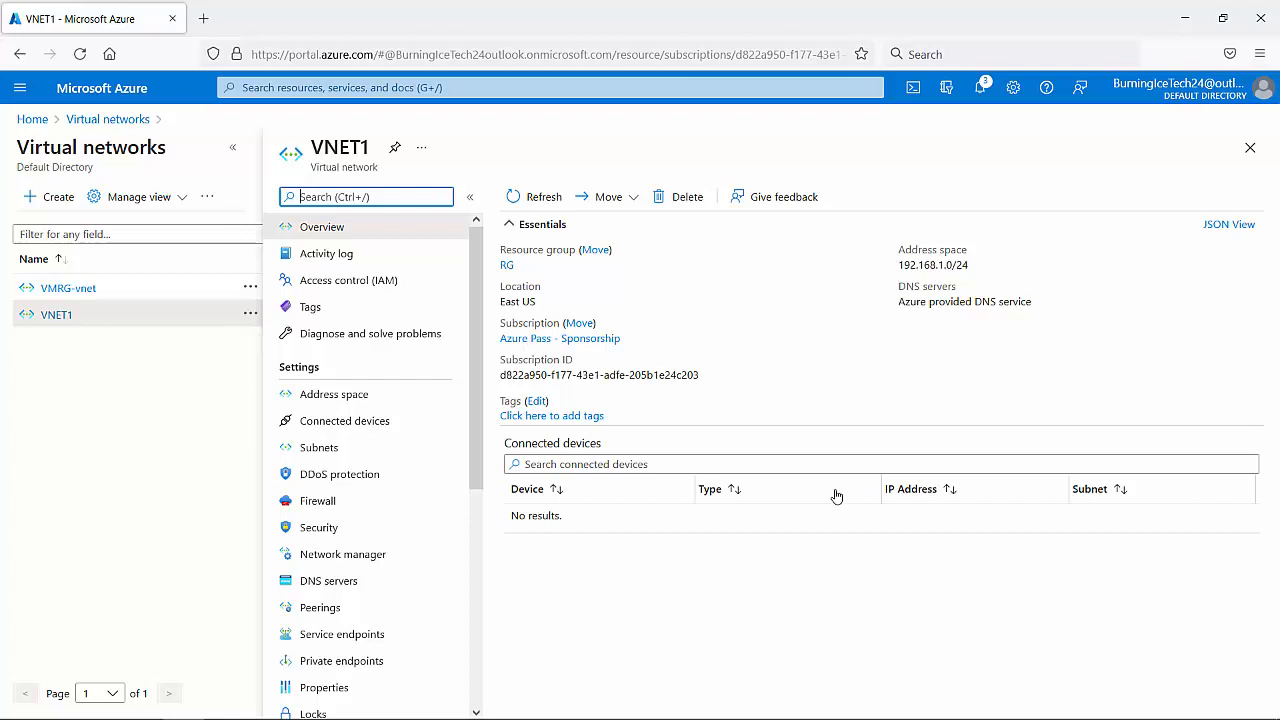
{"action": "mouse_move", "coordinate": [538, 490]}
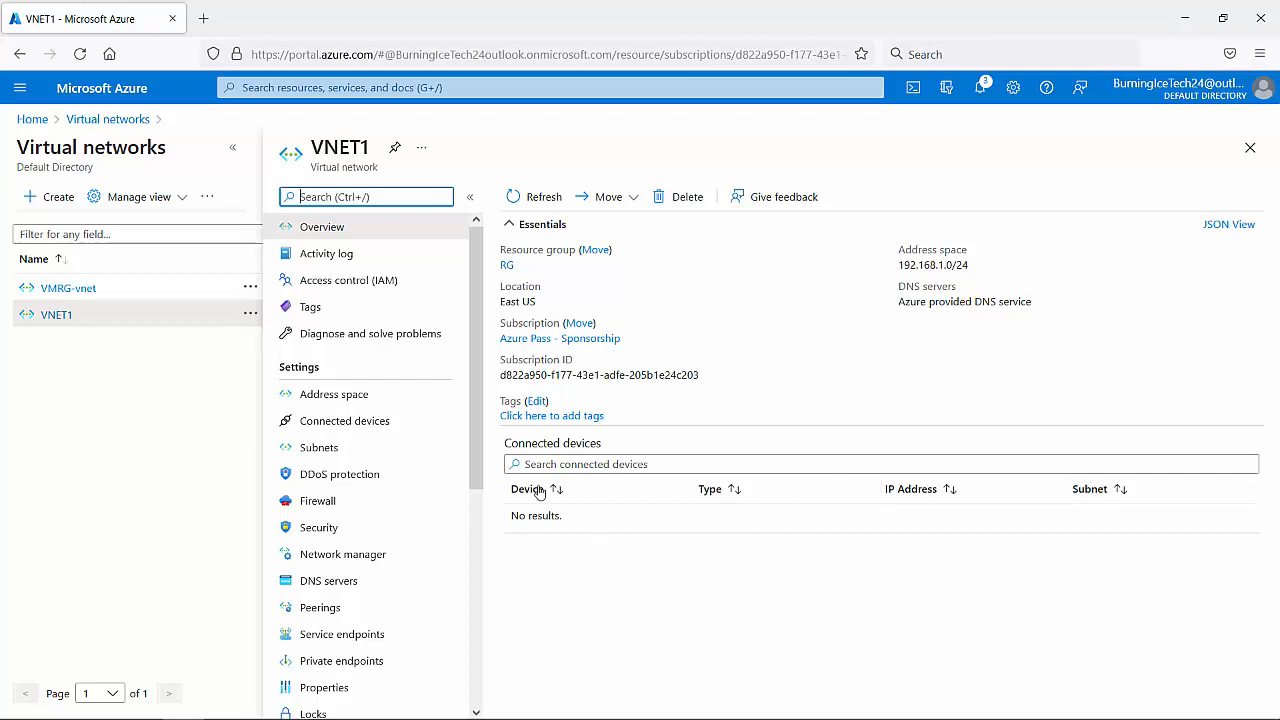
{"action": "mouse_move", "coordinate": [1076, 512]}
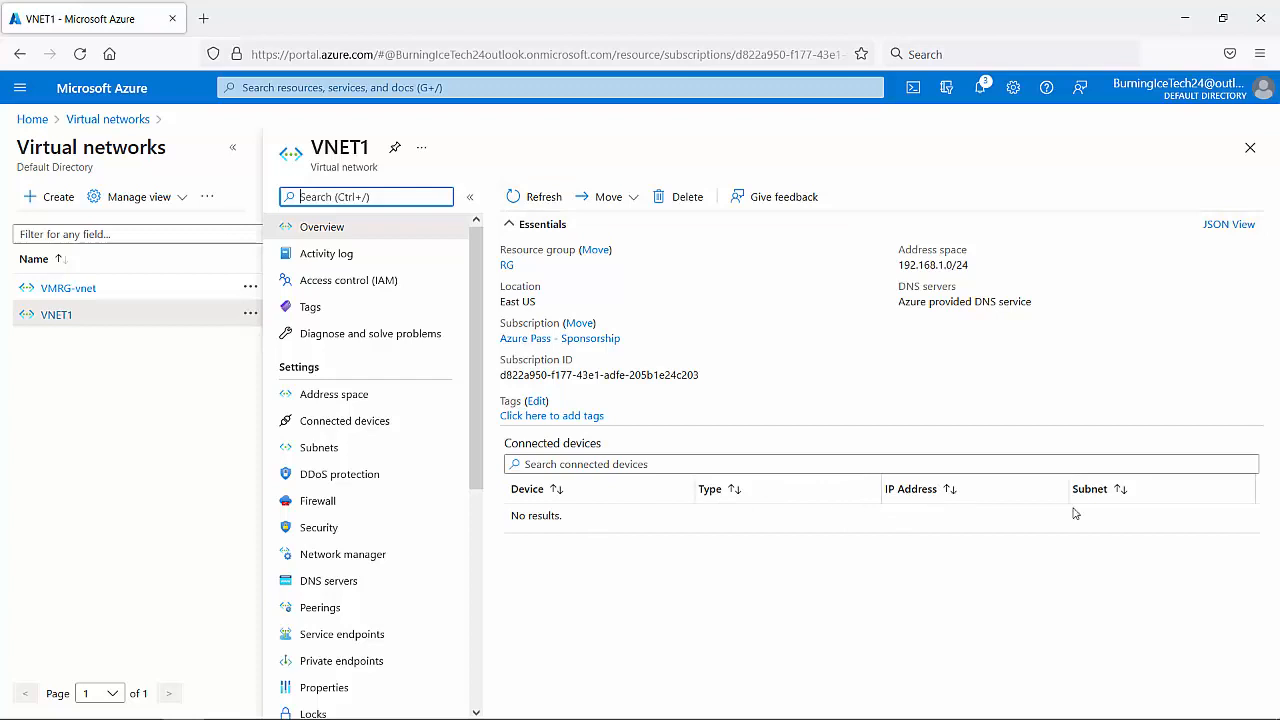
{"action": "mouse_move", "coordinate": [1146, 516]}
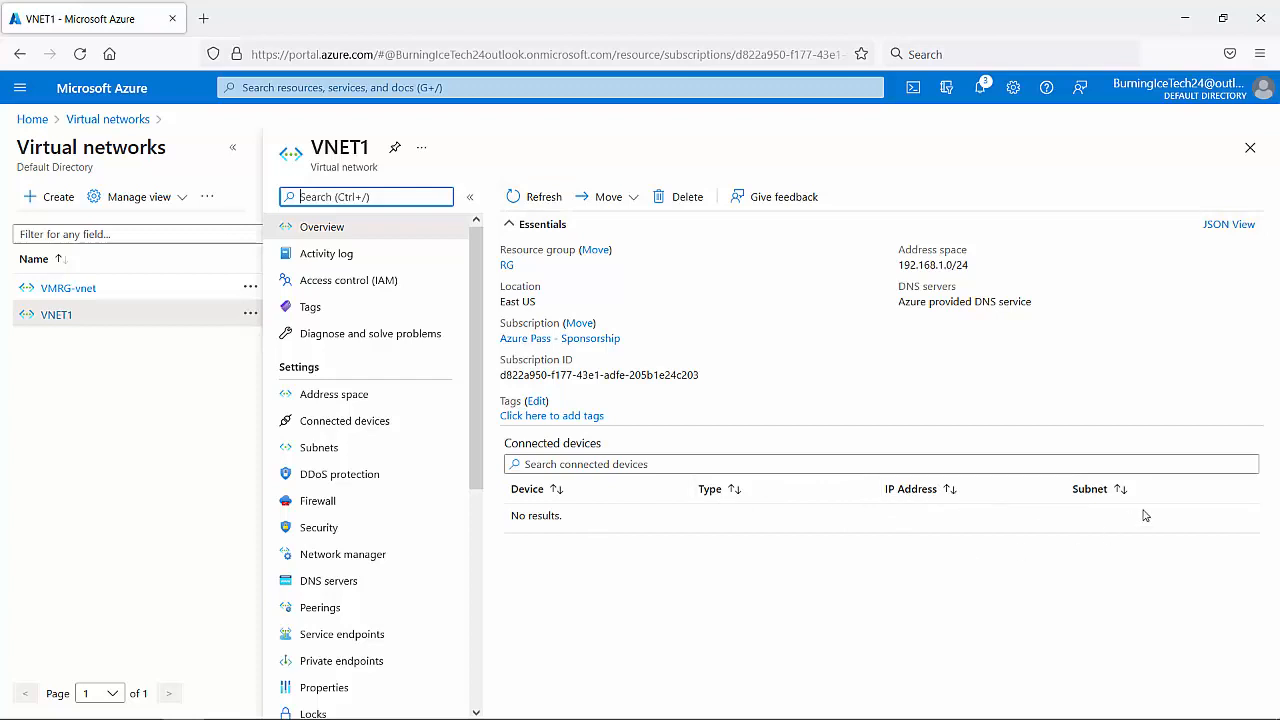
{"action": "mouse_move", "coordinate": [1148, 528]}
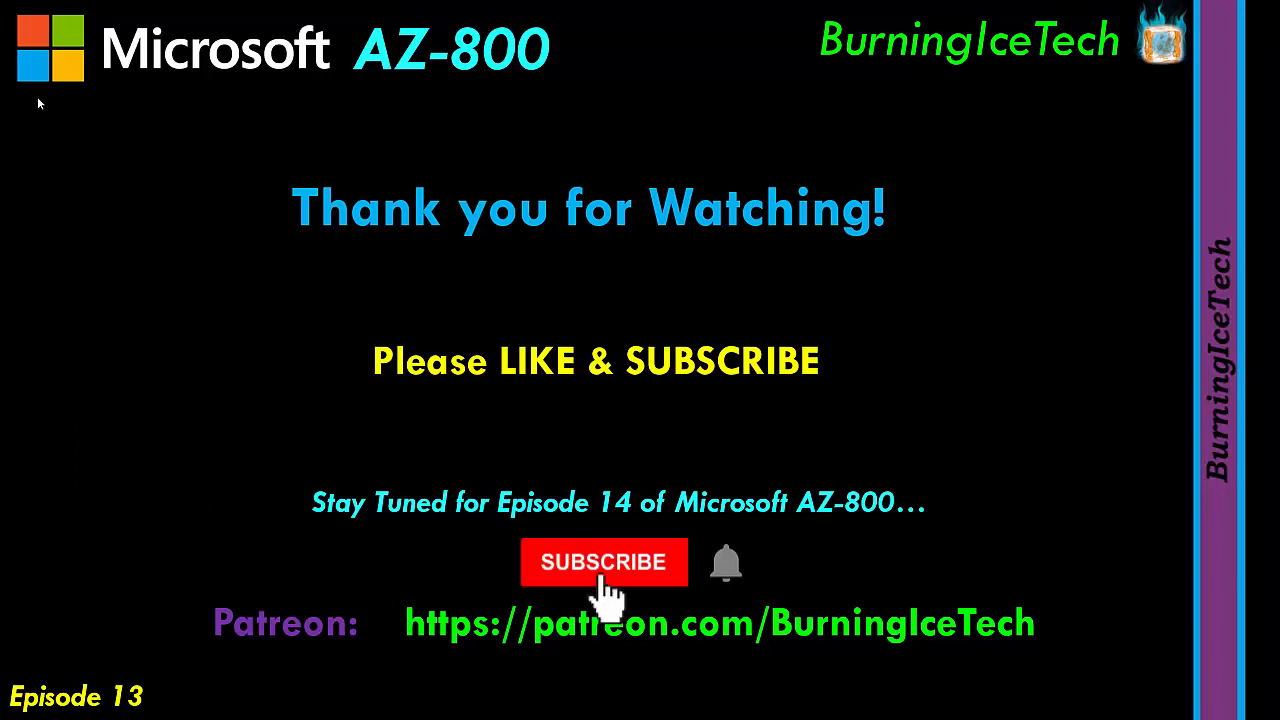
{"action": "left_click", "coordinate": [604, 560]}
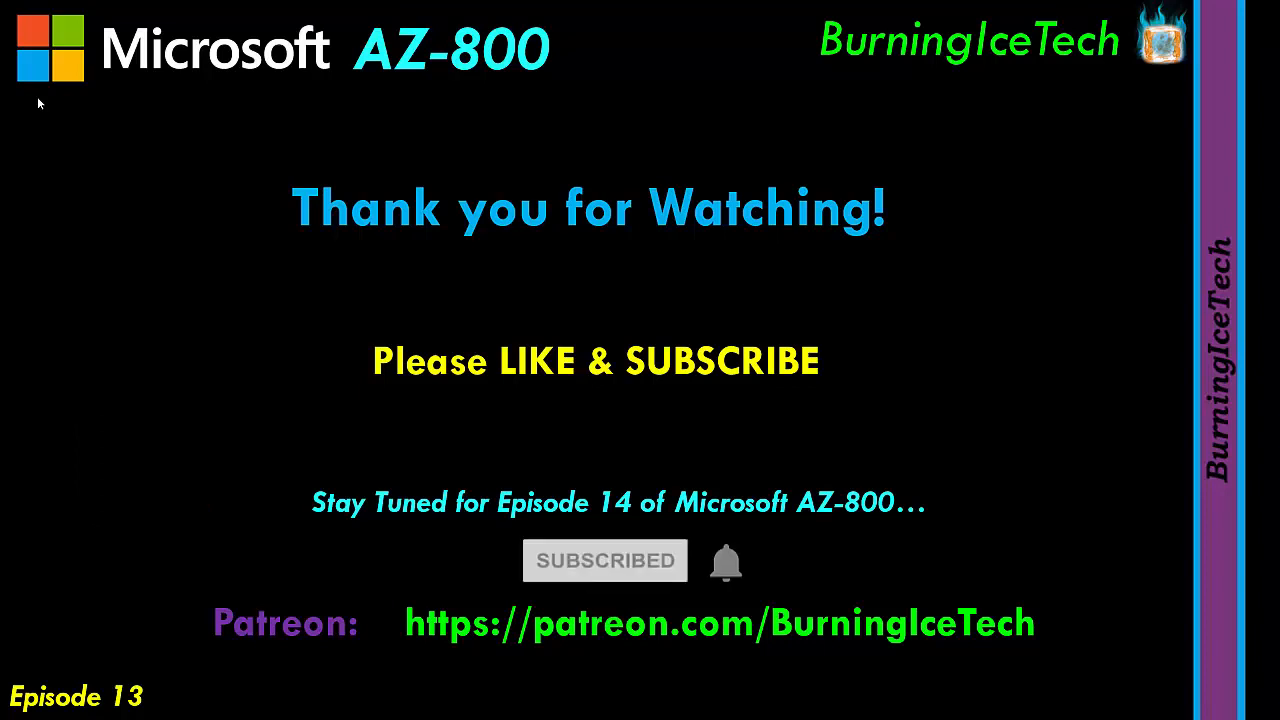